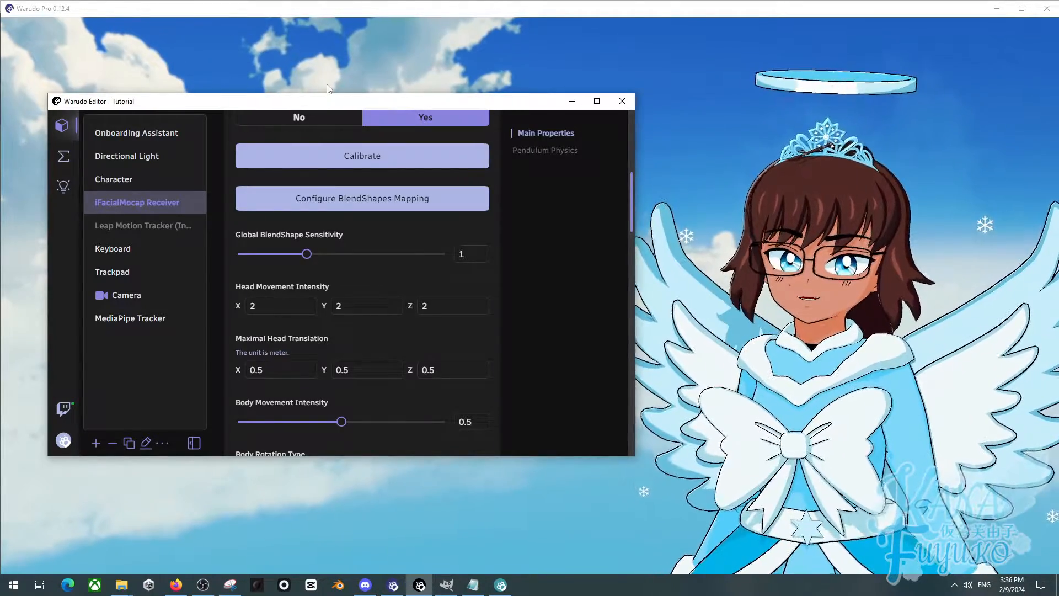
Close the Warudo Editor so only the avatar scene remains visible.
click(621, 100)
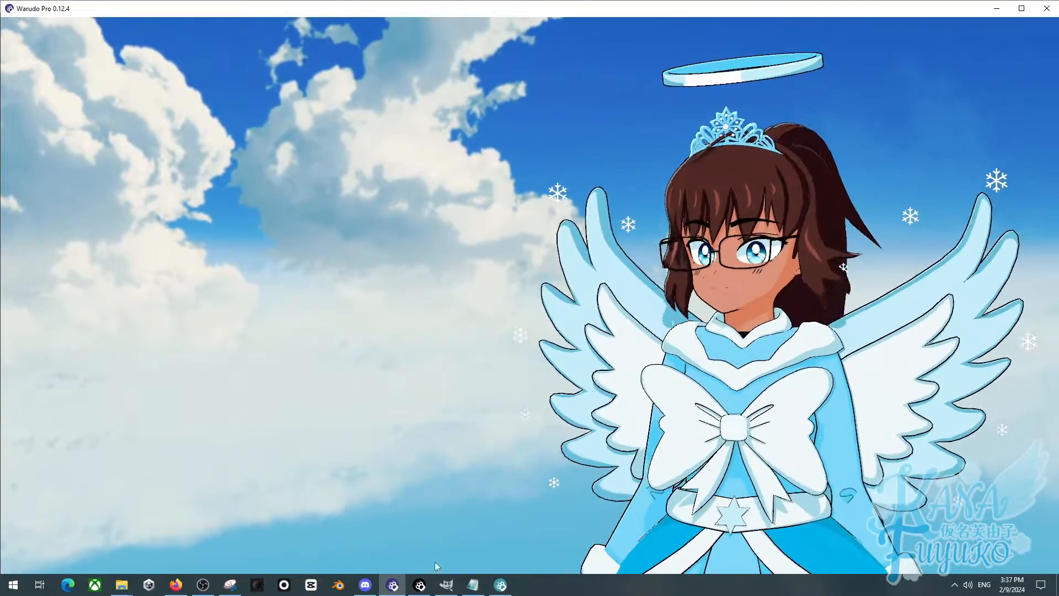
Reopen the editor and go to the MediaPipe Tracker's empty Pendulum Physics section.
click(420, 585)
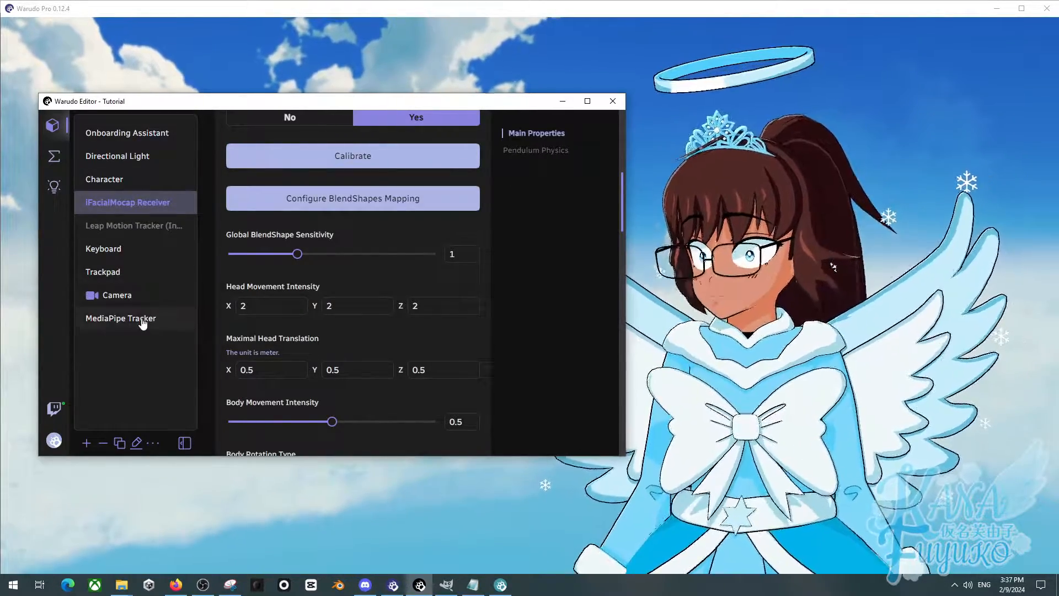
click(121, 318)
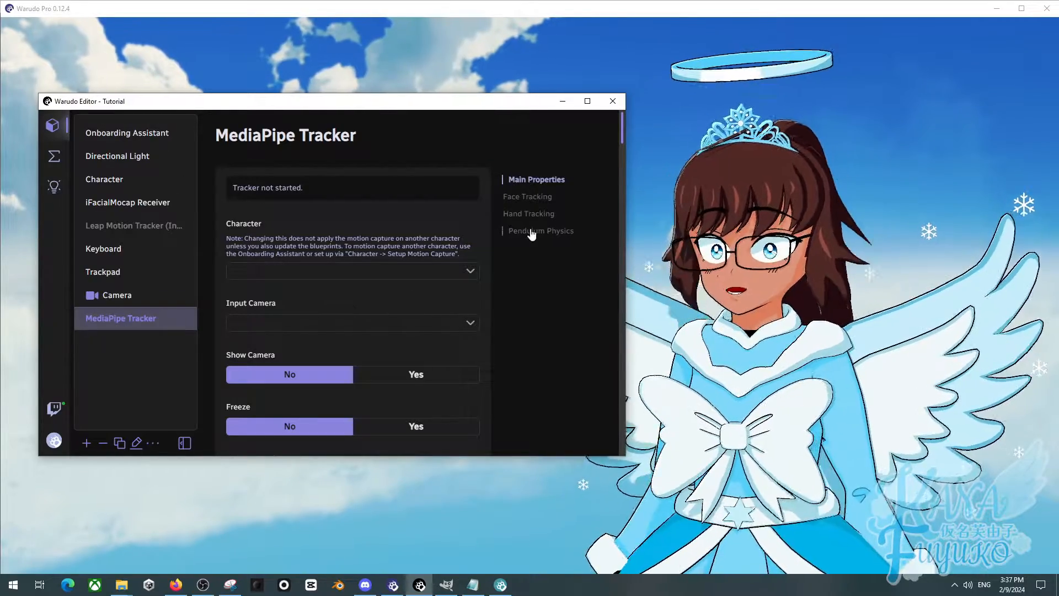
click(540, 230)
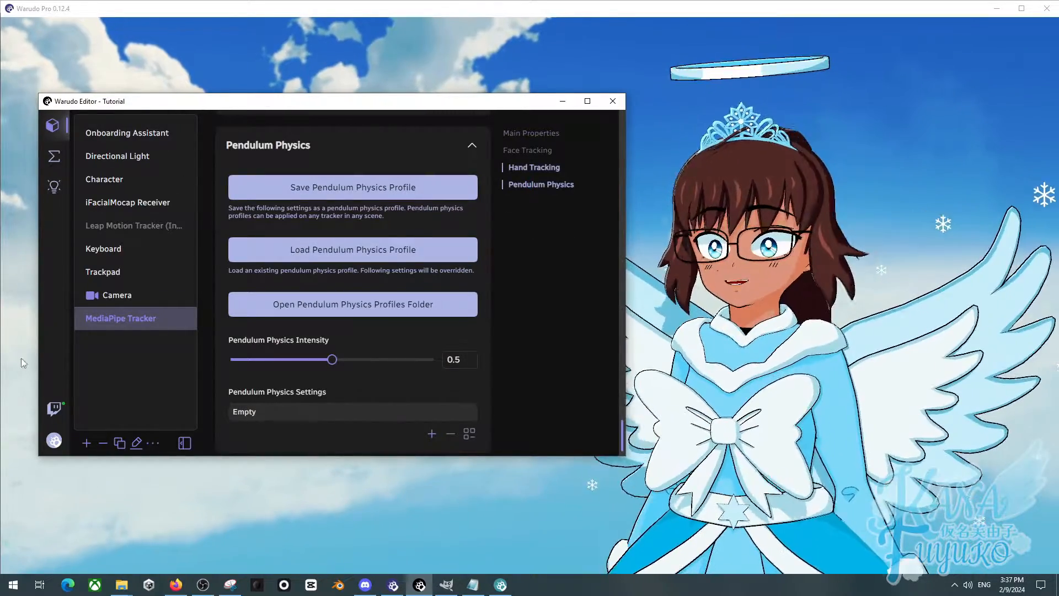
click(86, 444)
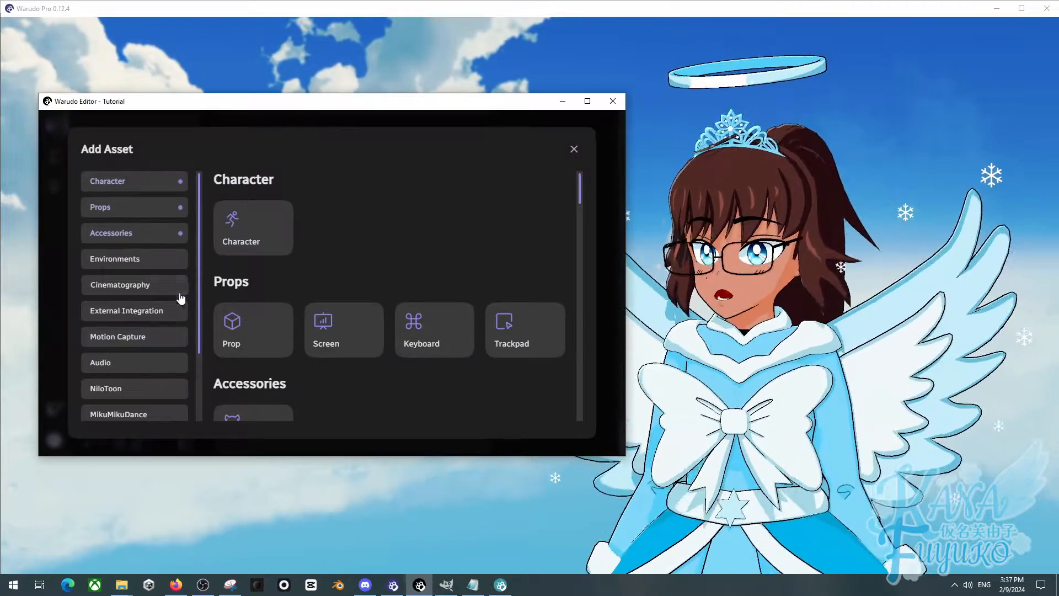
click(120, 337)
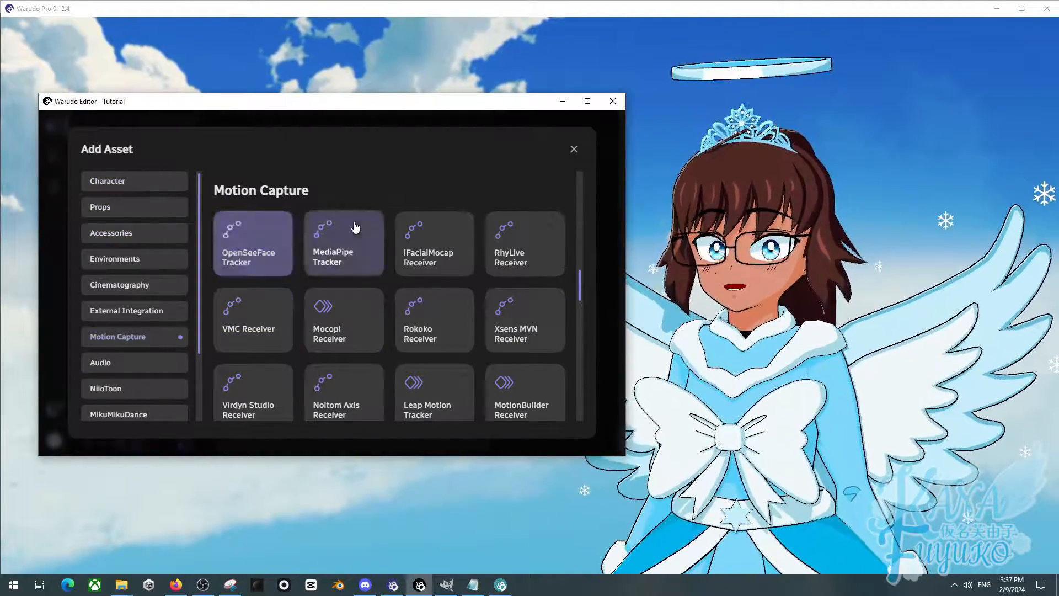
scroll(down, 3)
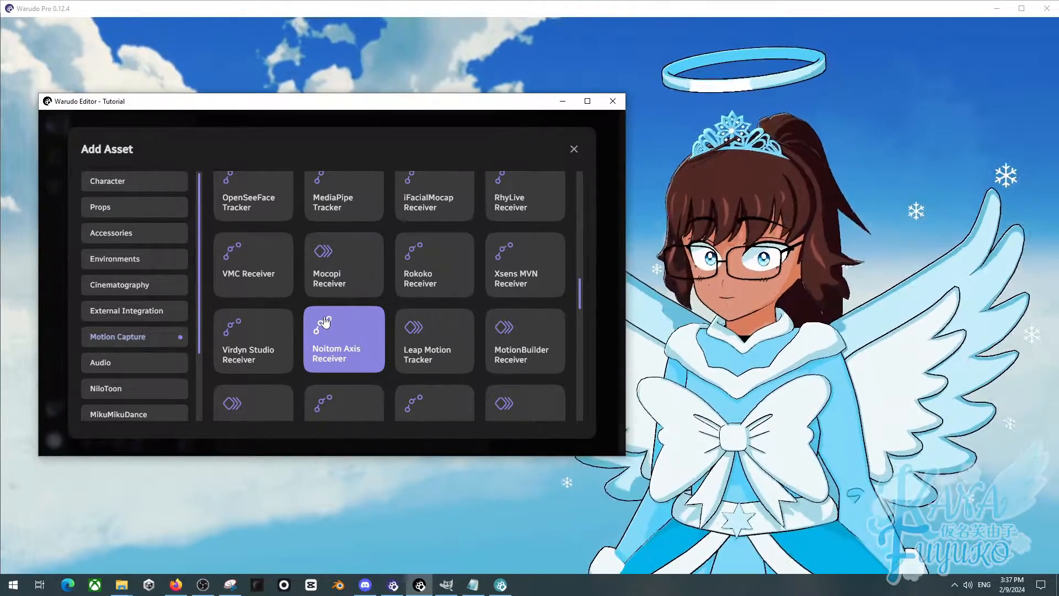
scroll(up, 3)
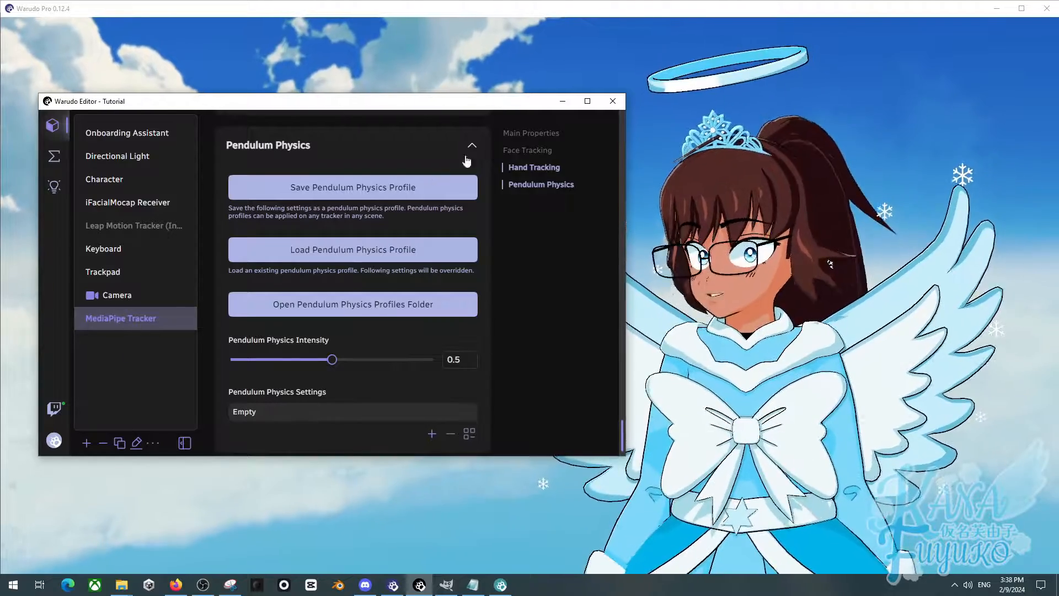
Show the iFacialMocap Receiver's Pendulum Physics section with its four existing entries.
click(127, 202)
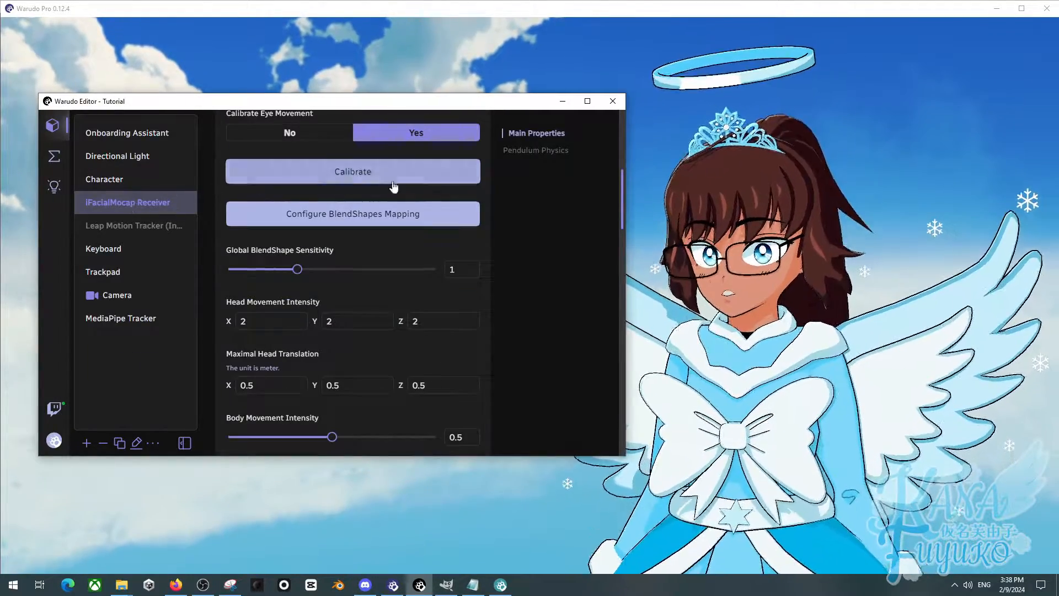
click(537, 150)
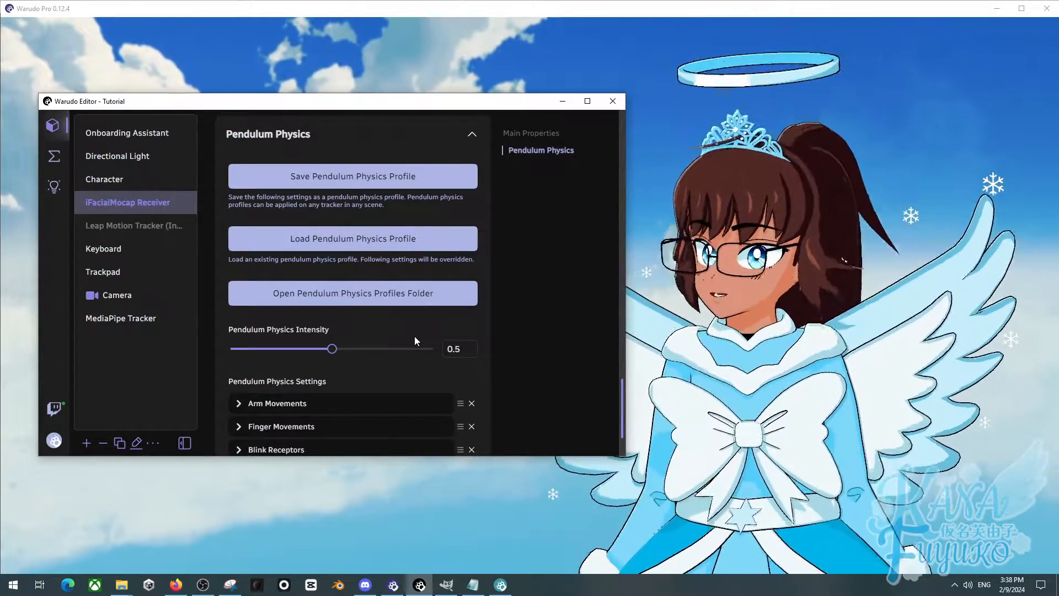
scroll(down, 3)
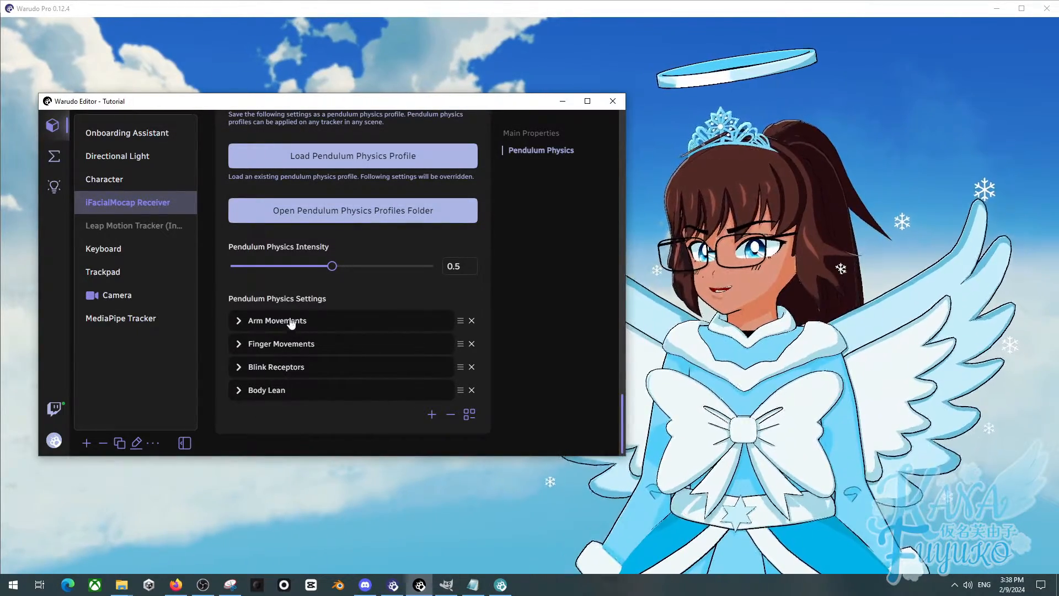
scroll(up, 3)
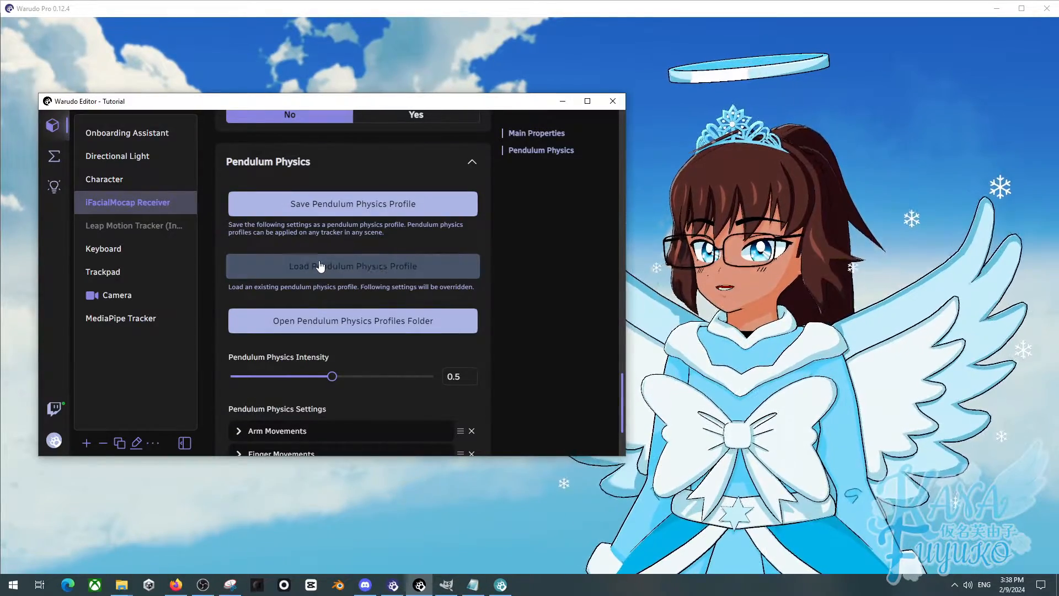
Start loading a pendulum physics profile in Append mode, then dismiss the dialog.
click(352, 266)
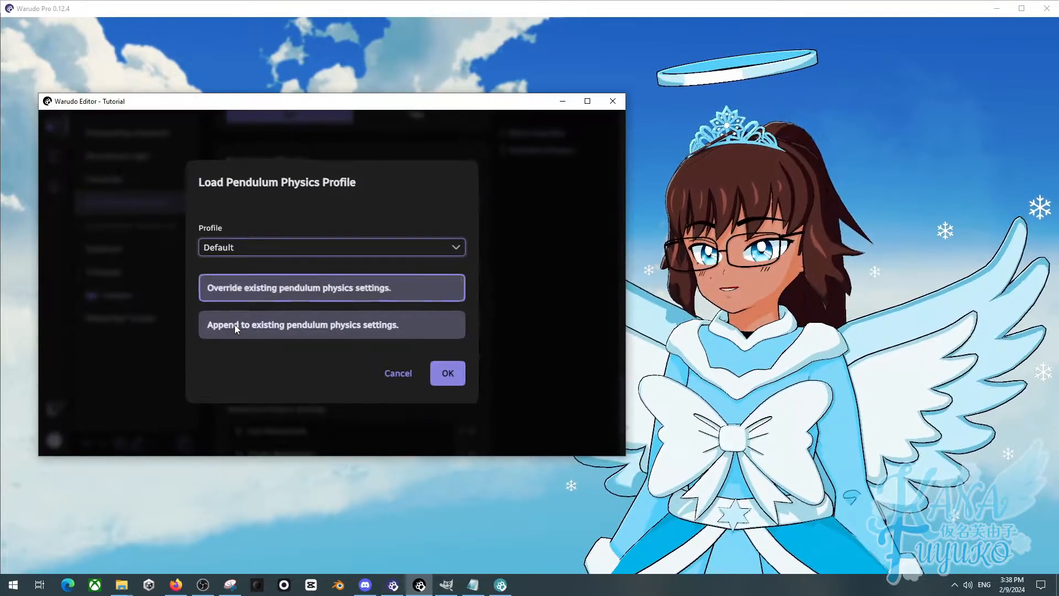
click(331, 324)
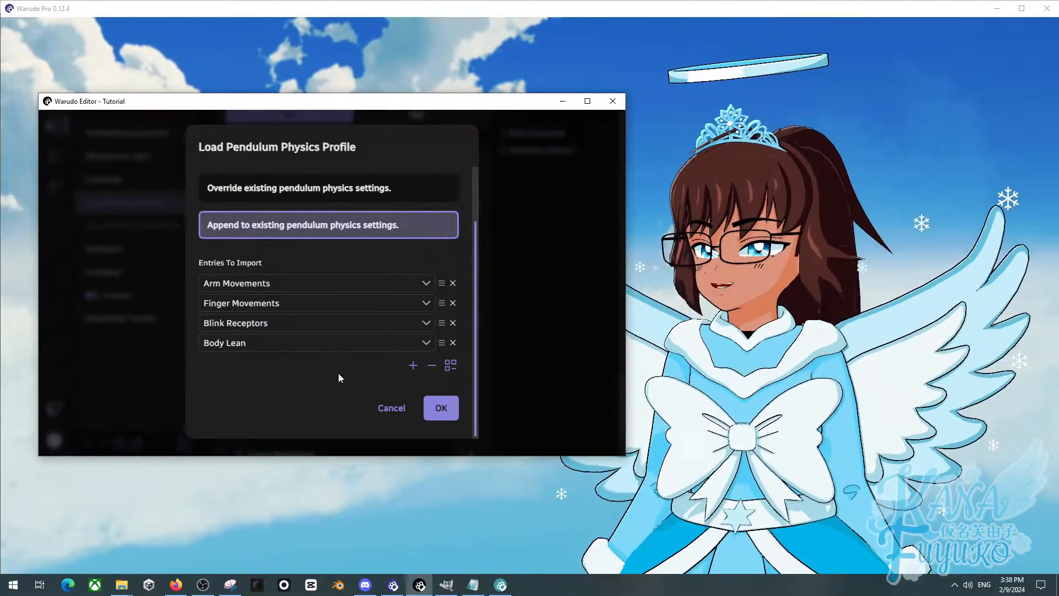
click(441, 407)
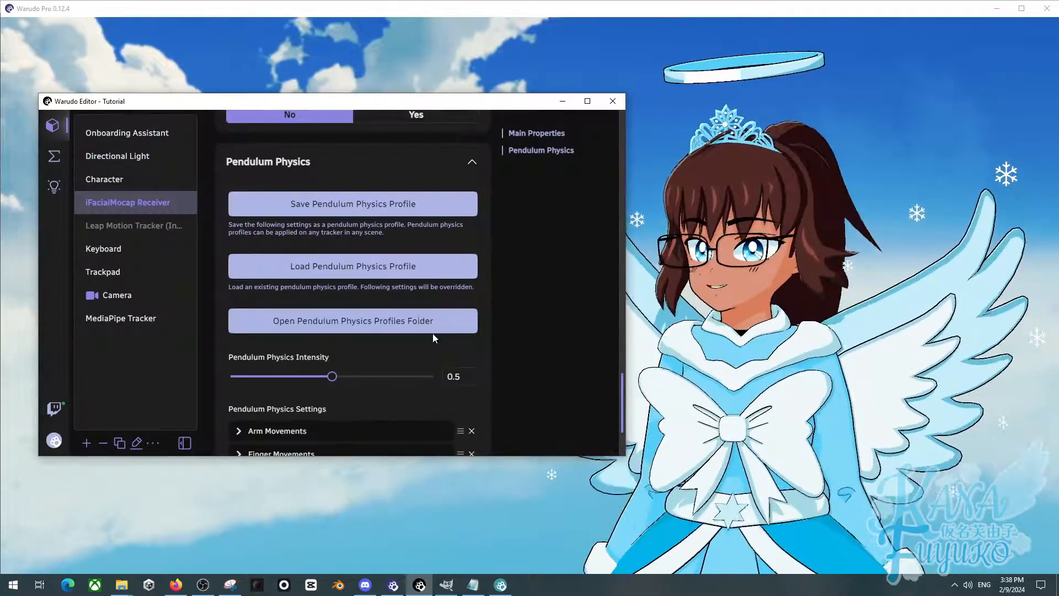
scroll(down, 3)
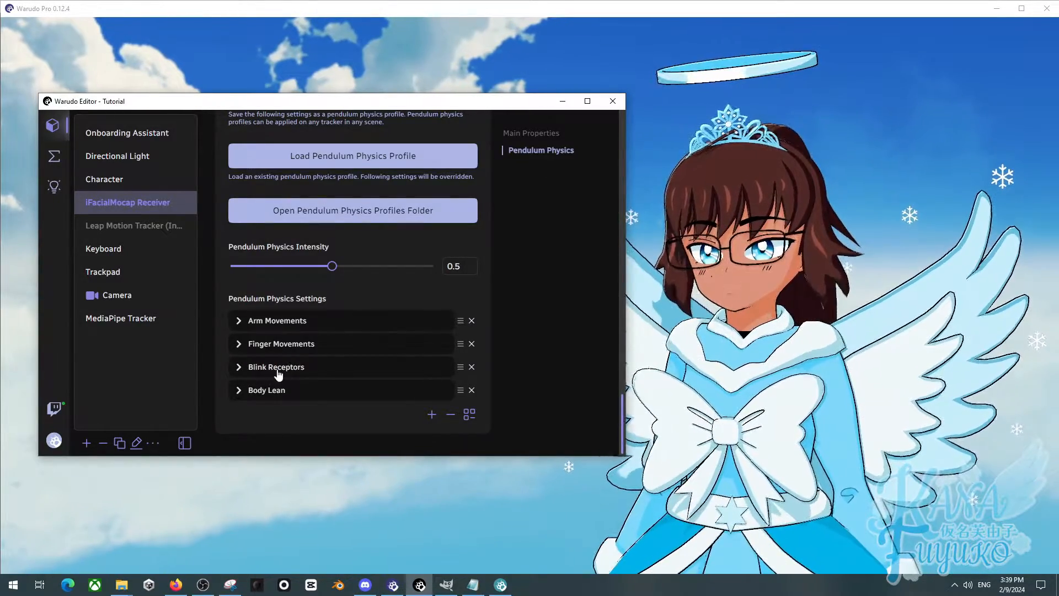
click(276, 366)
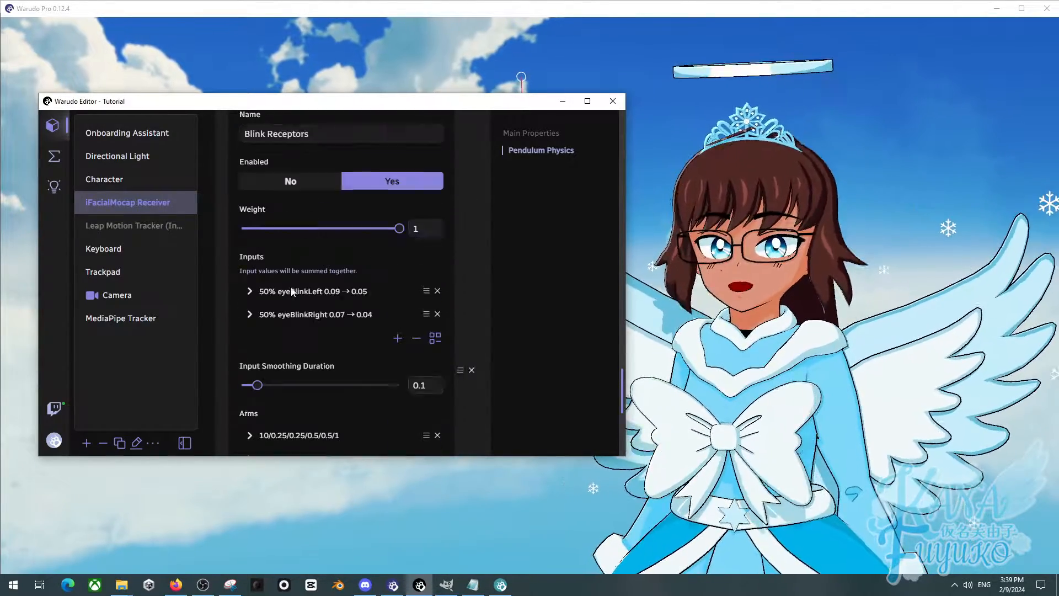
scroll(down, 3)
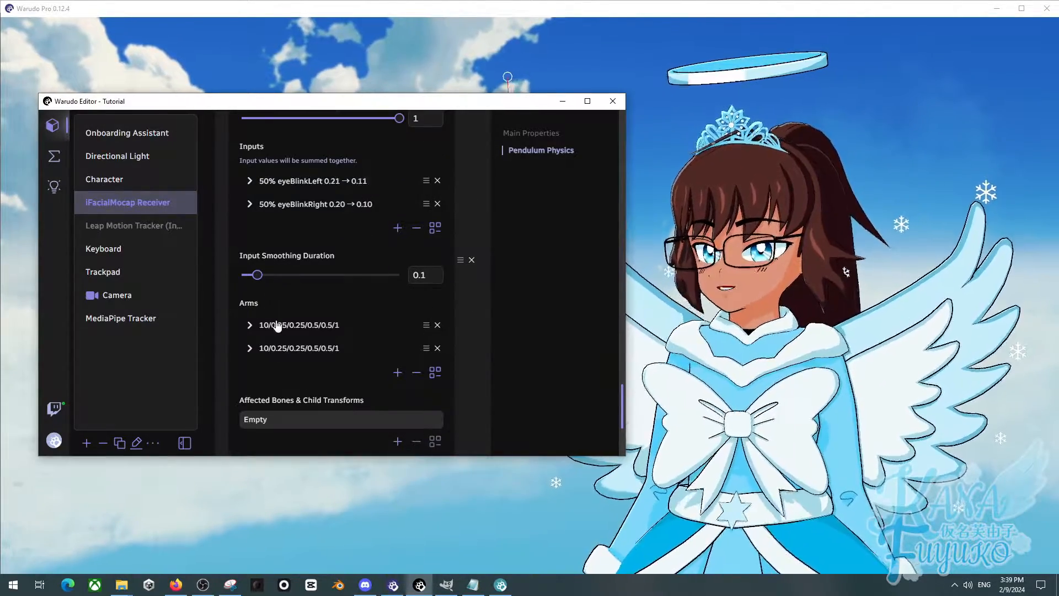
scroll(up, 3)
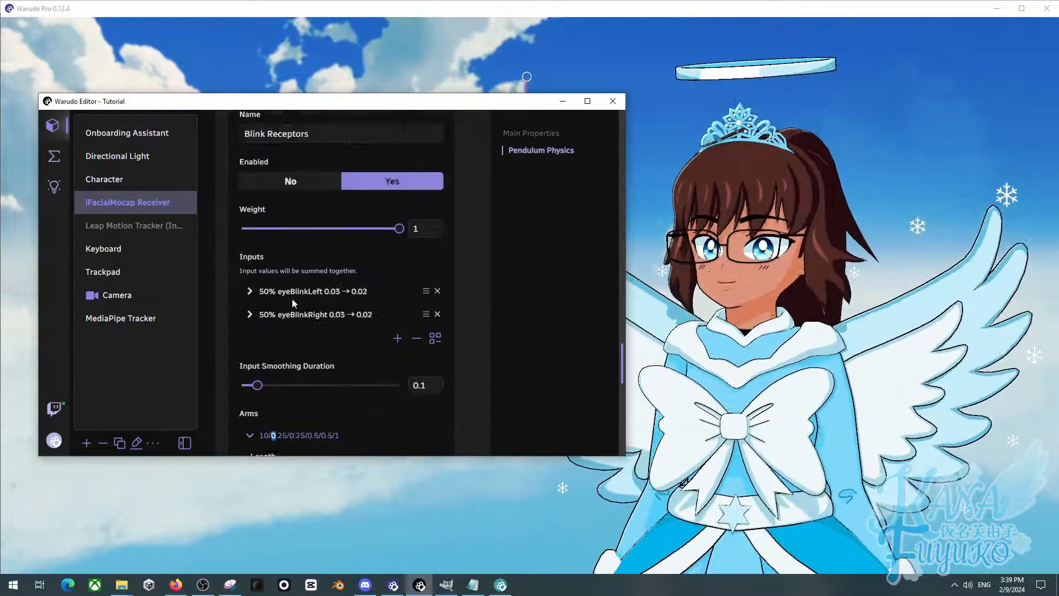
scroll(down, 3)
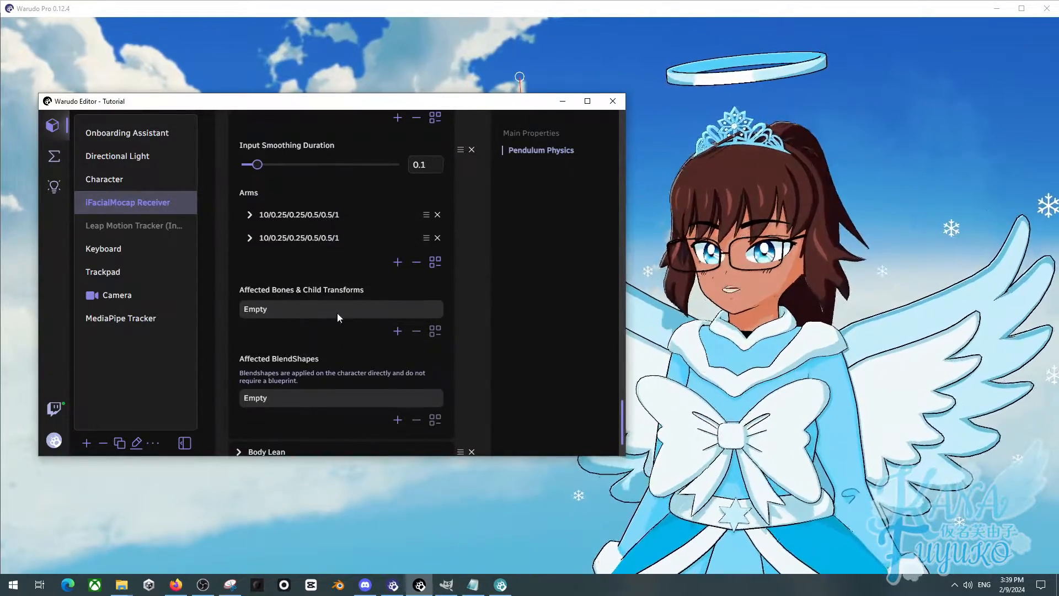
scroll(up, 3)
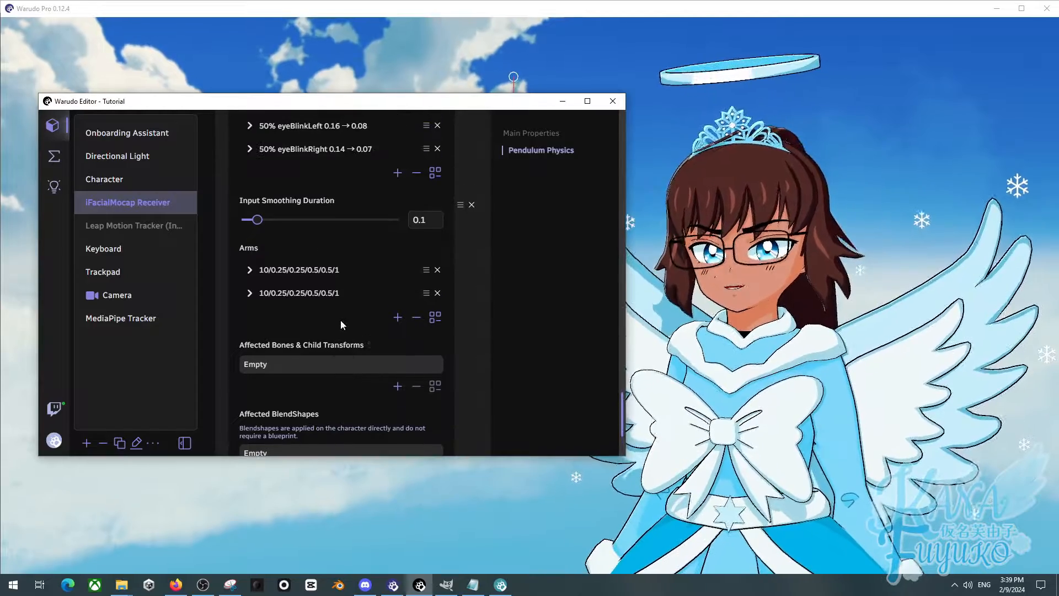
scroll(up, 3)
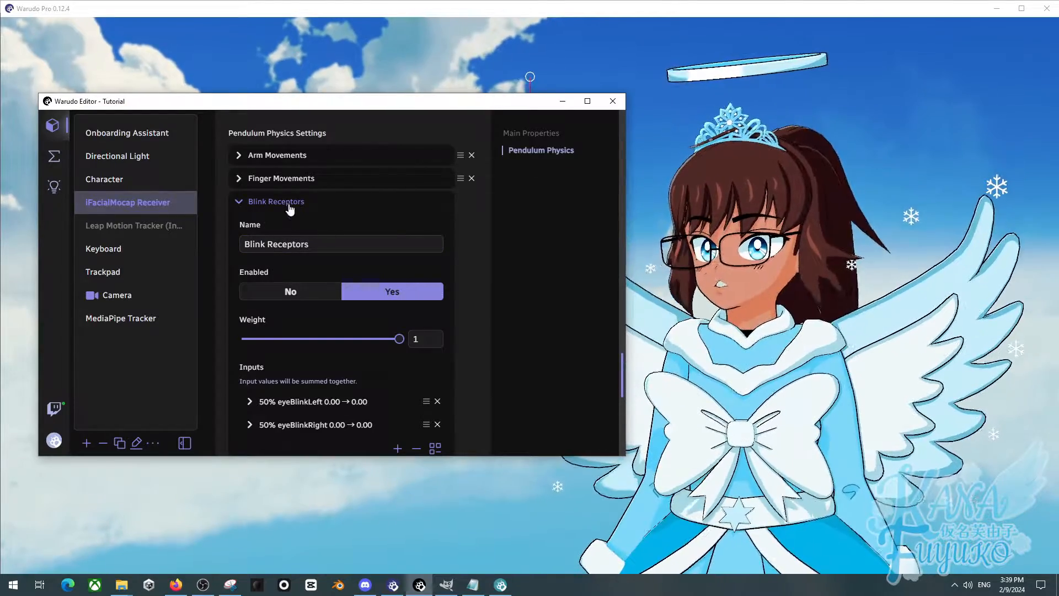
scroll(up, 3)
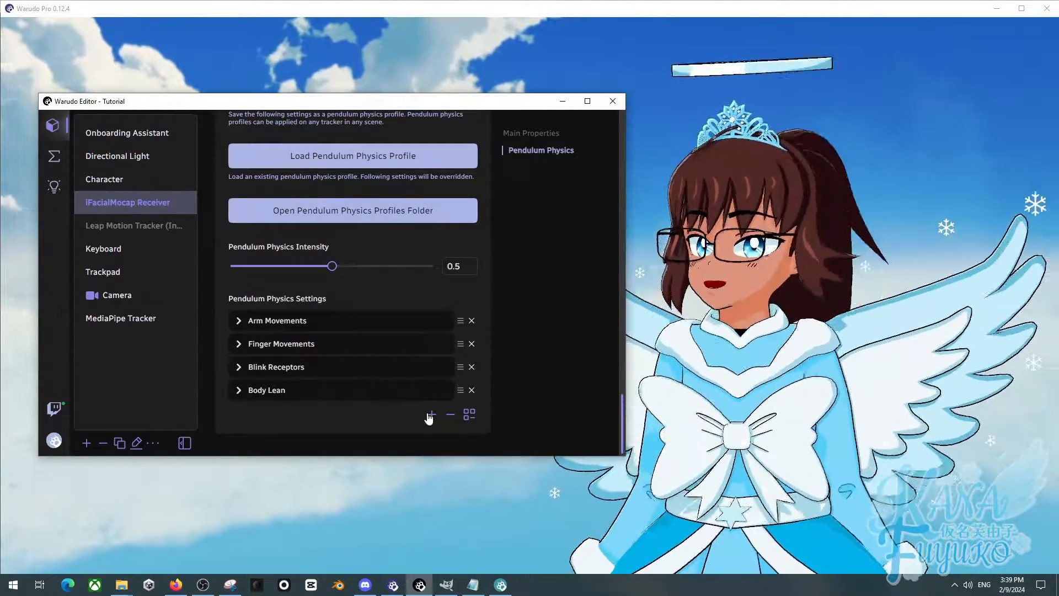
Add a fifth pendulum physics entry, a second Body Lean, and review its empty fields.
click(432, 414)
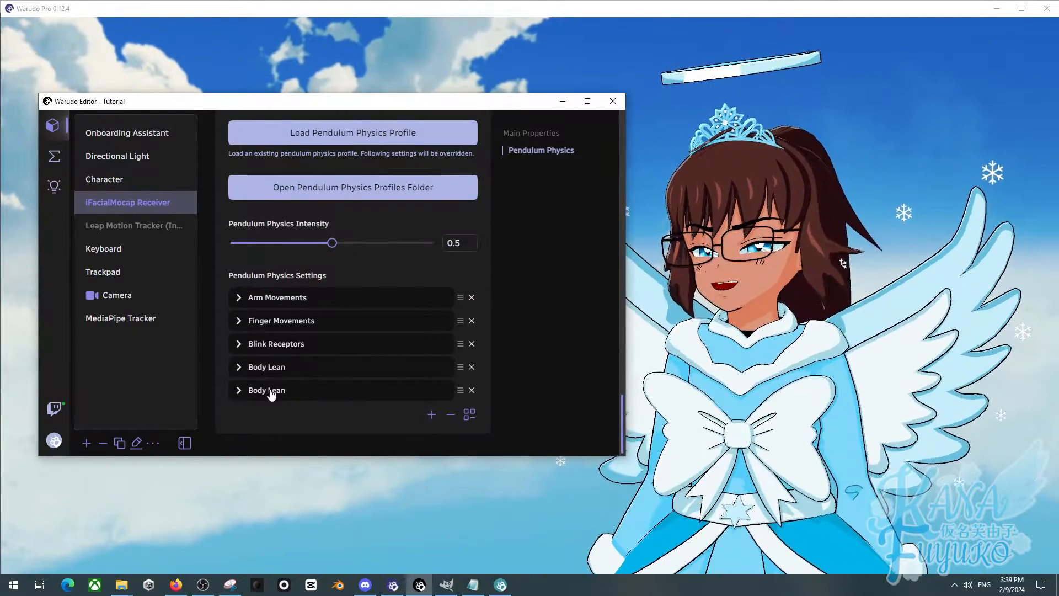
click(238, 389)
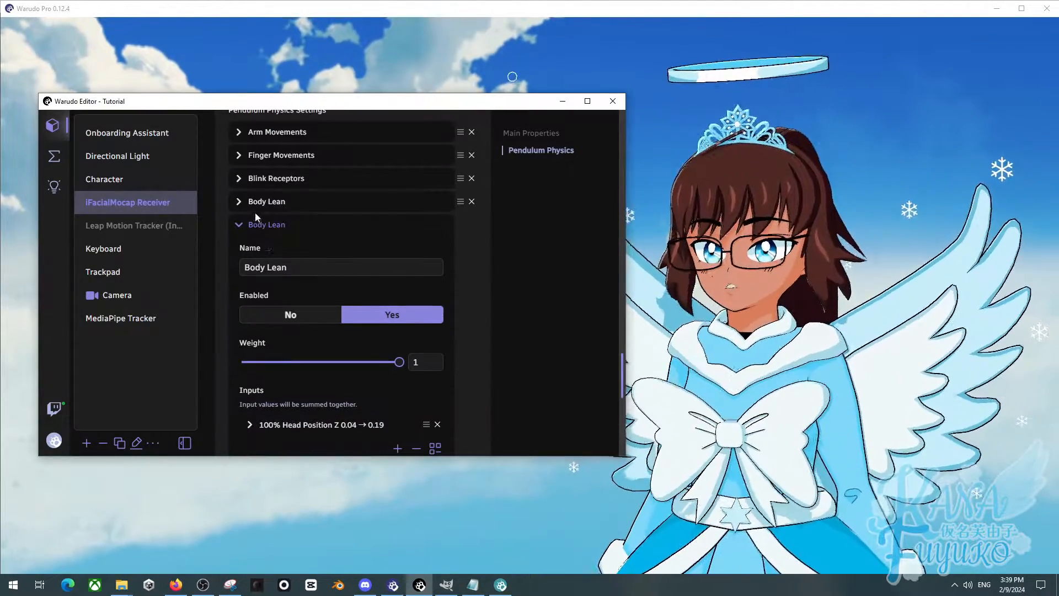
scroll(down, 3)
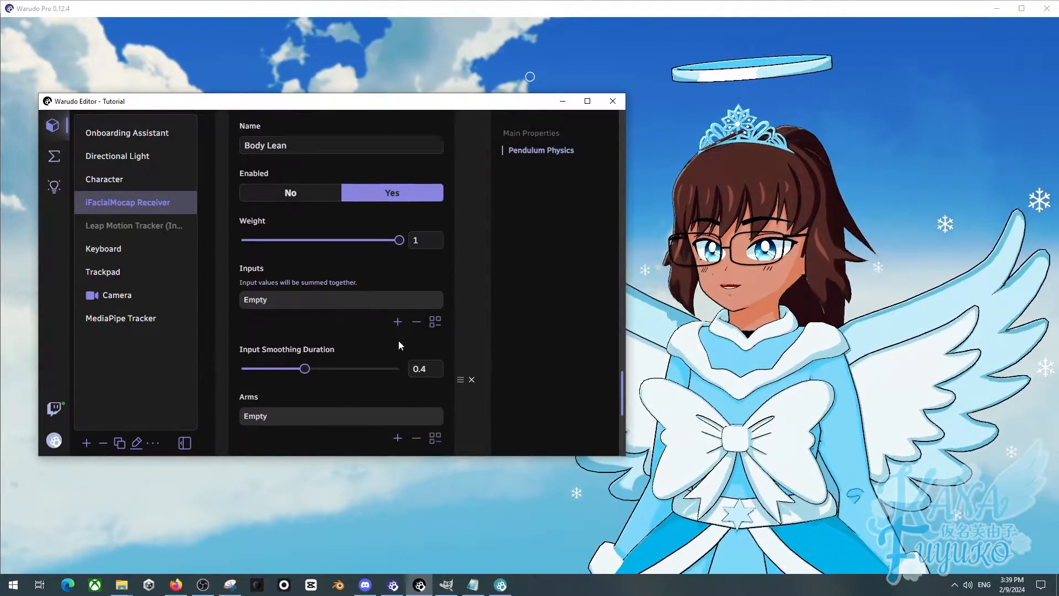
scroll(down, 3)
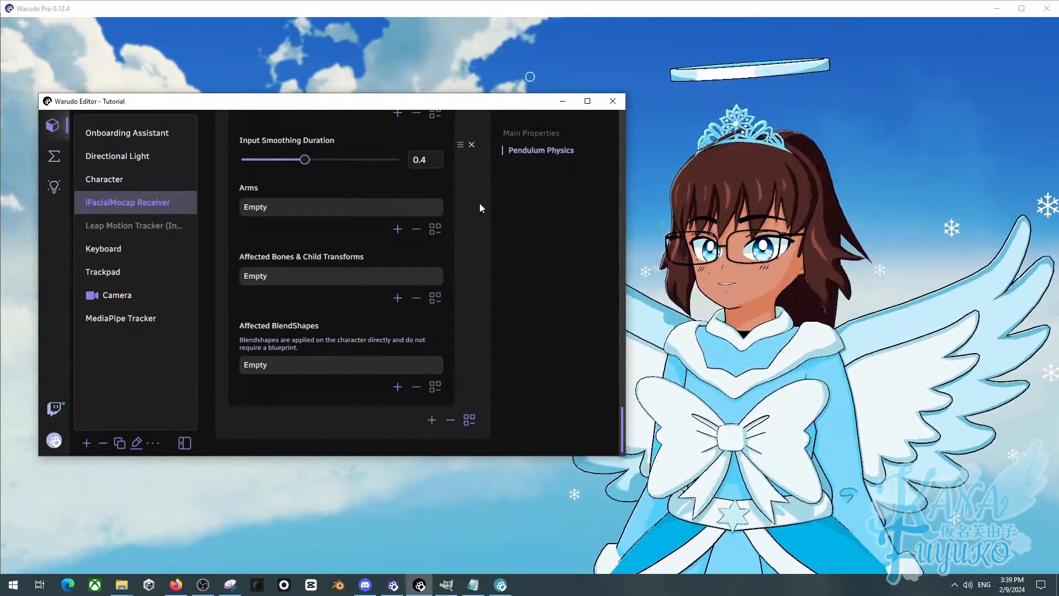
scroll(up, 3)
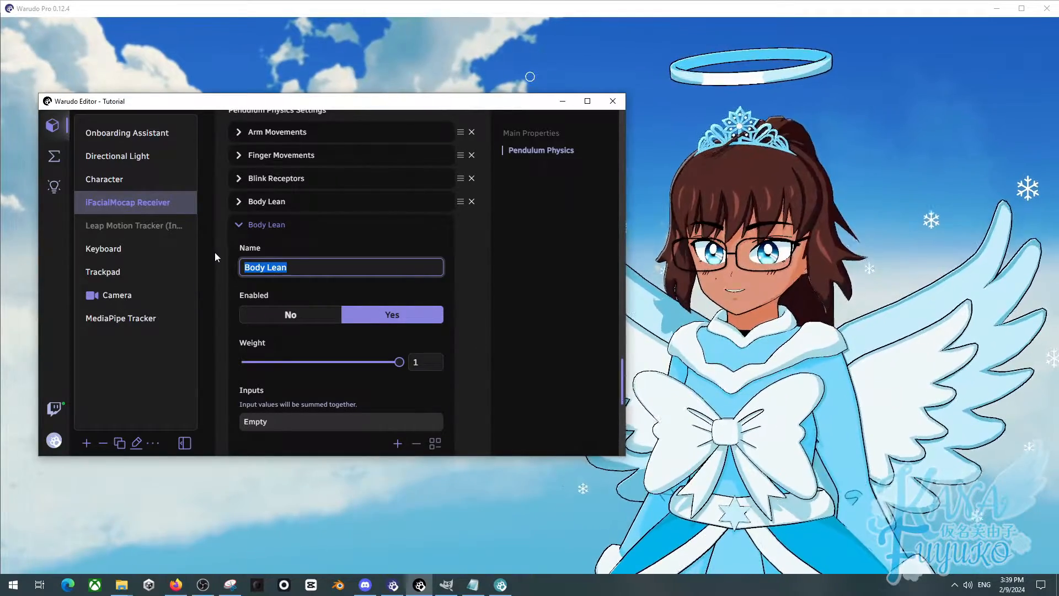
Rename the new entry Blink_L and enable it with weight 1.
text(Wing)
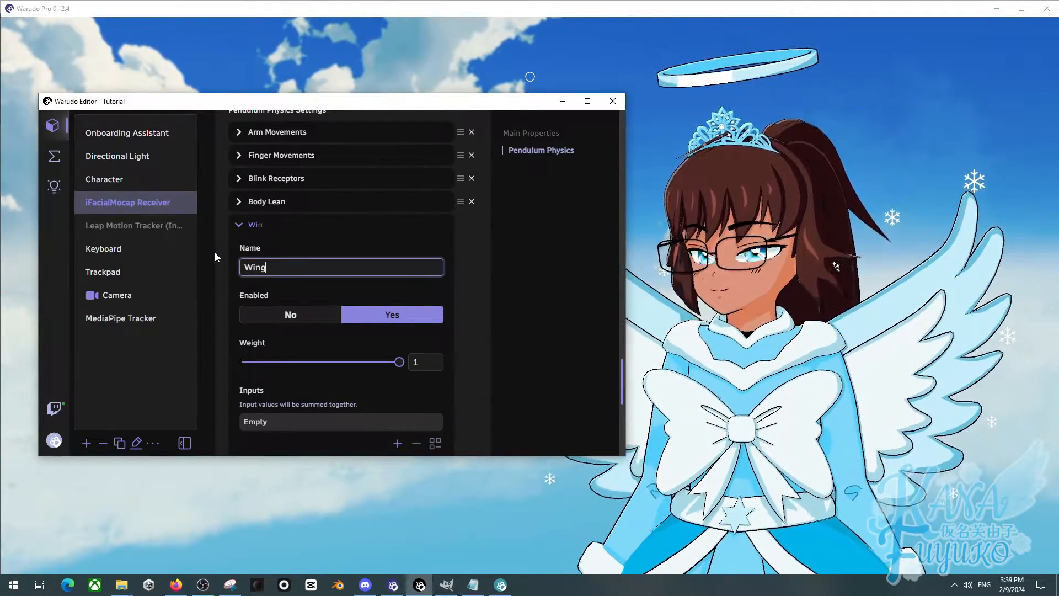
text(_L)
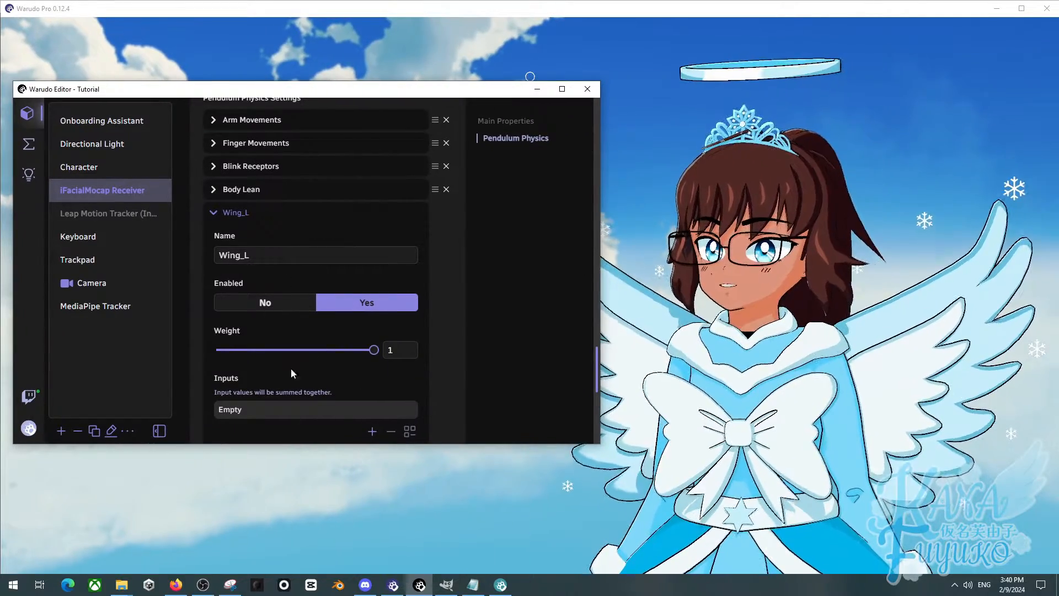
text(B_L)
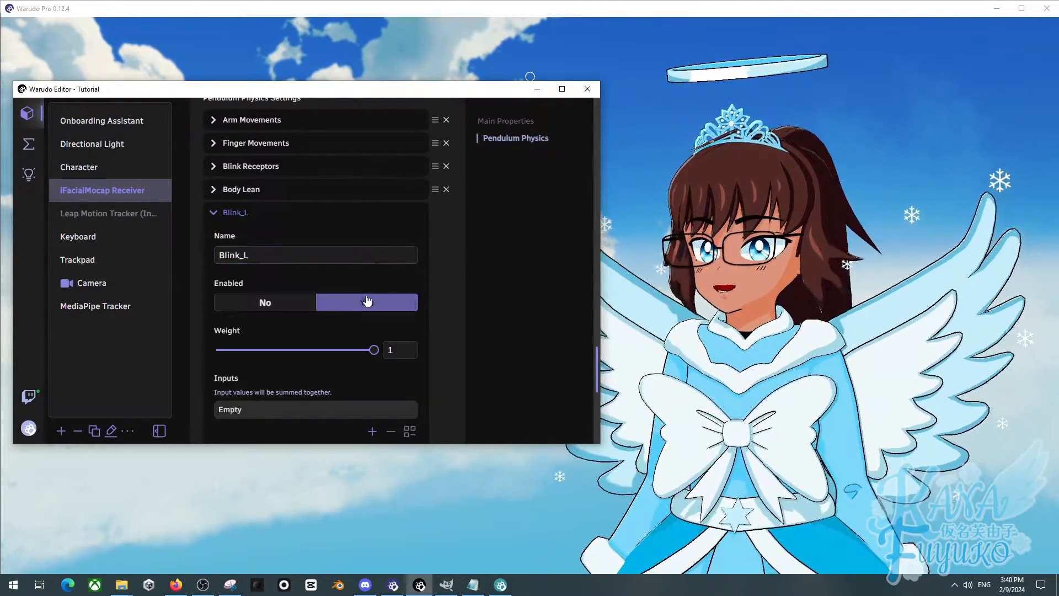
click(366, 302)
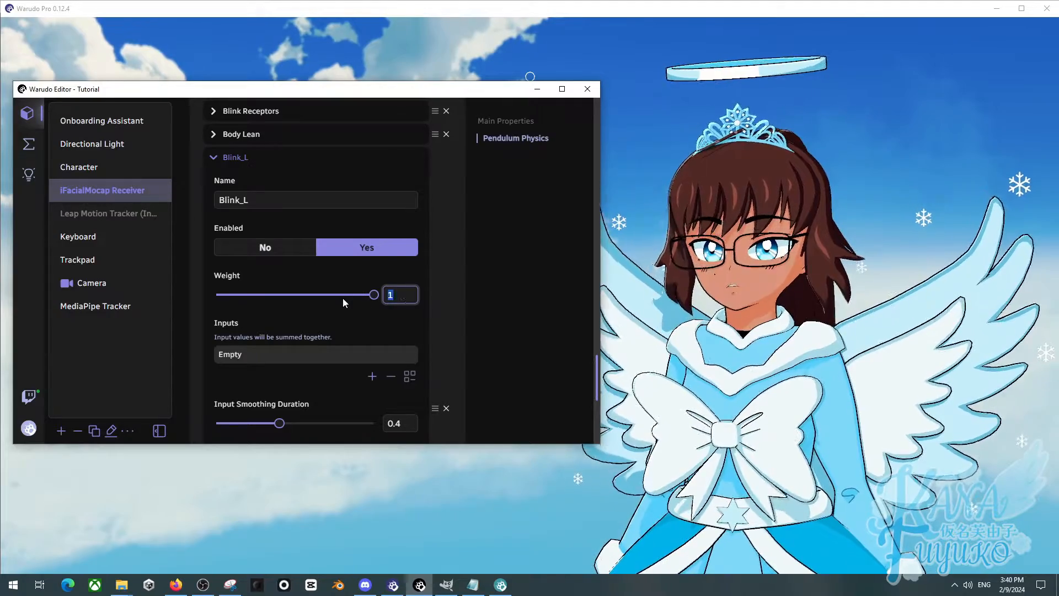
text(3)
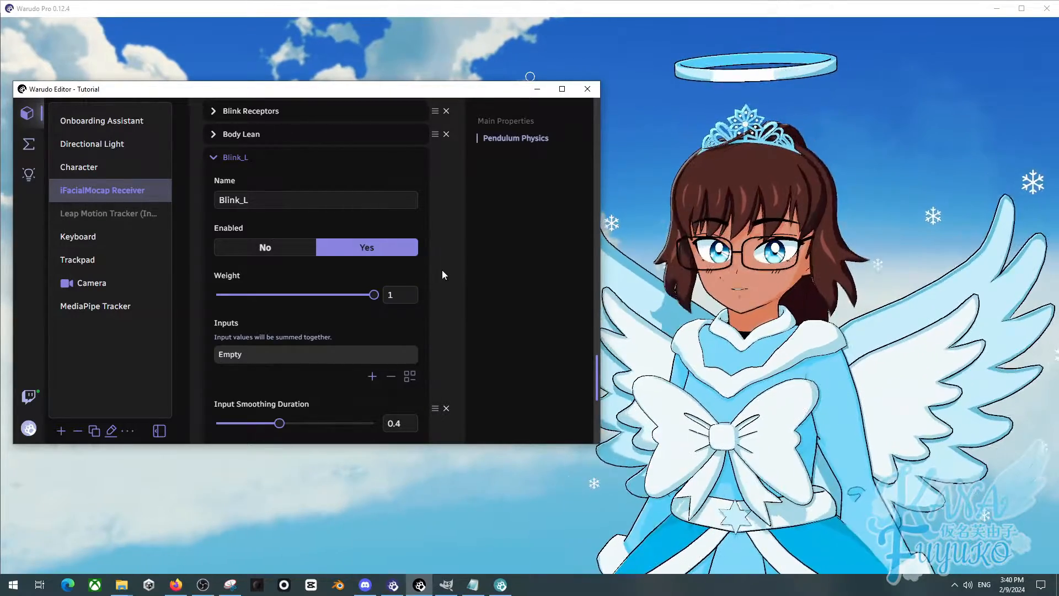
scroll(down, 3)
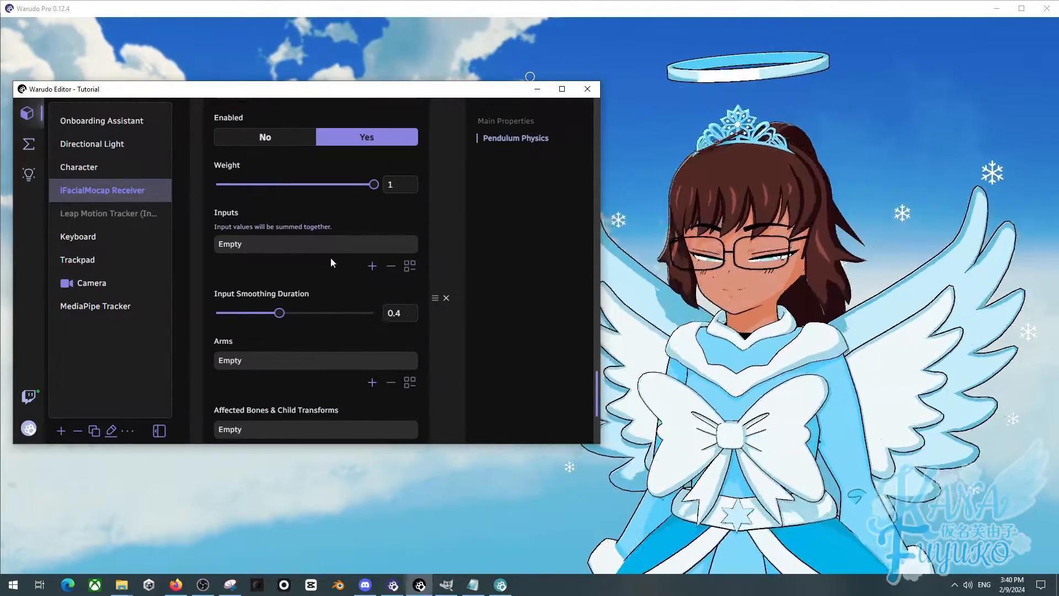
Give Blink_L an input of type BlendShape driven by eyeBlinkLeft.
click(372, 266)
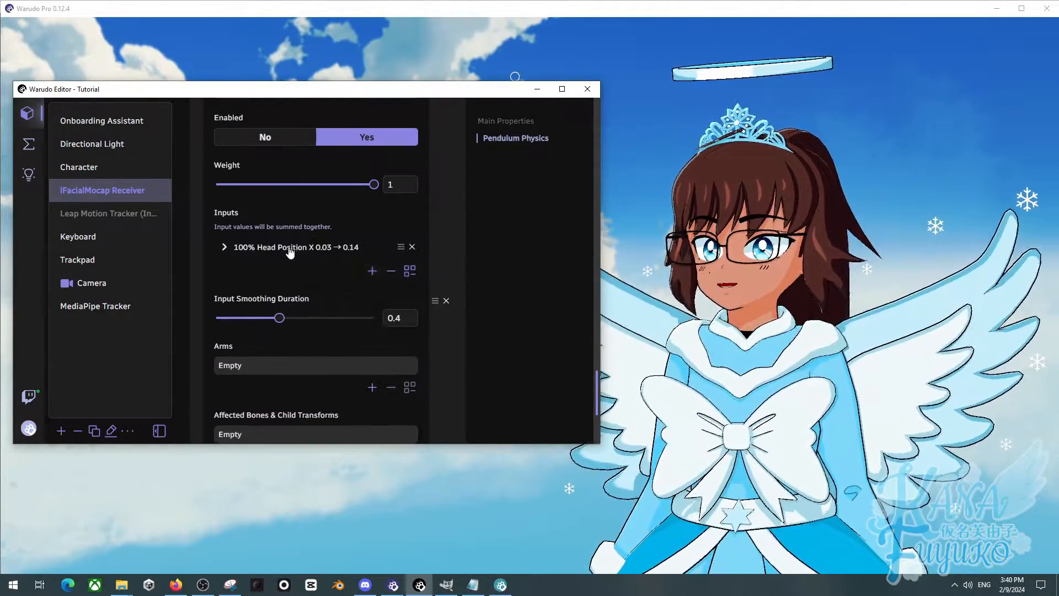
click(224, 246)
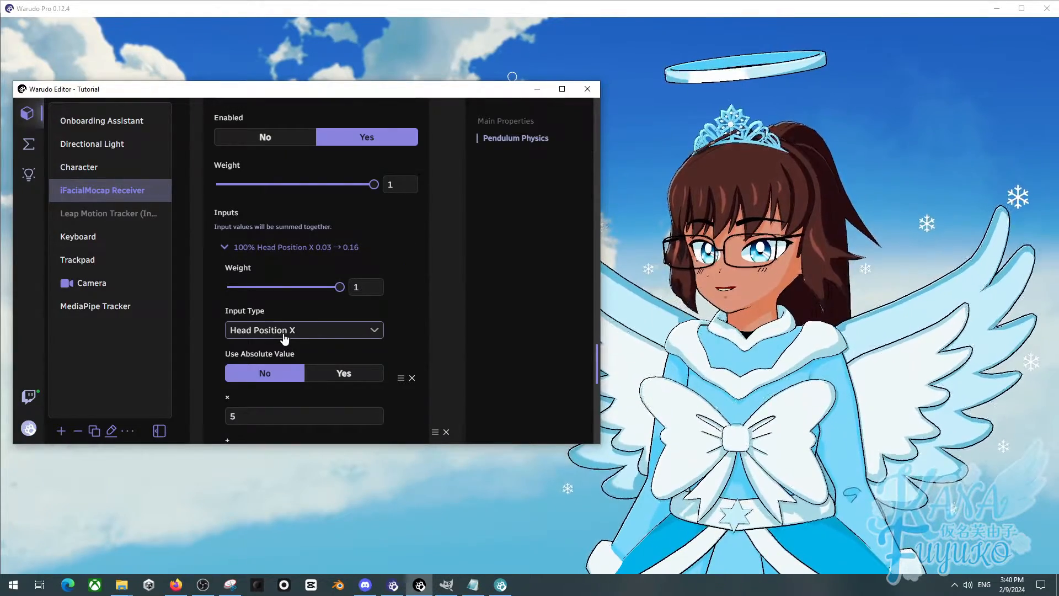
click(303, 330)
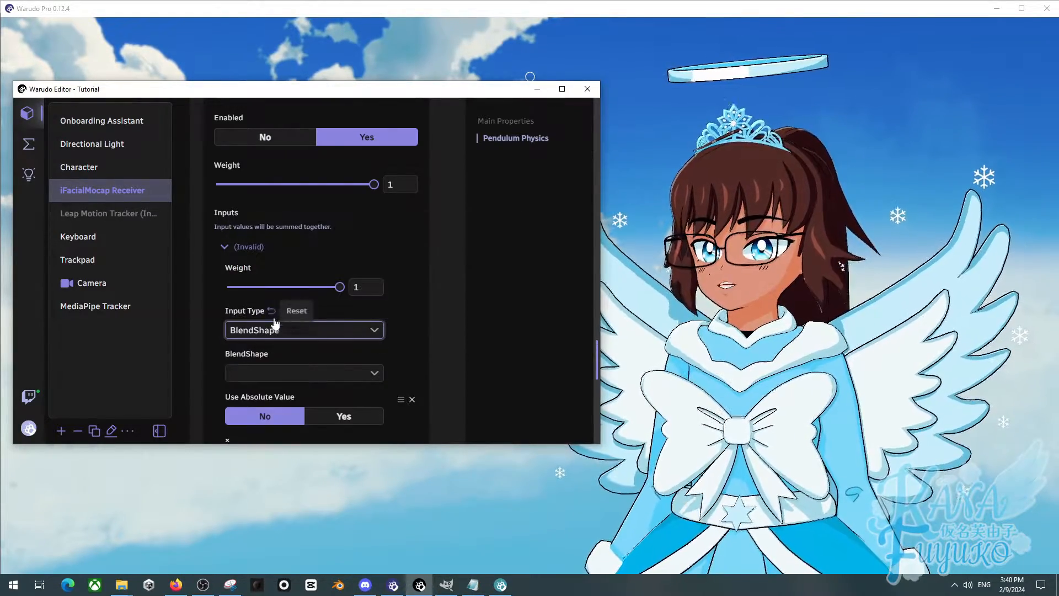
click(304, 373)
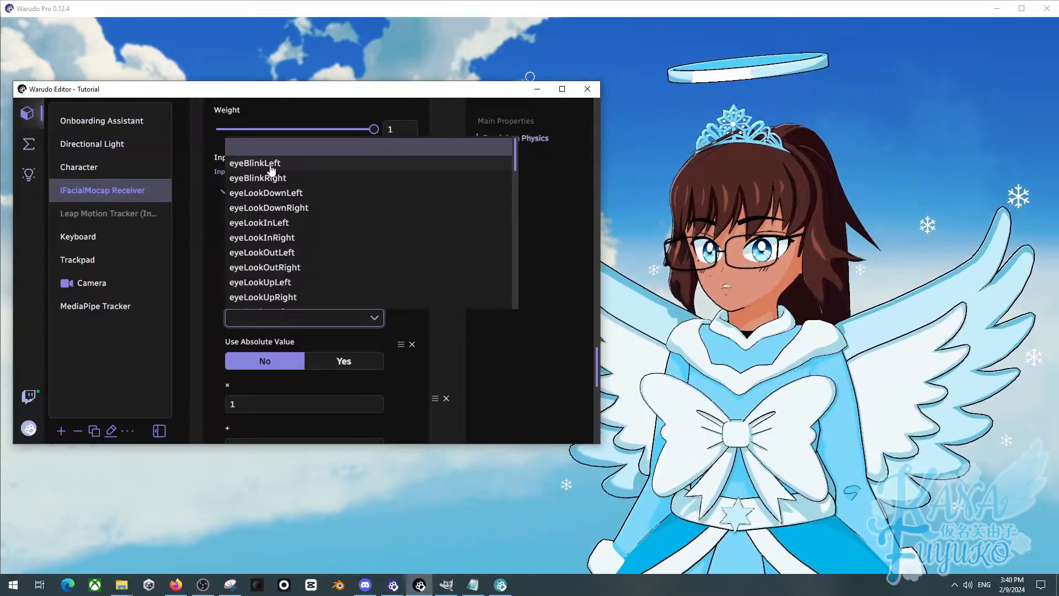
click(255, 163)
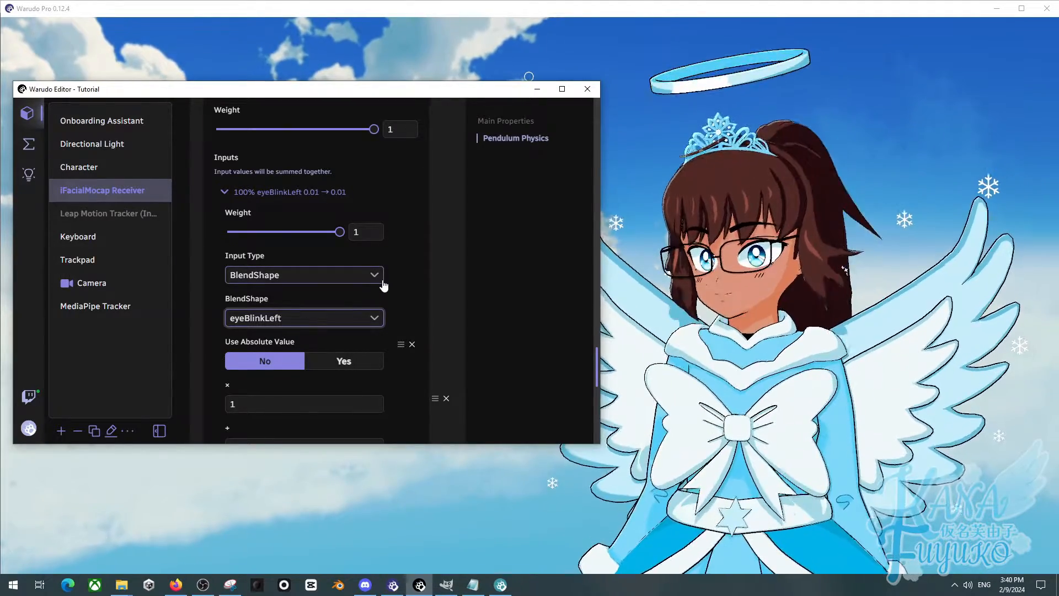
Enable clamping of the eyeBlinkLeft input between -1 and 1, keeping multiplier 1 and offset 0.
scroll(down, 3)
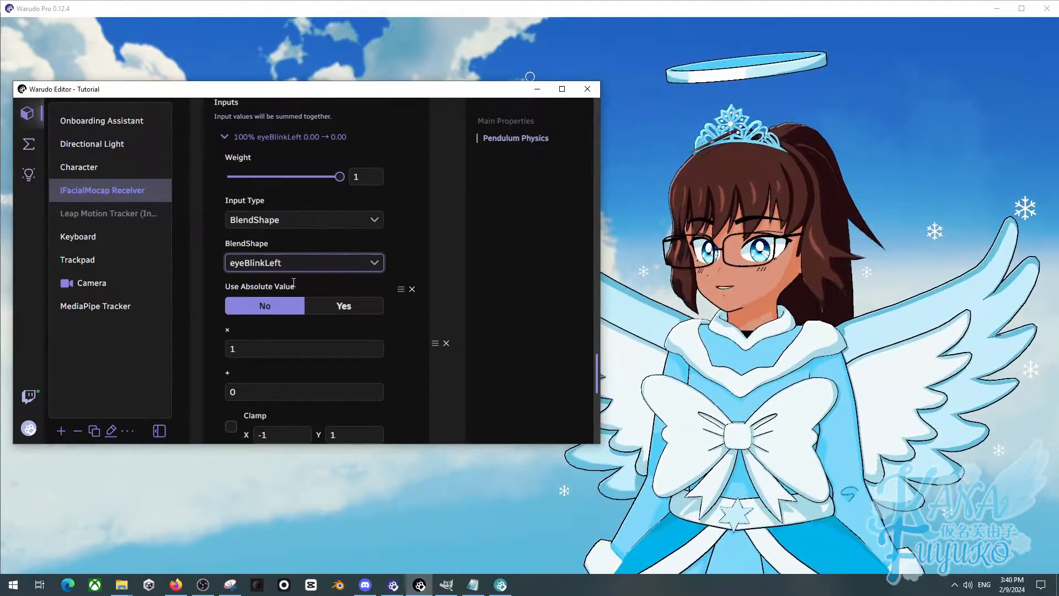
scroll(down, 3)
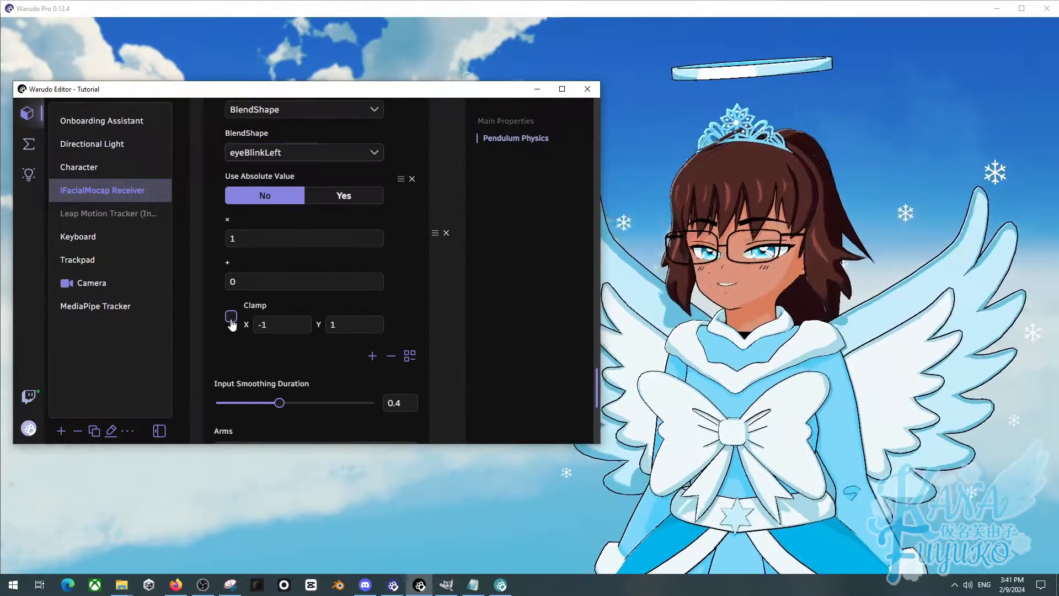
click(231, 317)
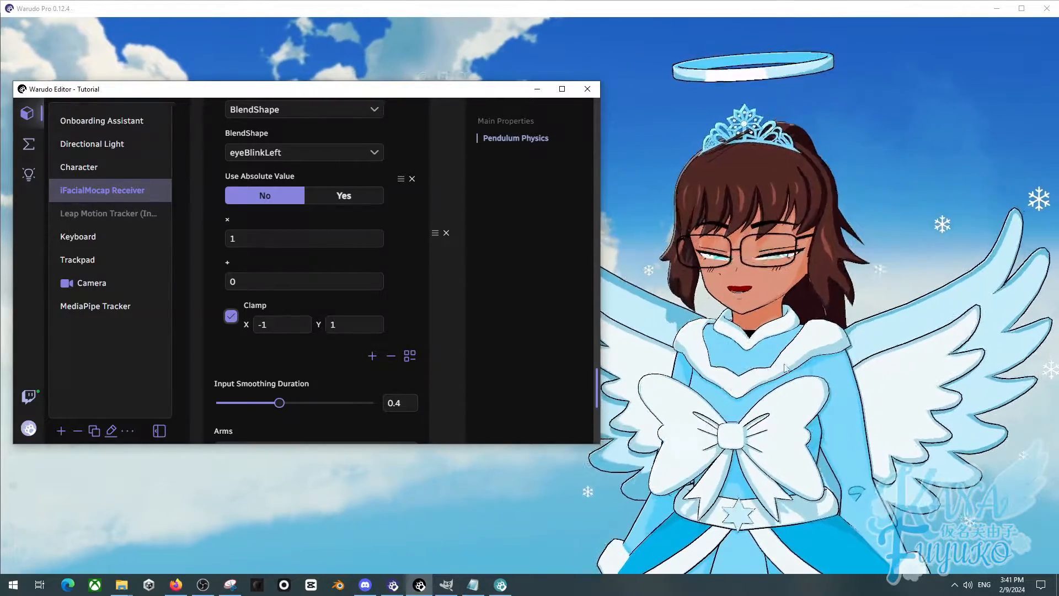
mouse_move(872, 374)
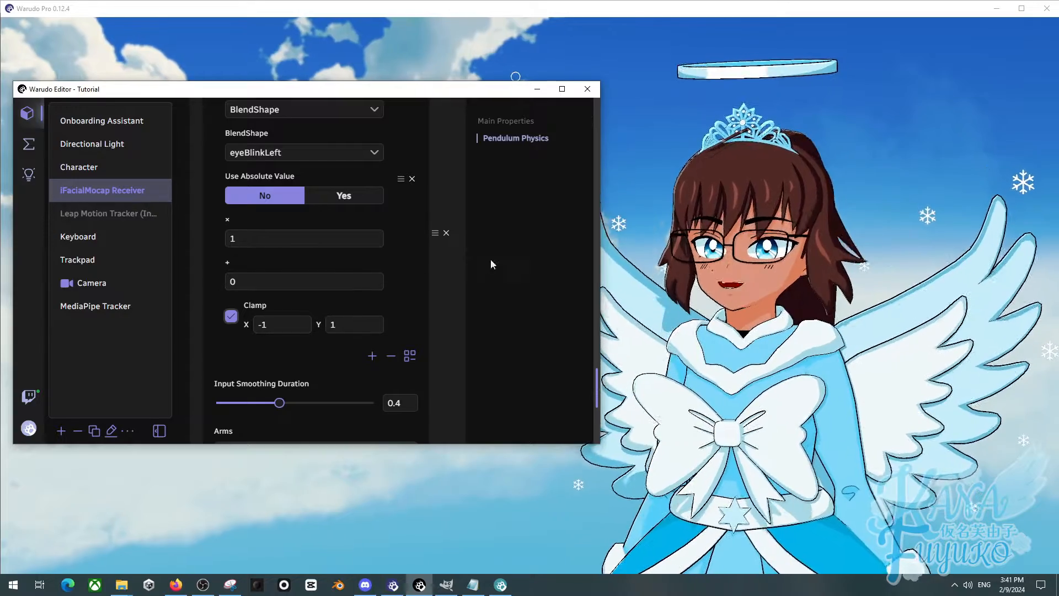
scroll(up, 3)
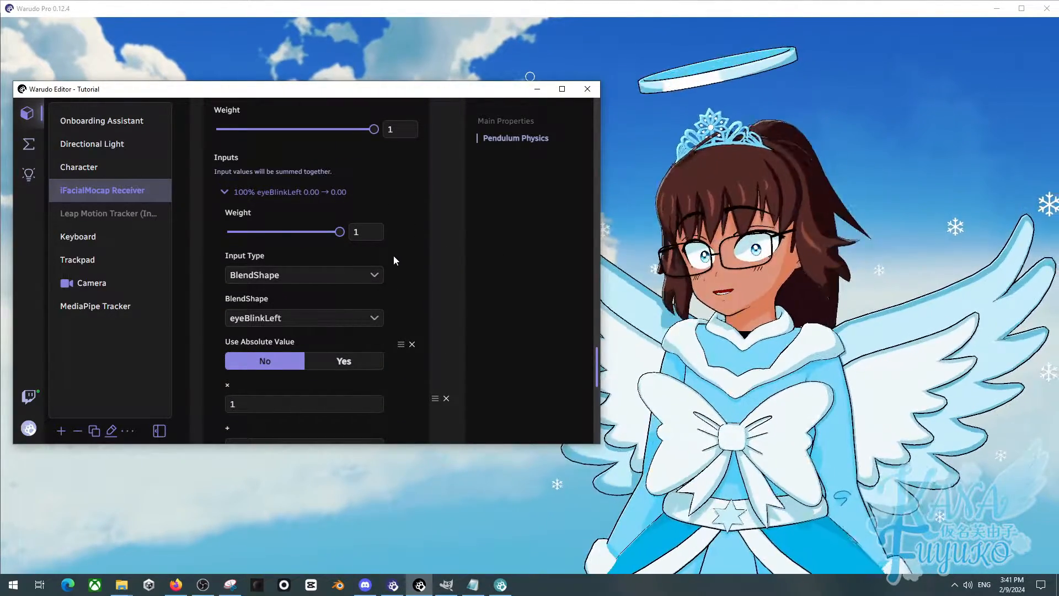
scroll(up, 3)
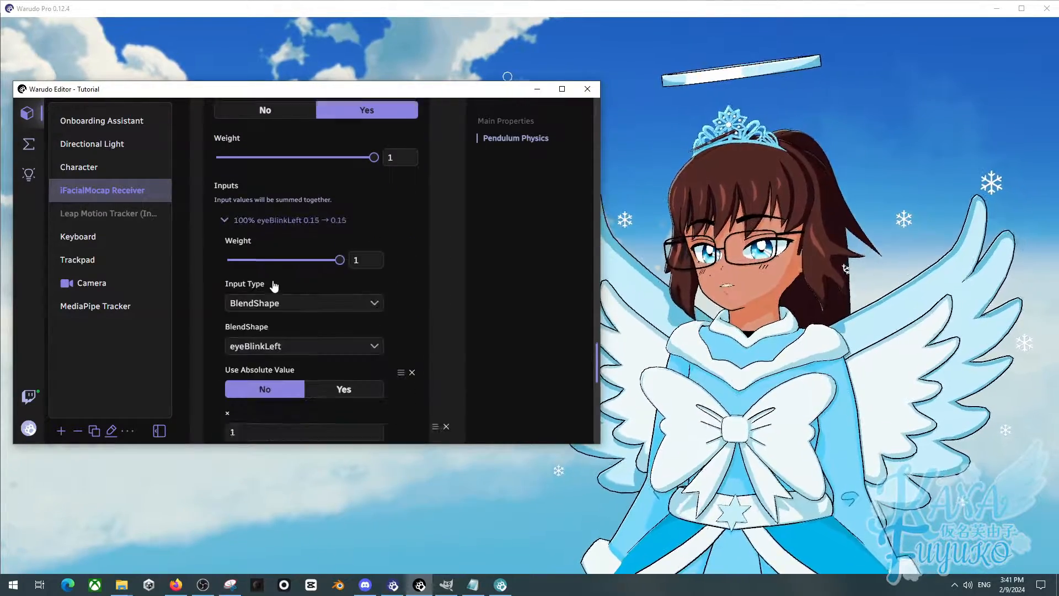
scroll(down, 3)
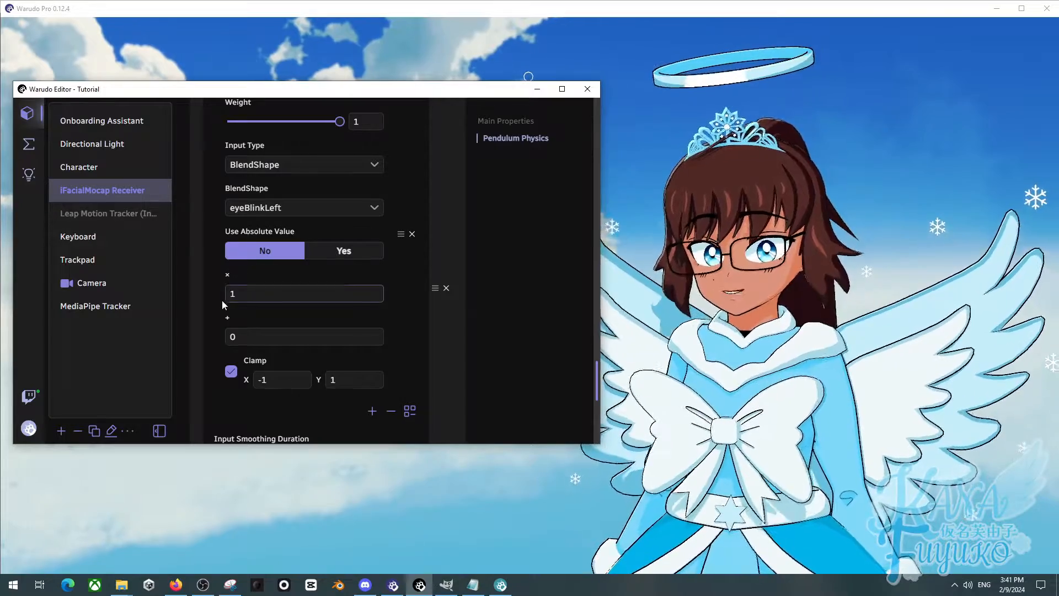
scroll(down, 3)
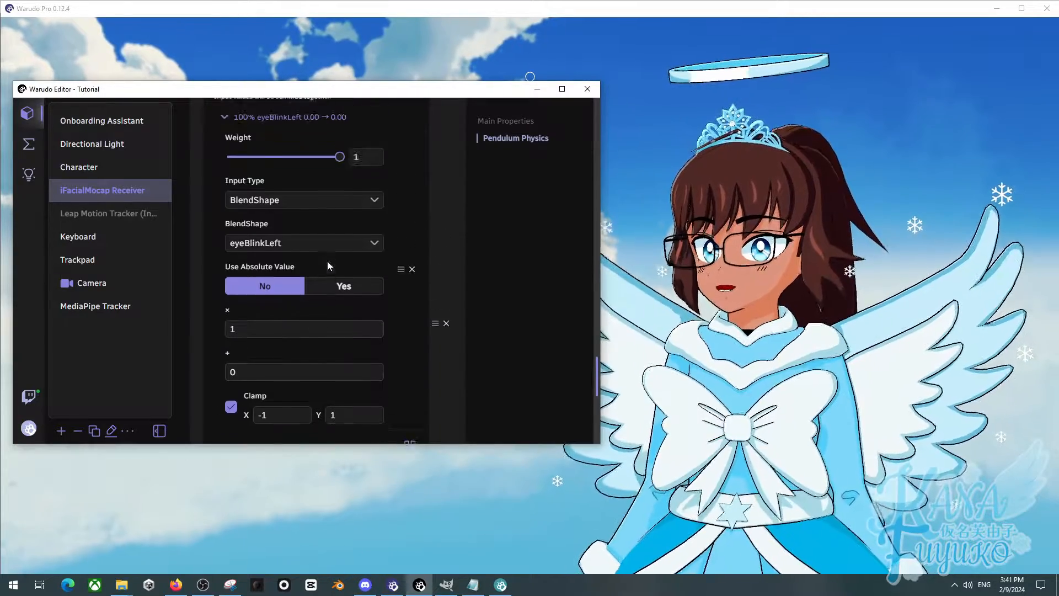
scroll(up, 3)
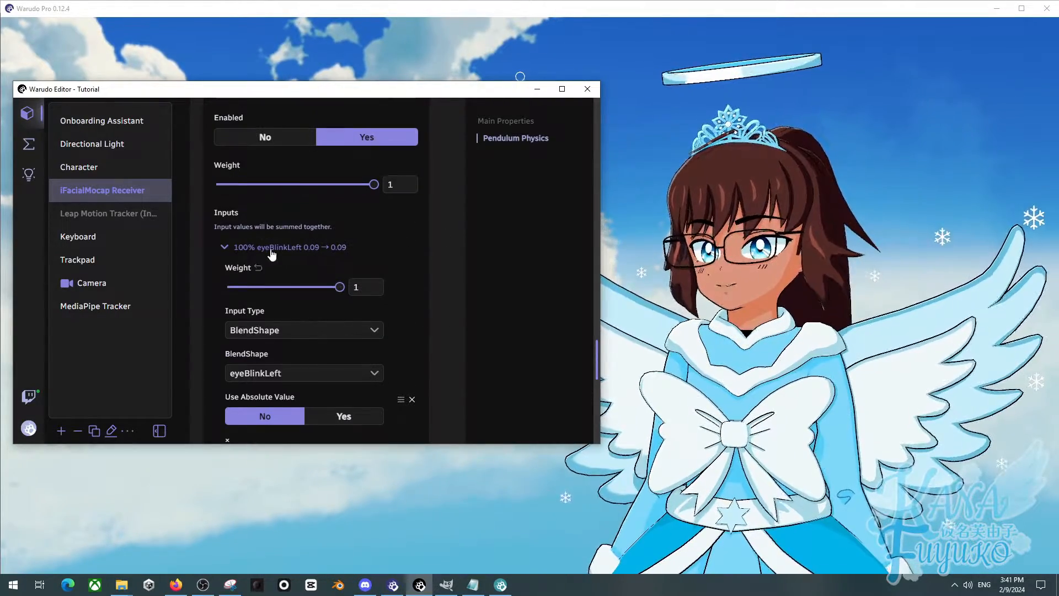
Collapse the eyeBlinkLeft input and lower Blink_L's input smoothing duration from 0.4 to 0.1.
click(224, 246)
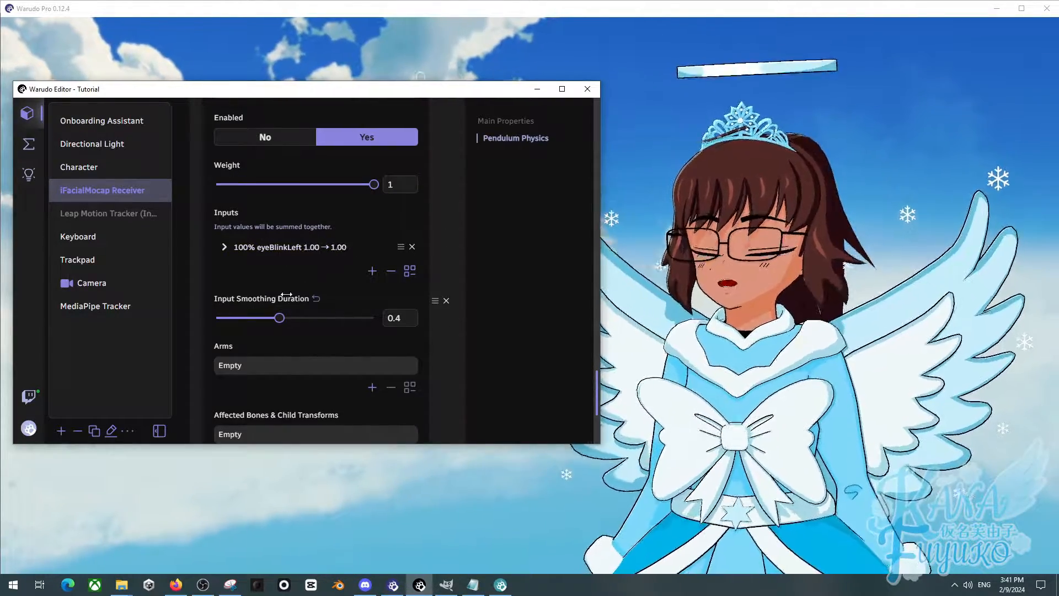
scroll(down, 3)
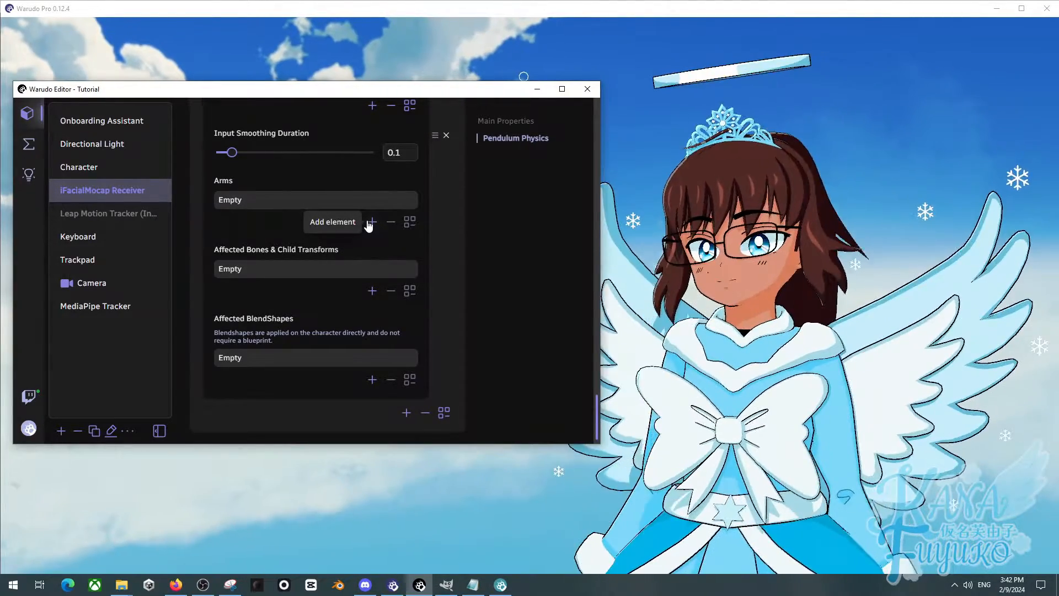
Give Blink_L a single pendulum arm of length 14.83, removing extra arms added along the way.
click(370, 222)
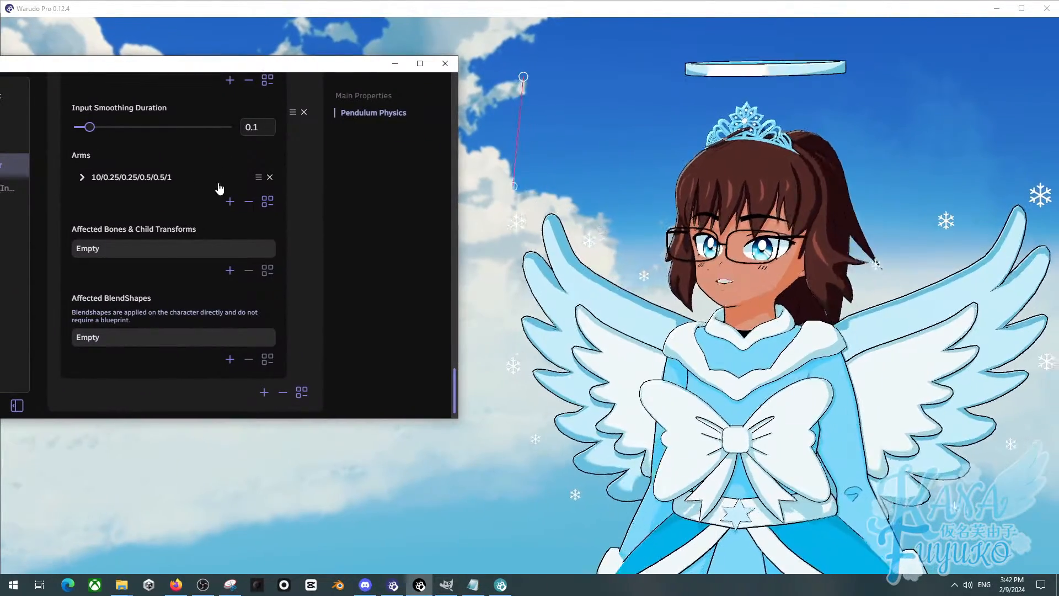
click(81, 177)
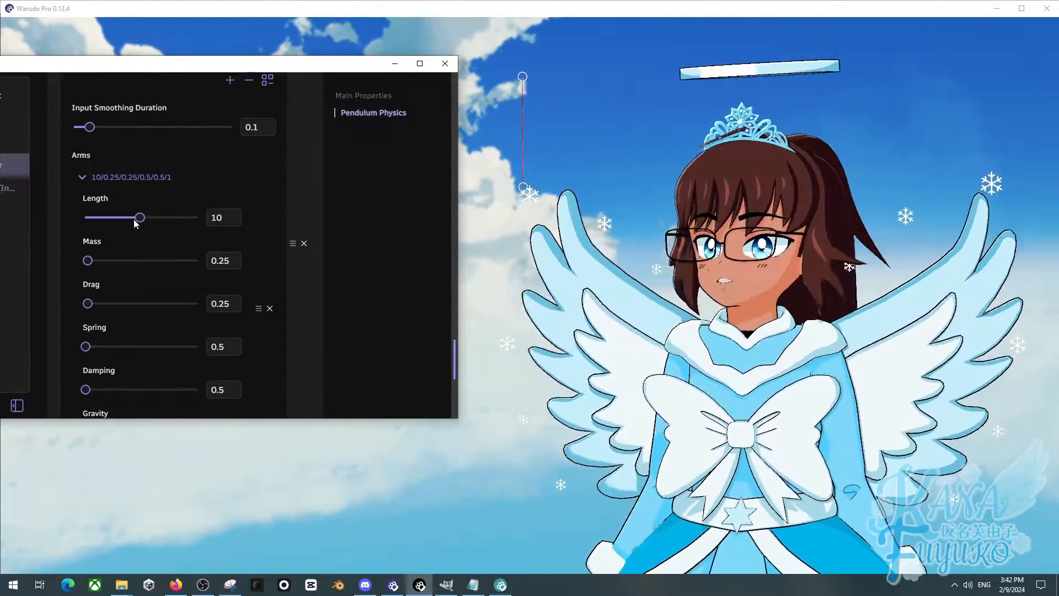
drag(140, 218, 134, 218)
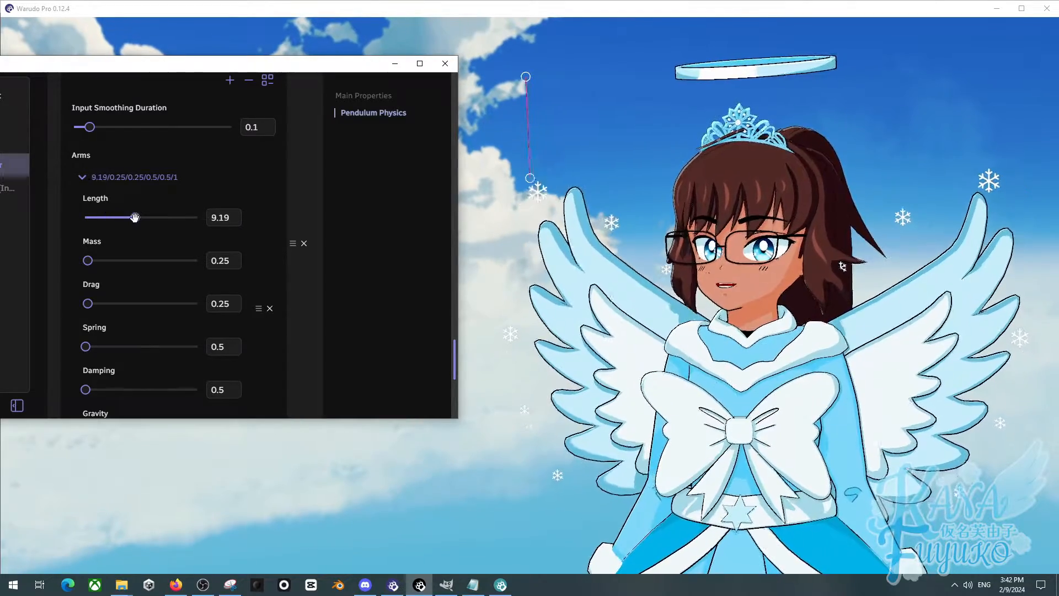
click(80, 177)
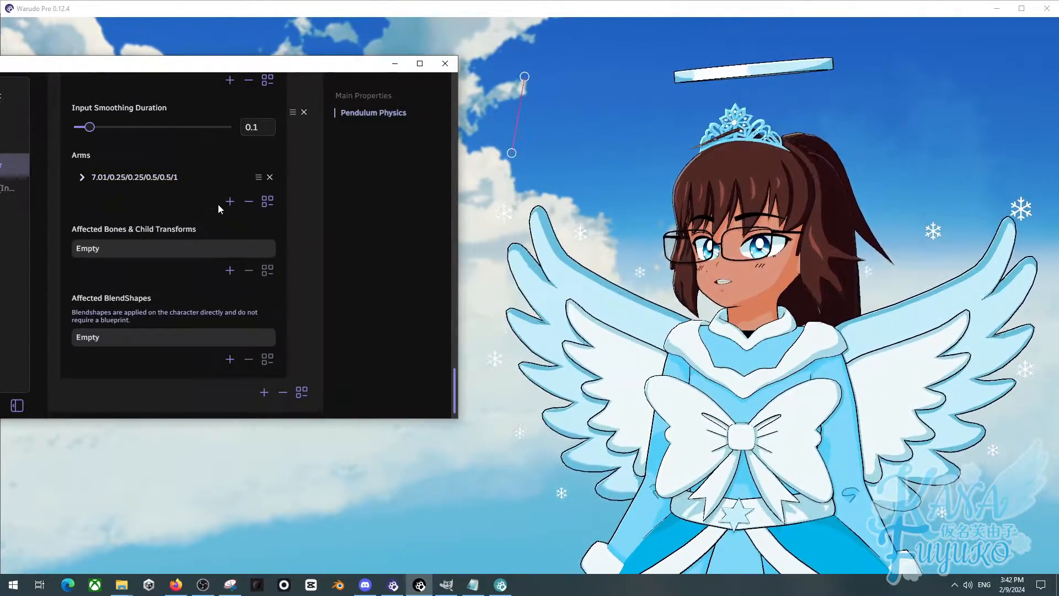
click(230, 201)
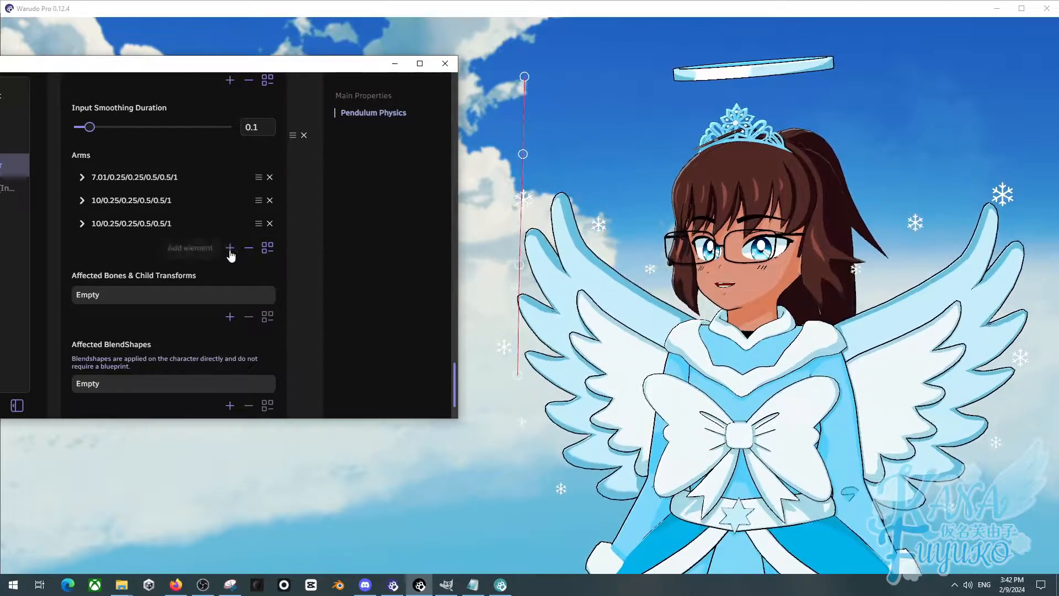
click(269, 223)
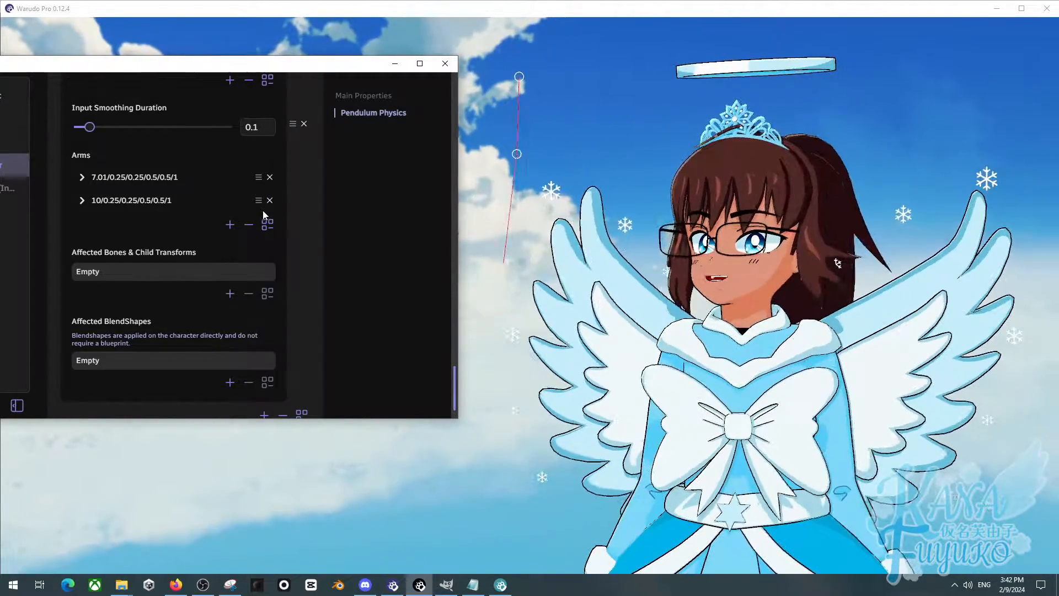
click(269, 200)
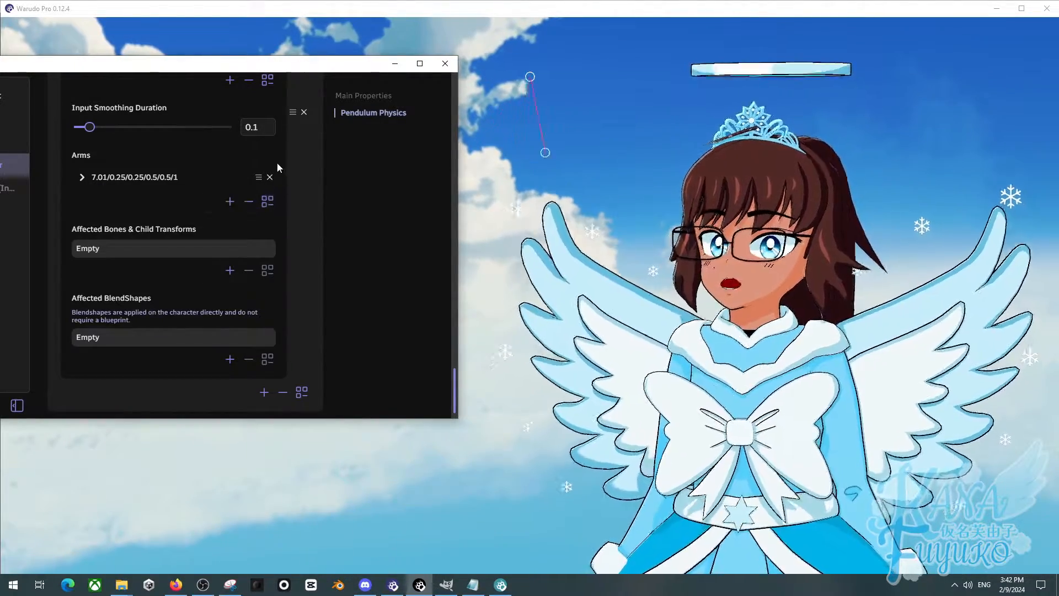
click(80, 177)
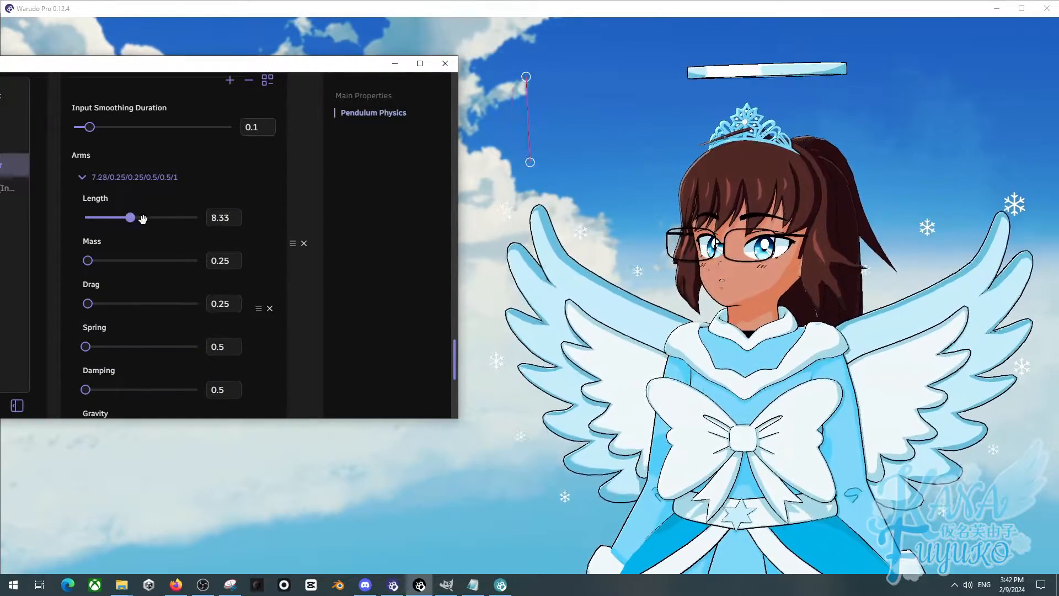
drag(130, 218, 168, 218)
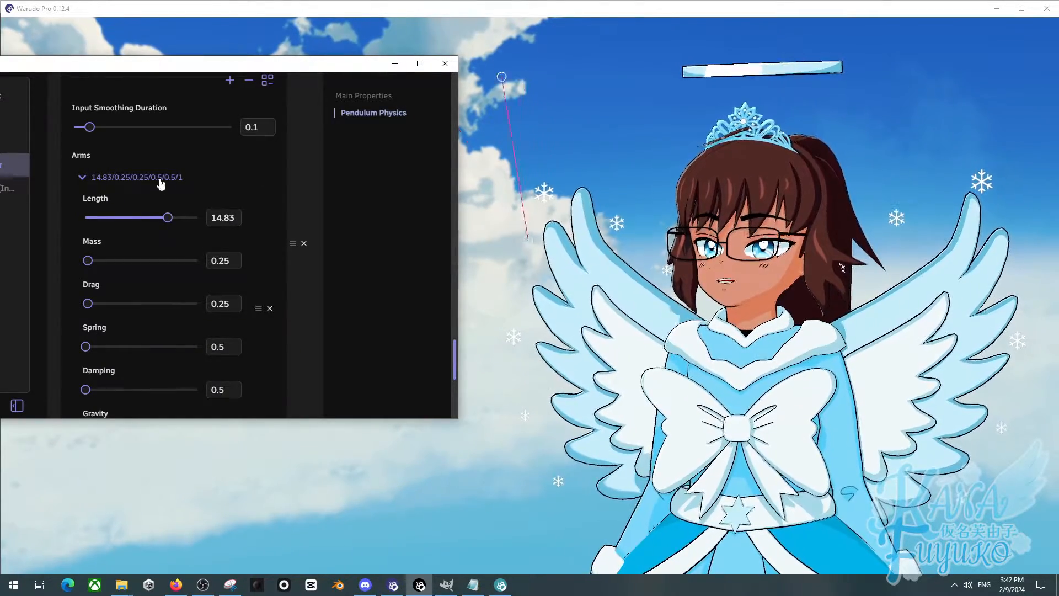
click(82, 177)
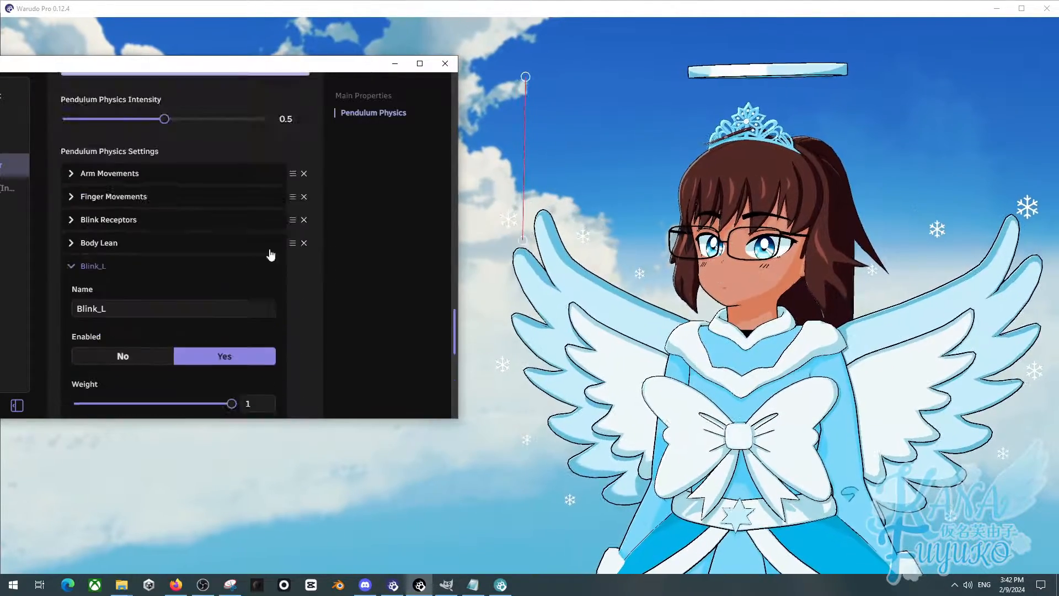
Collapse and reopen Blink_L, scrolling to its empty Affected Bones and BlendShapes lists.
click(71, 266)
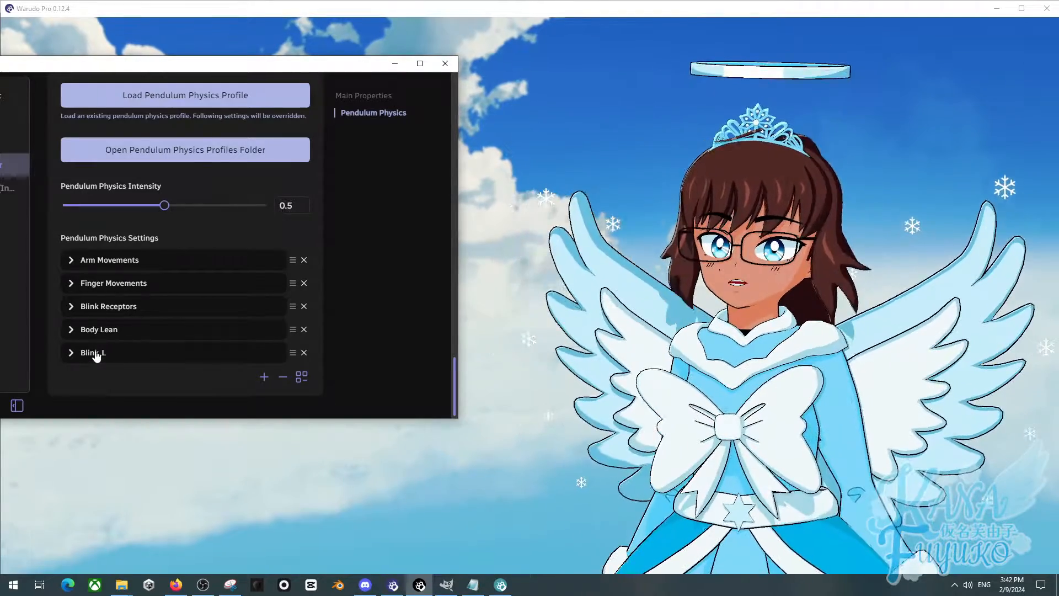
click(93, 352)
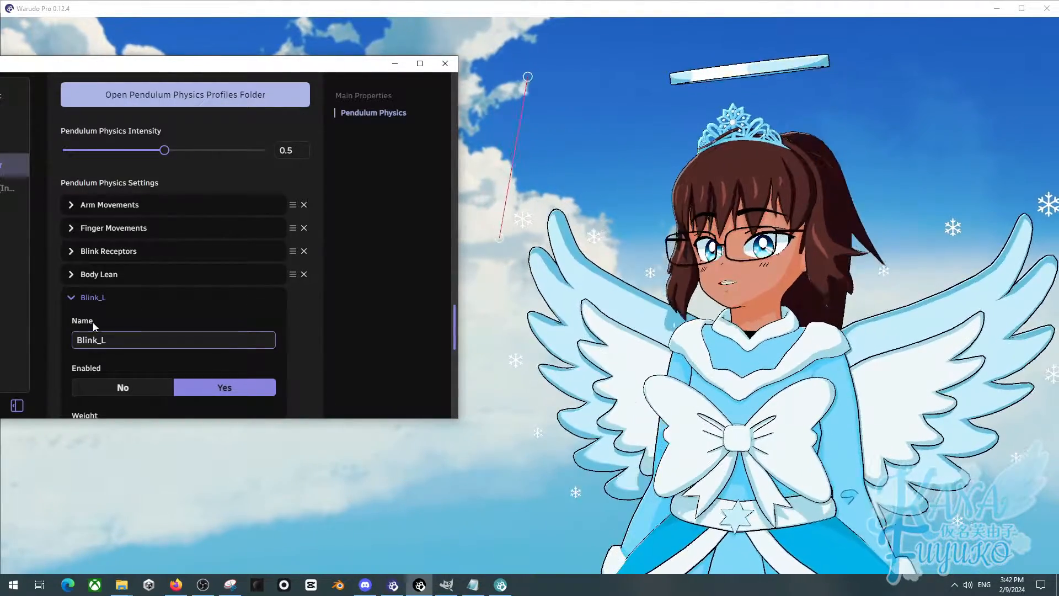
click(71, 297)
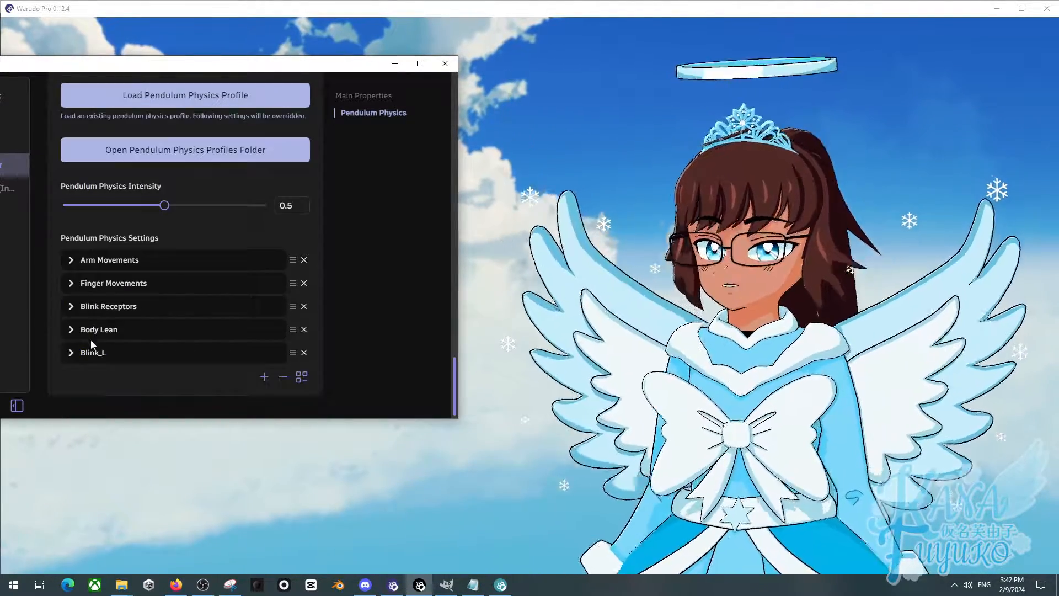
scroll(down, 3)
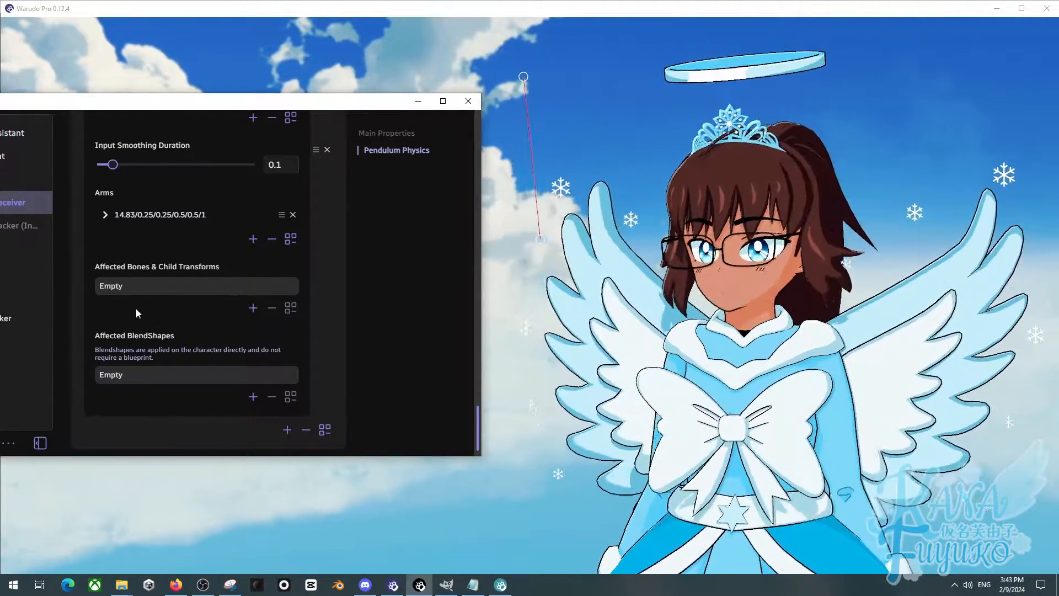
mouse_move(254, 308)
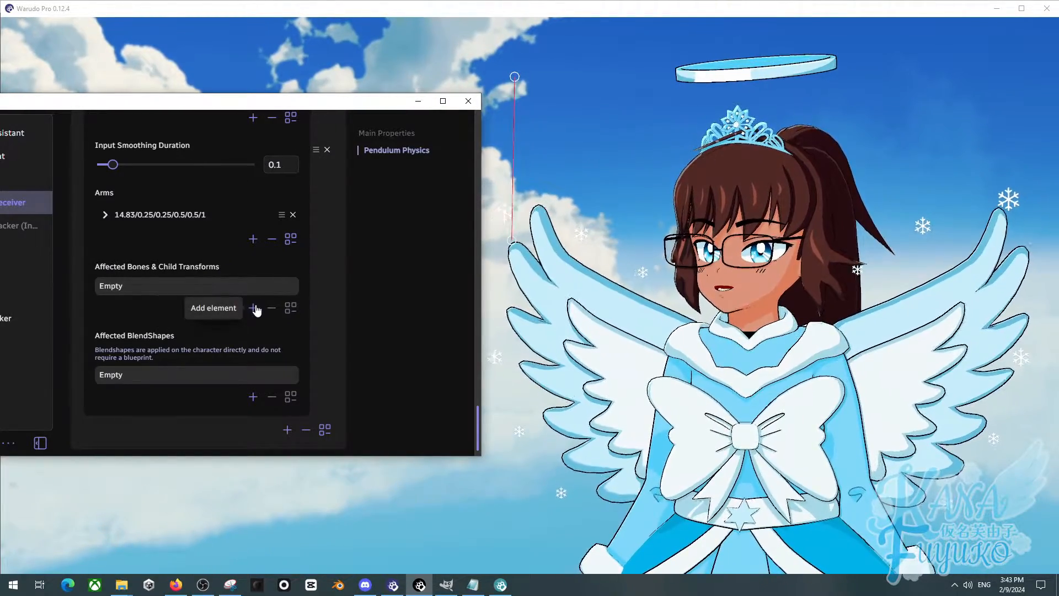
Add an affected-bones element to Blink_L with an empty child transform slot and Rotation output.
click(254, 312)
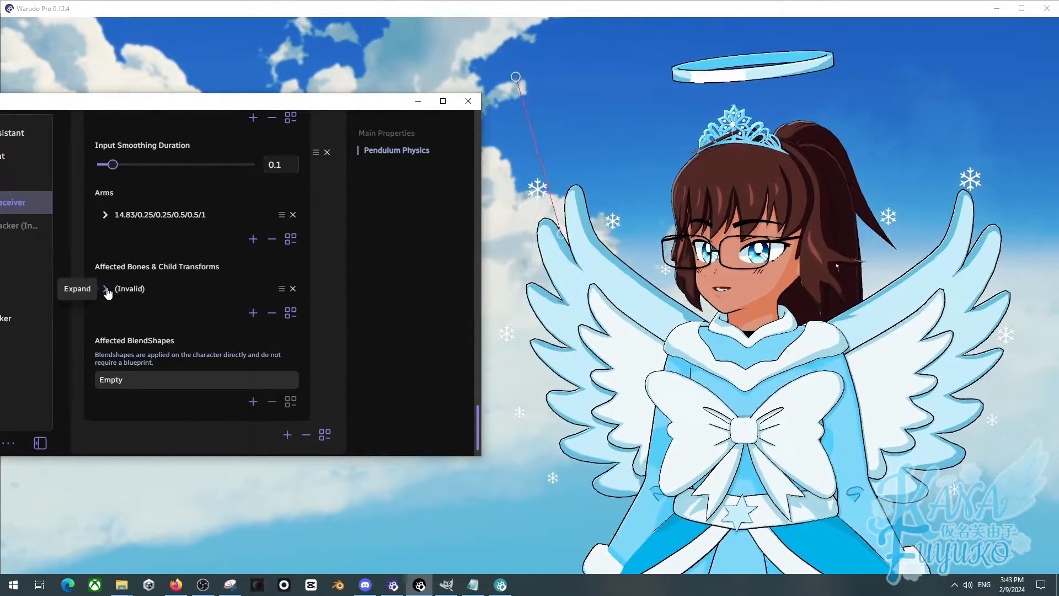
click(105, 288)
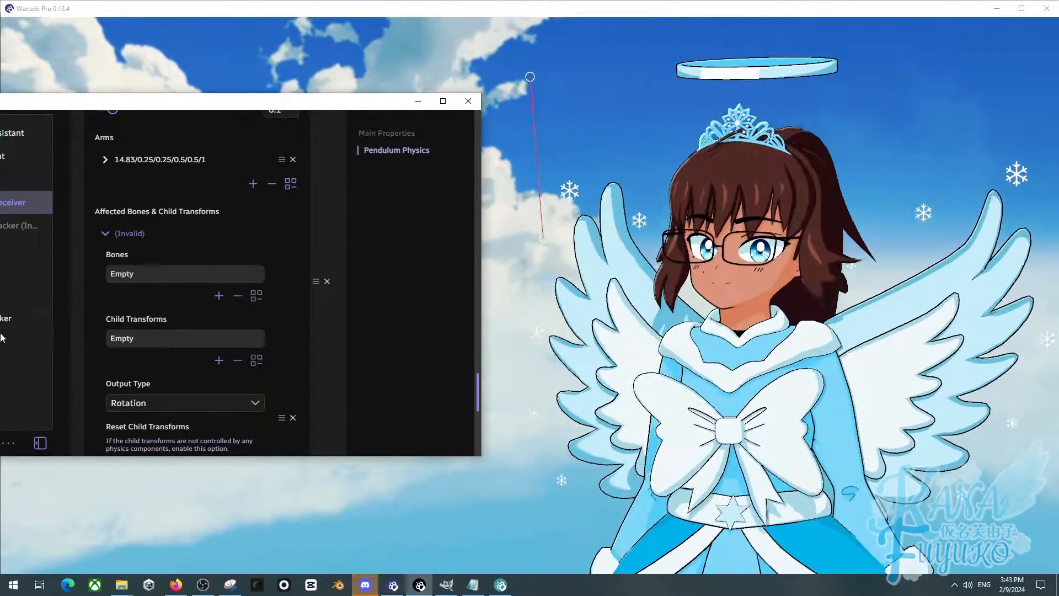
scroll(down, 3)
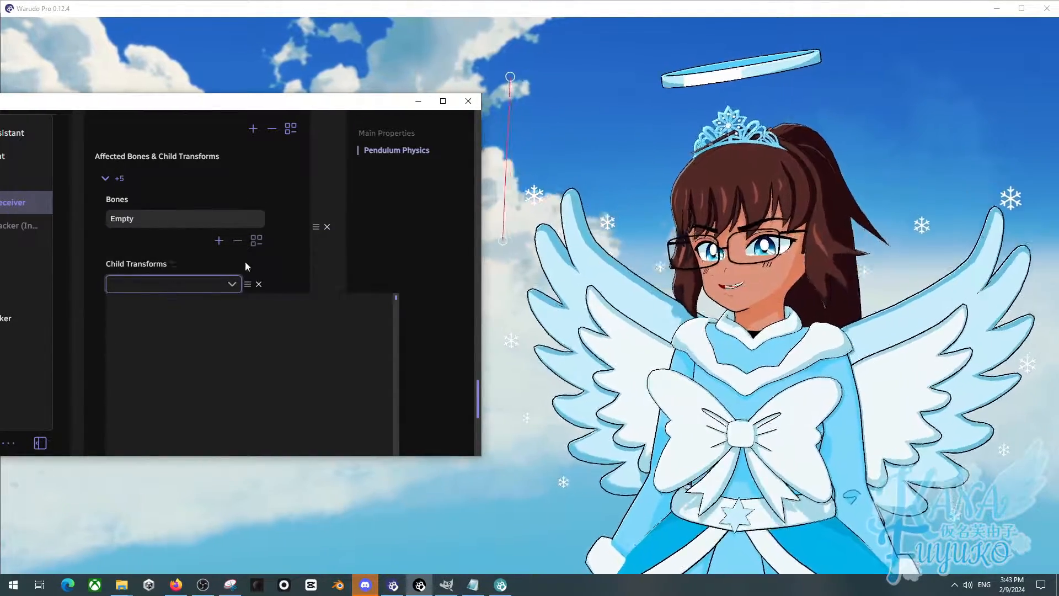
Choose Left_Wing_3 from the armature list as the affected-bones child transform.
click(174, 284)
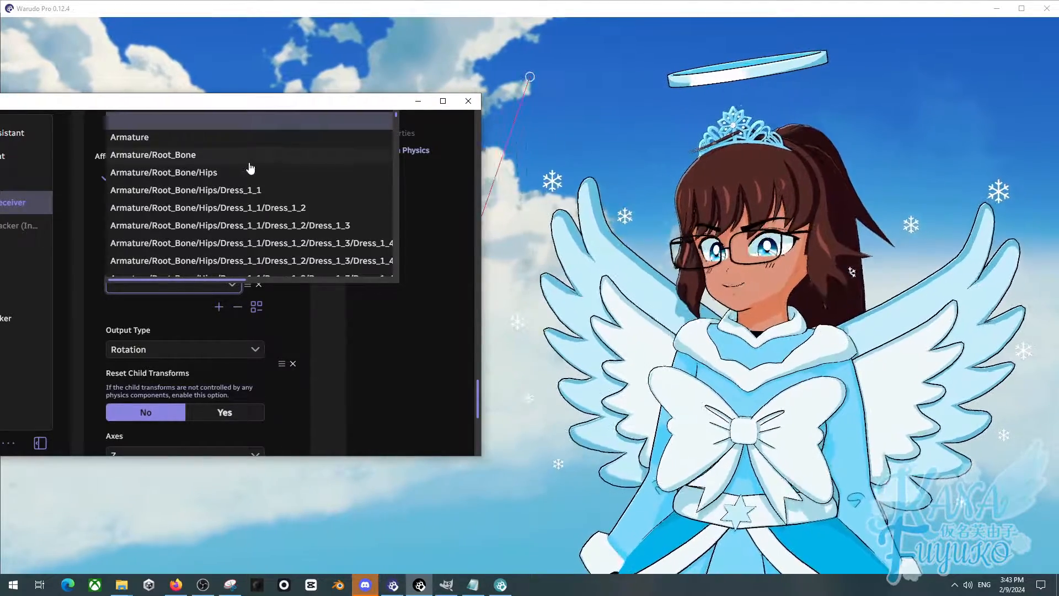
scroll(down, 3)
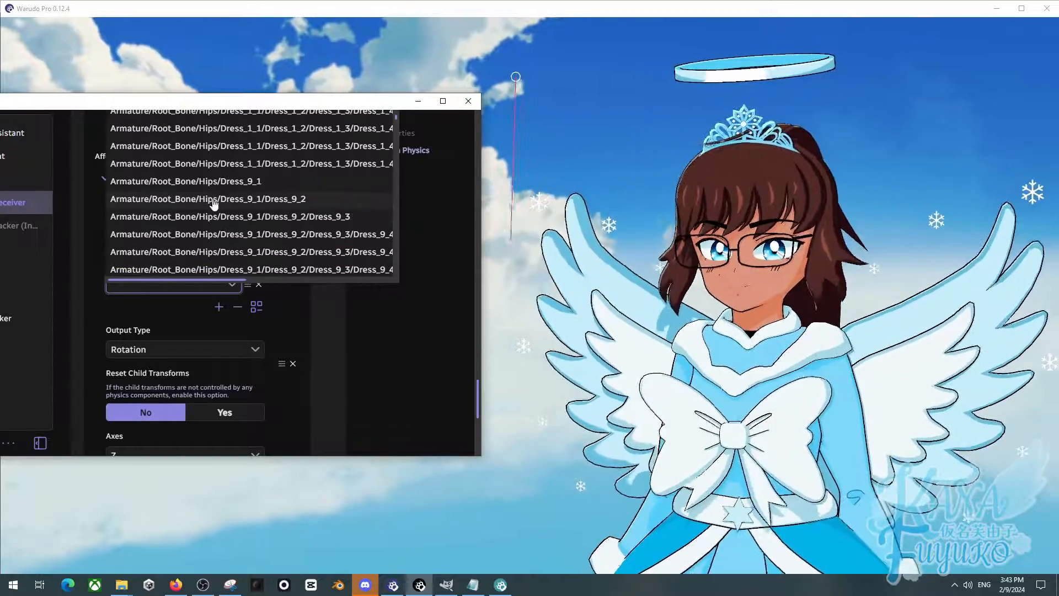
scroll(up, 3)
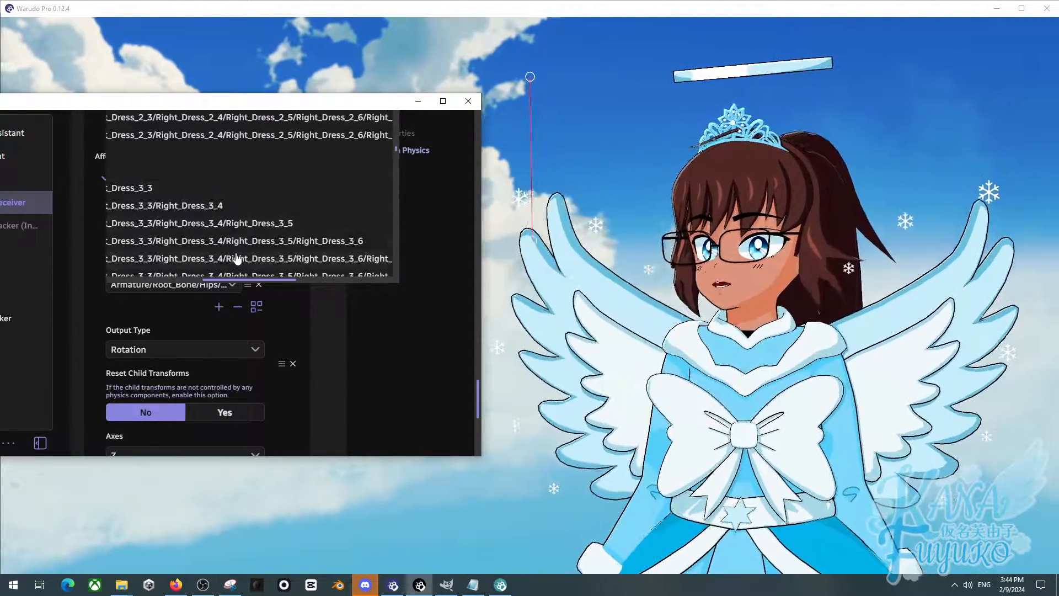
scroll(down, 3)
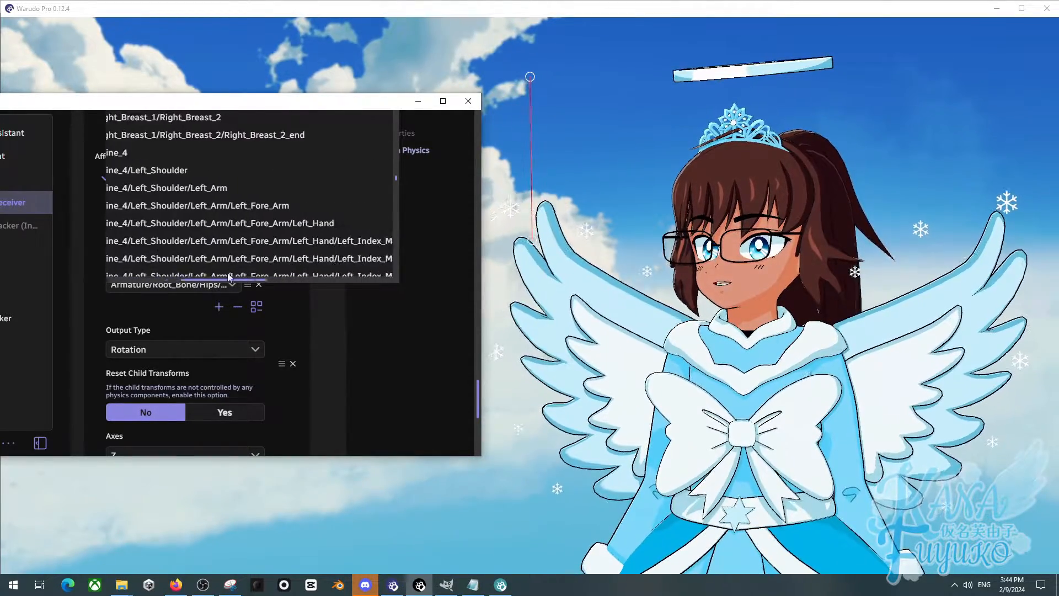
scroll(down, 3)
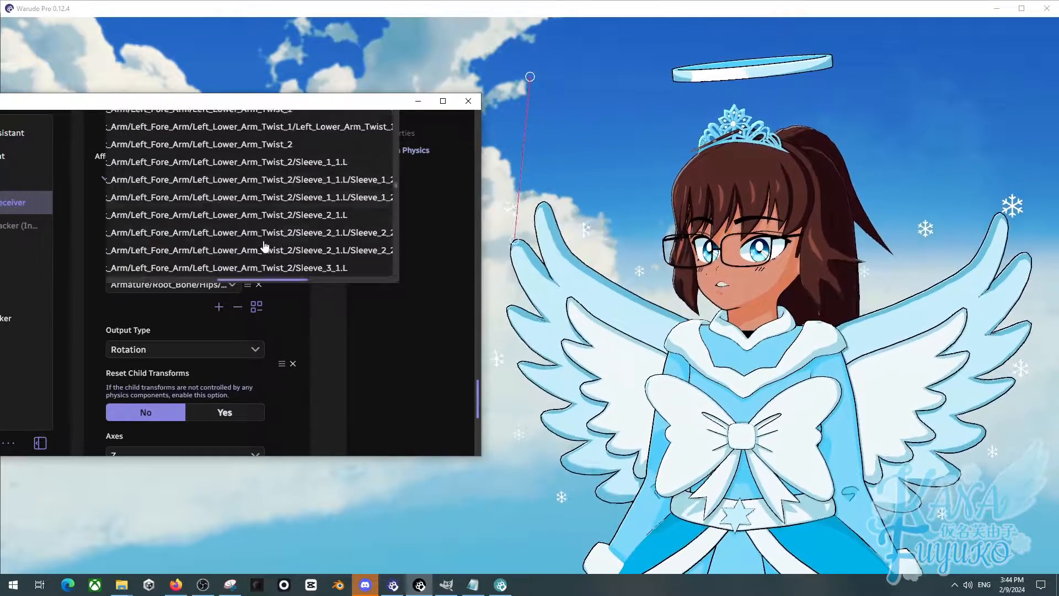
scroll(down, 3)
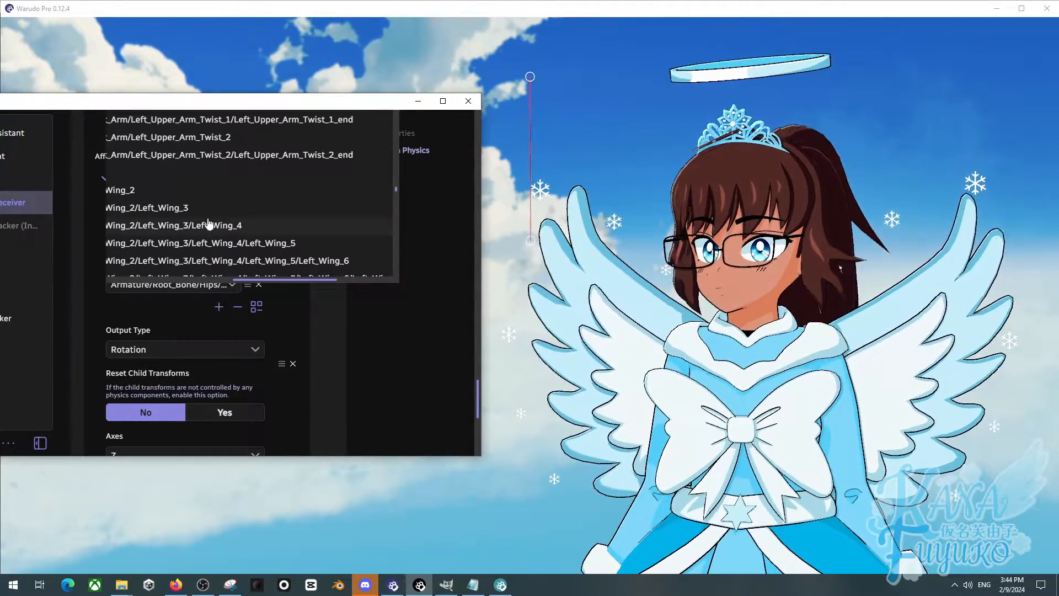
click(147, 207)
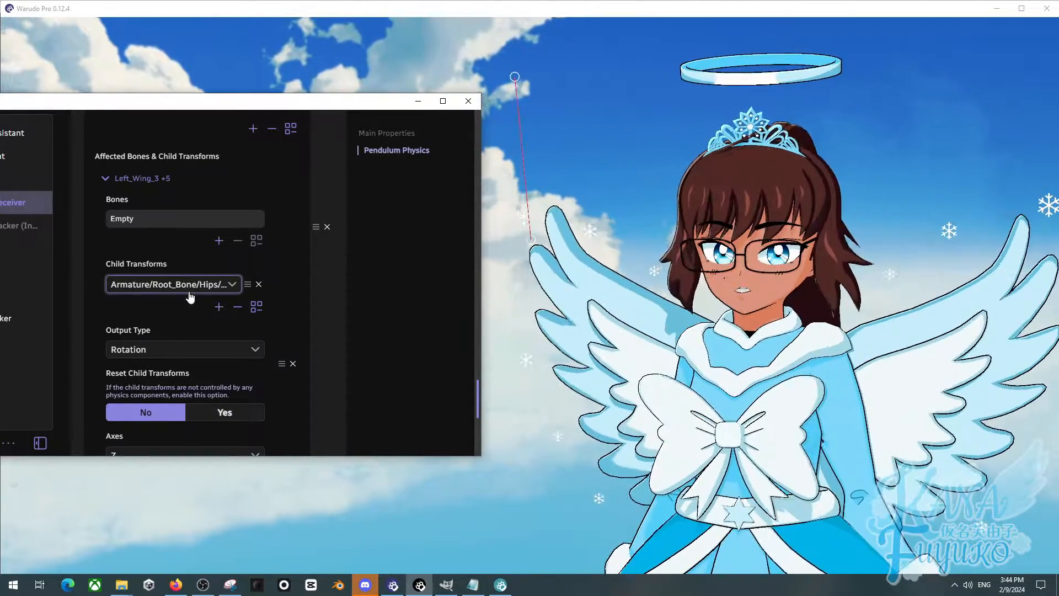
Leave child-transform reset off and settle the rotation axes on Z only after trying XYZ.
scroll(down, 3)
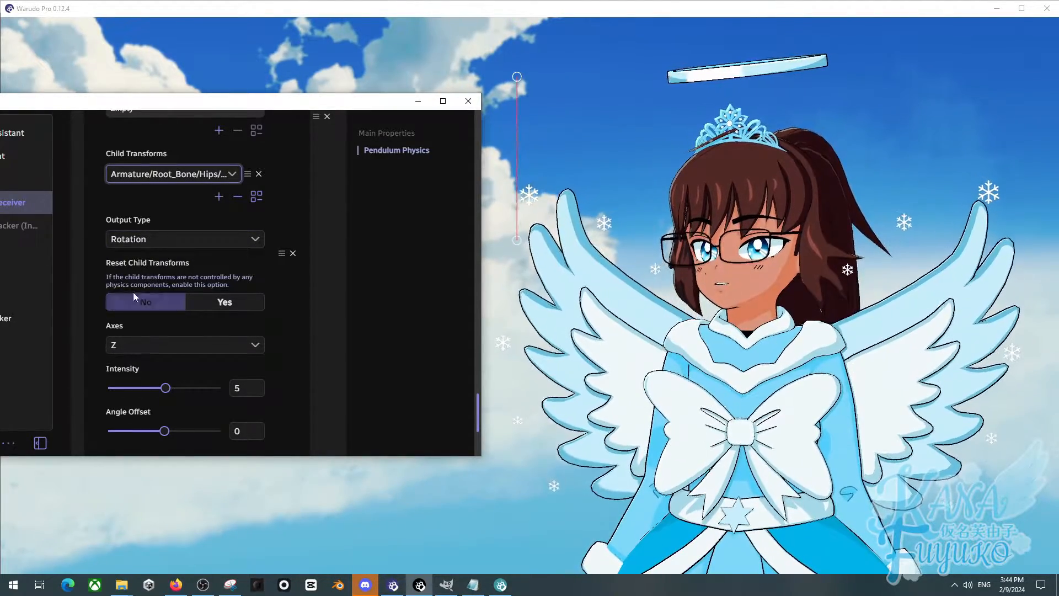
click(146, 302)
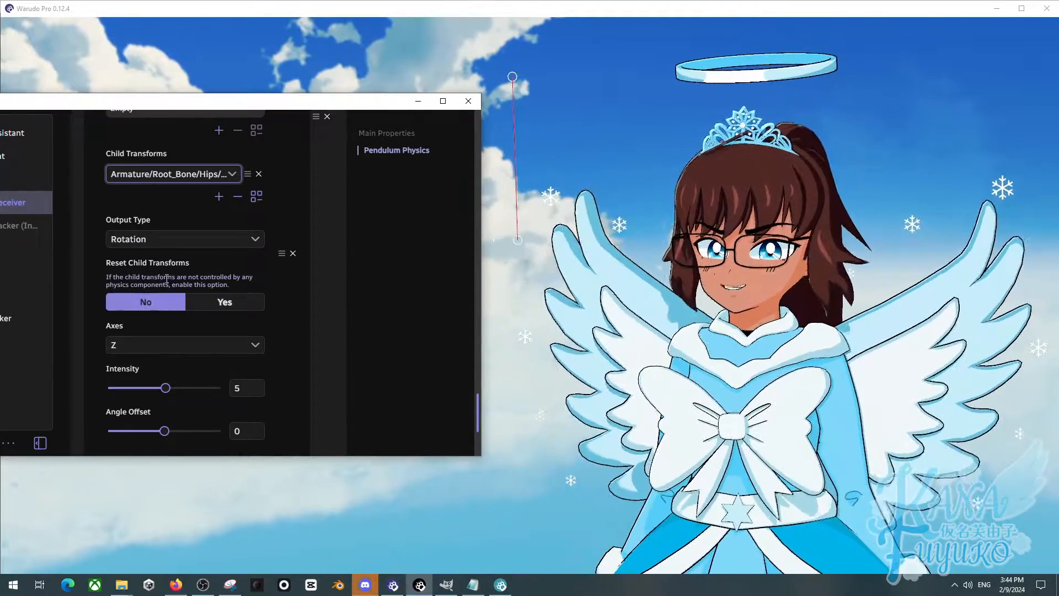
scroll(down, 3)
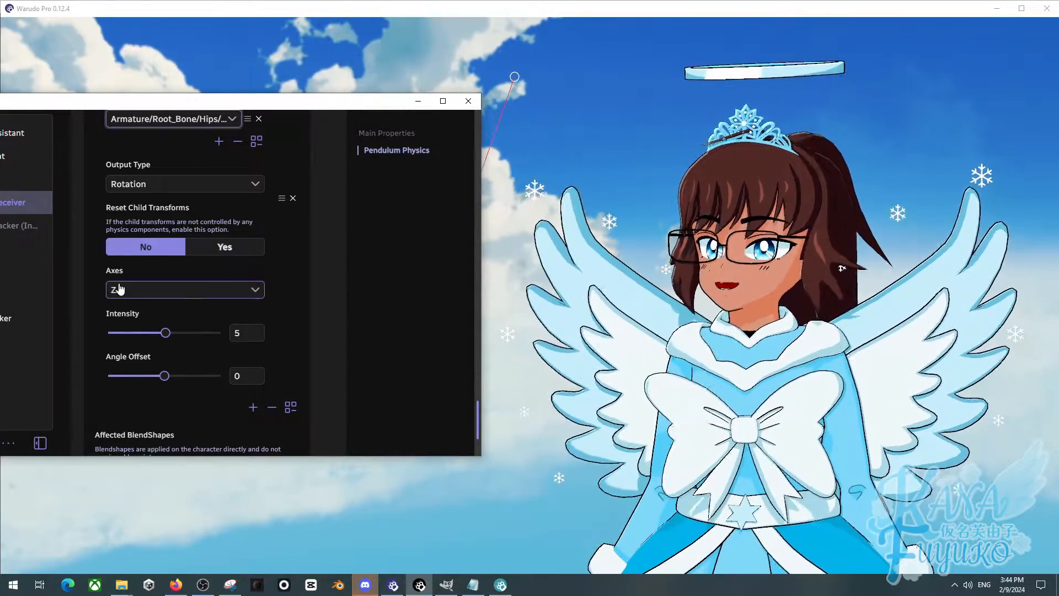
click(185, 289)
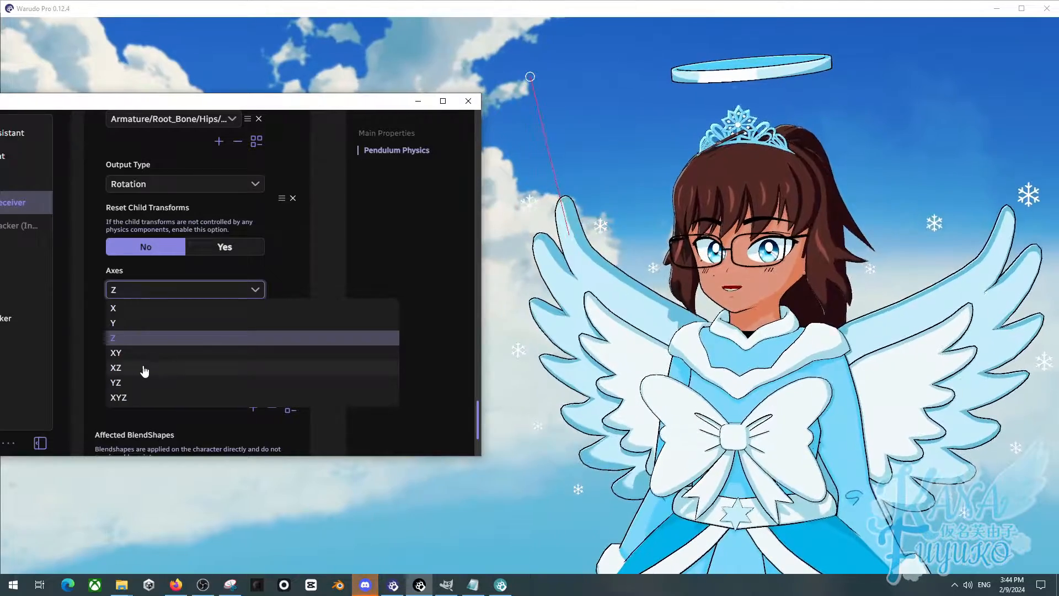
click(118, 397)
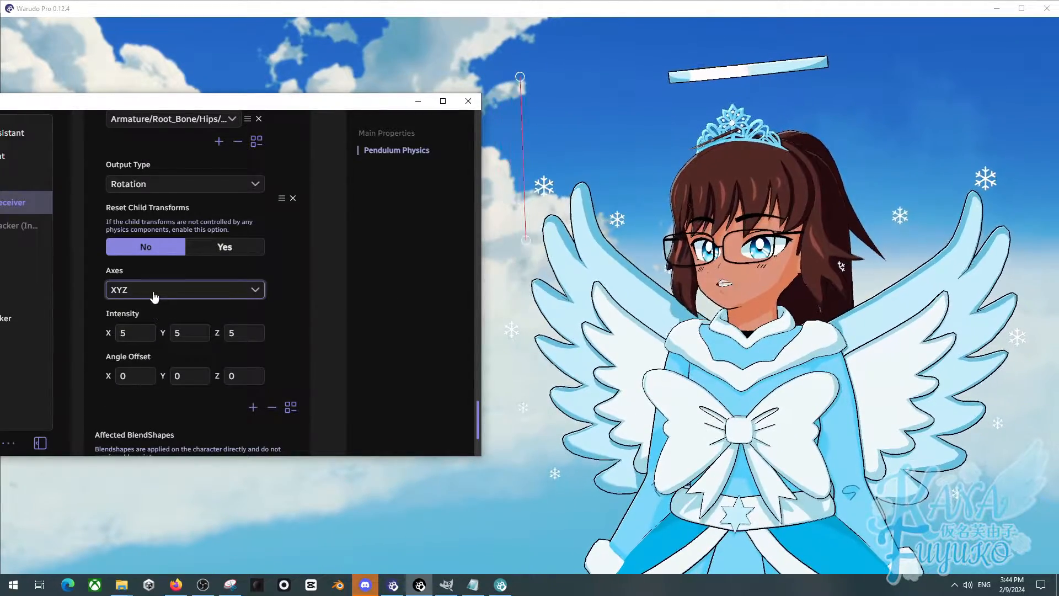
click(186, 289)
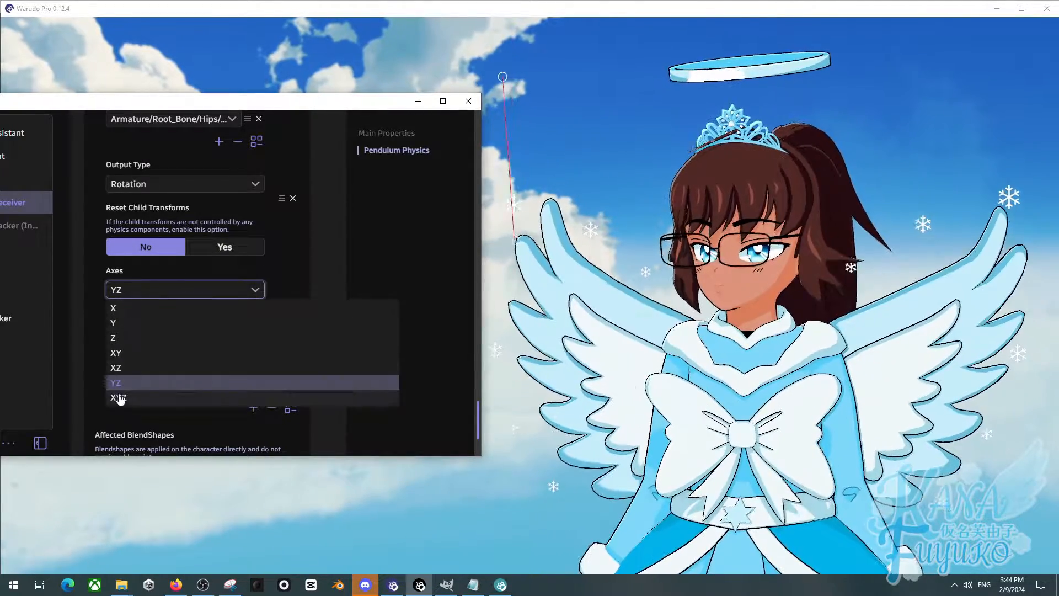
click(114, 338)
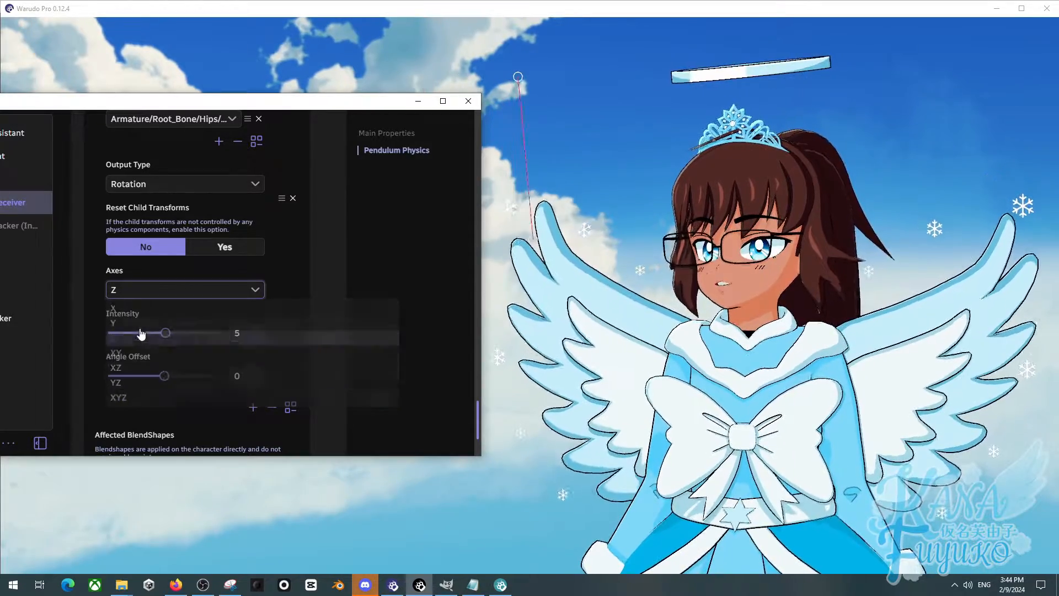
click(185, 289)
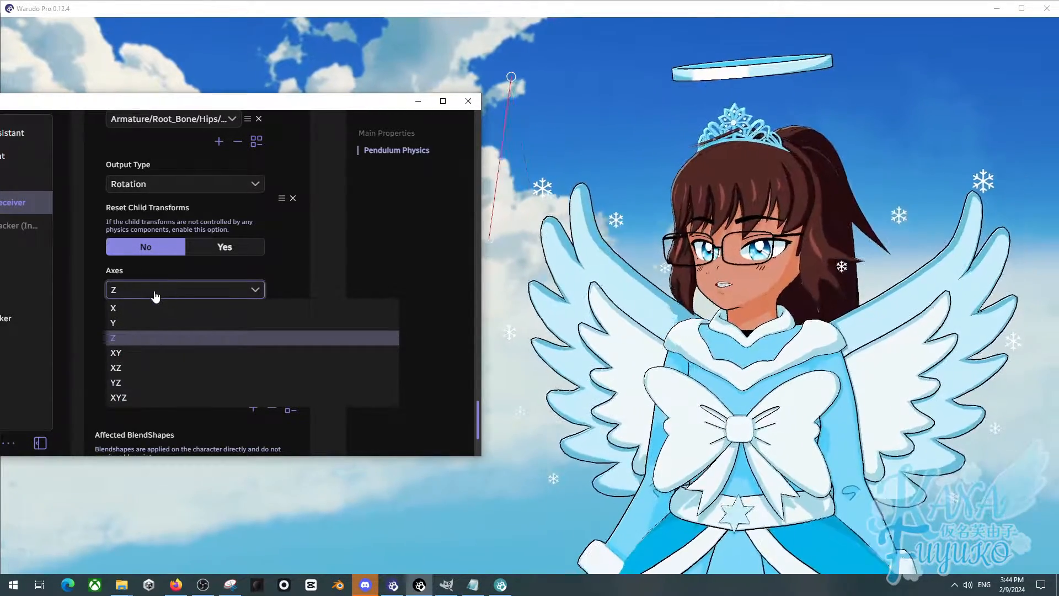
click(112, 338)
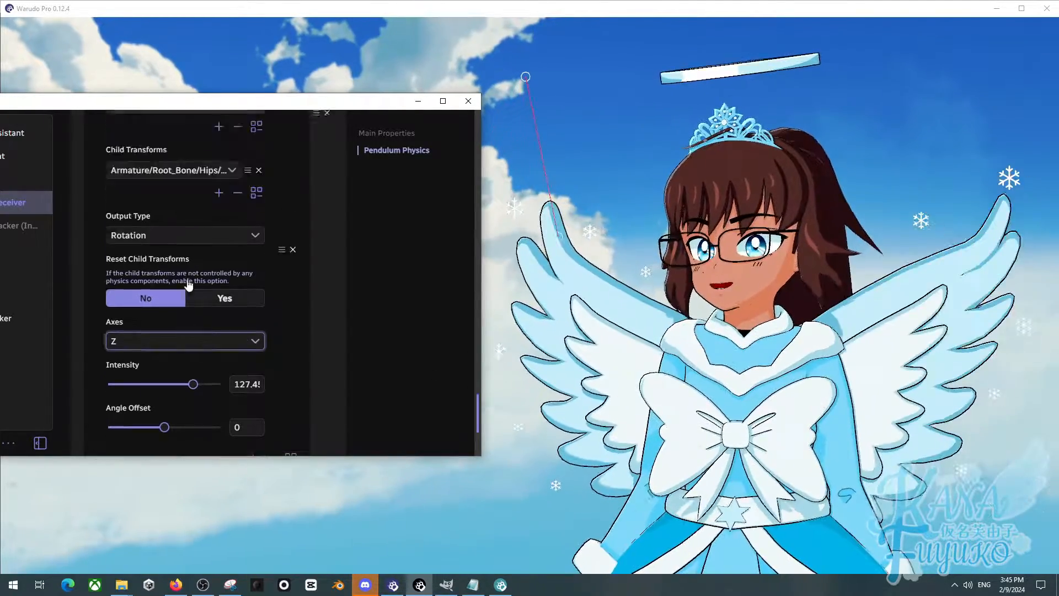
Raise the rotation intensity to about 127.45 and keep Left_Wing_3 as the child transform.
click(172, 170)
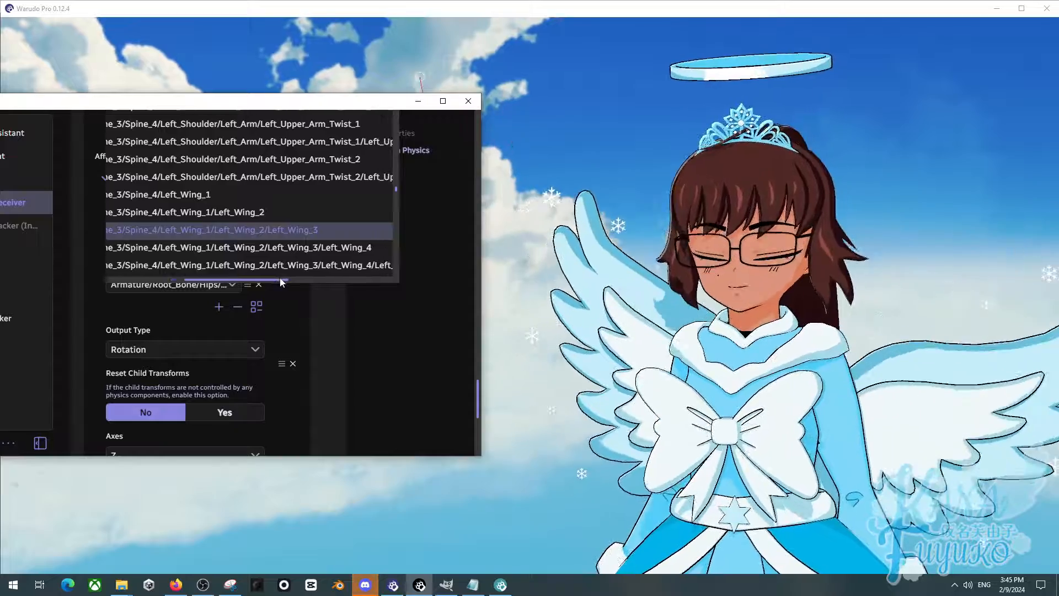
click(212, 229)
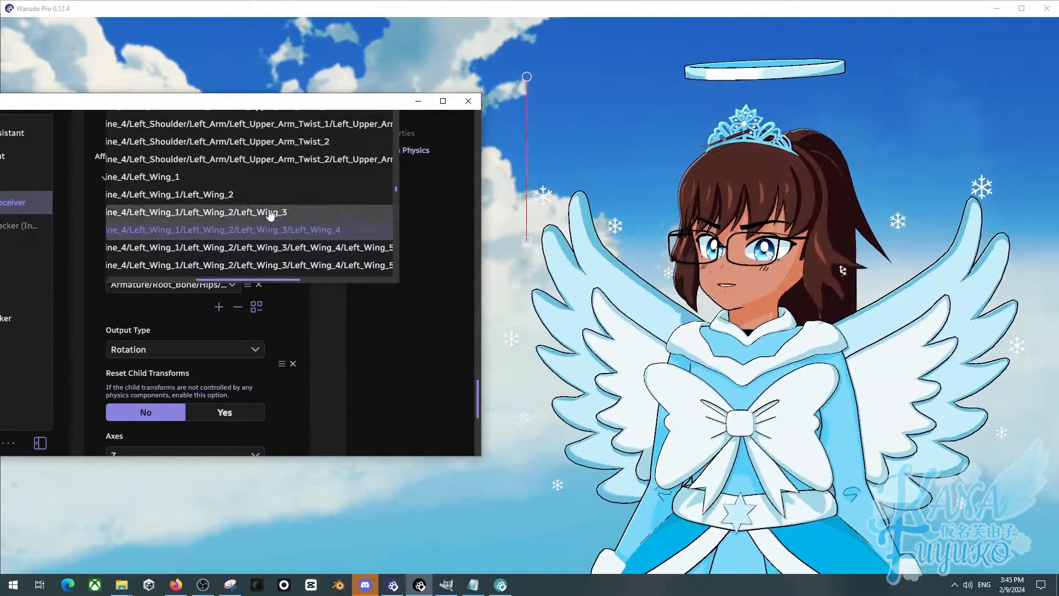
click(195, 212)
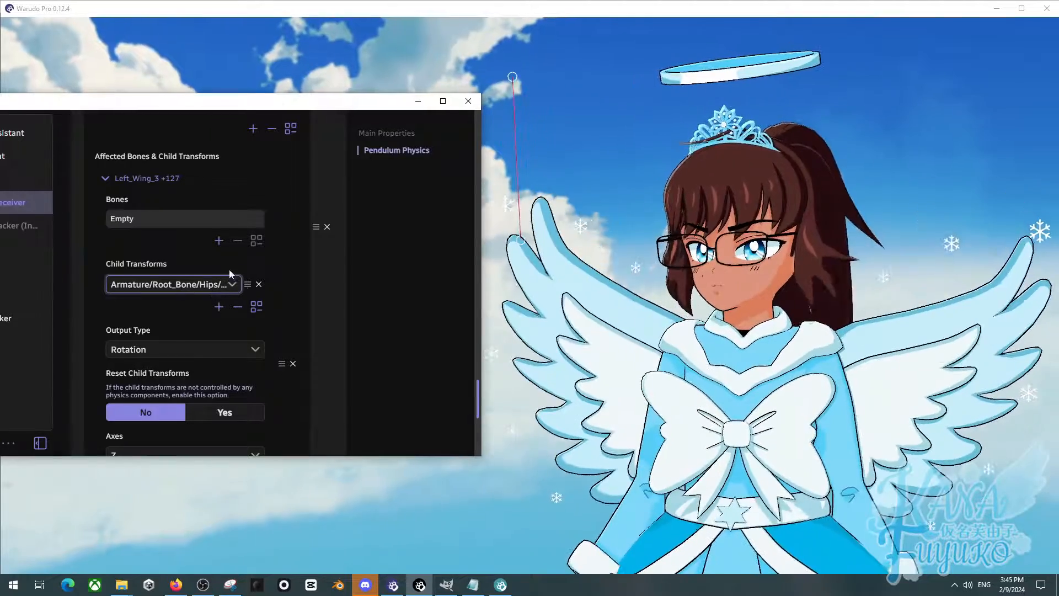
scroll(down, 3)
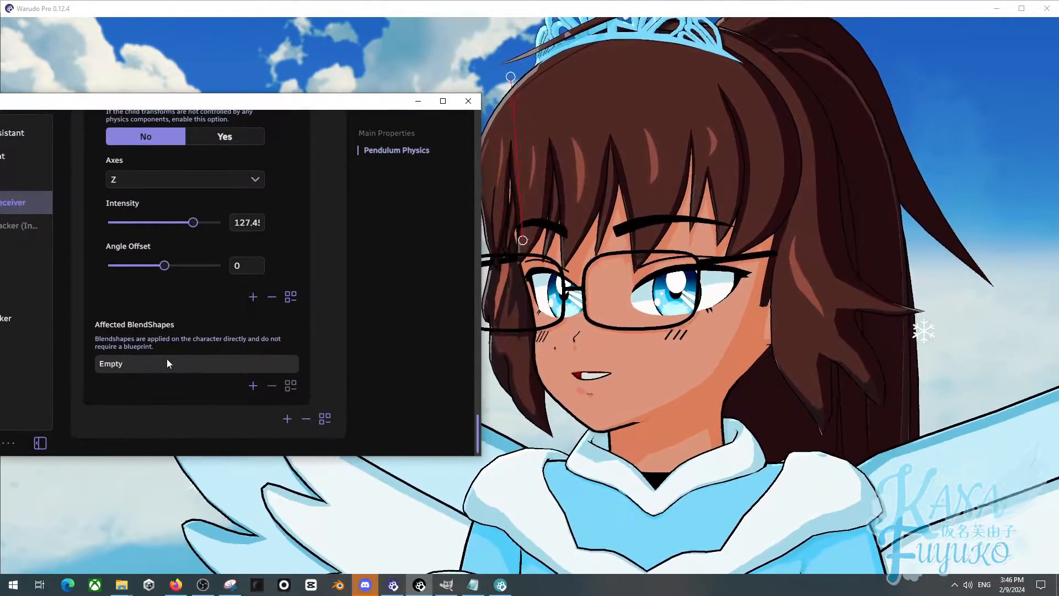
click(252, 386)
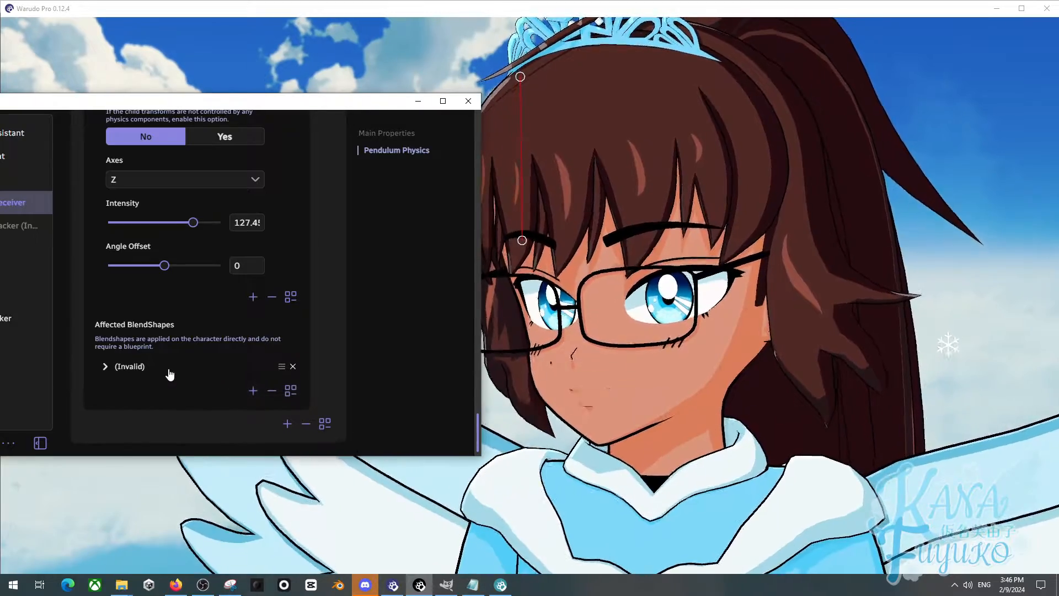
click(105, 366)
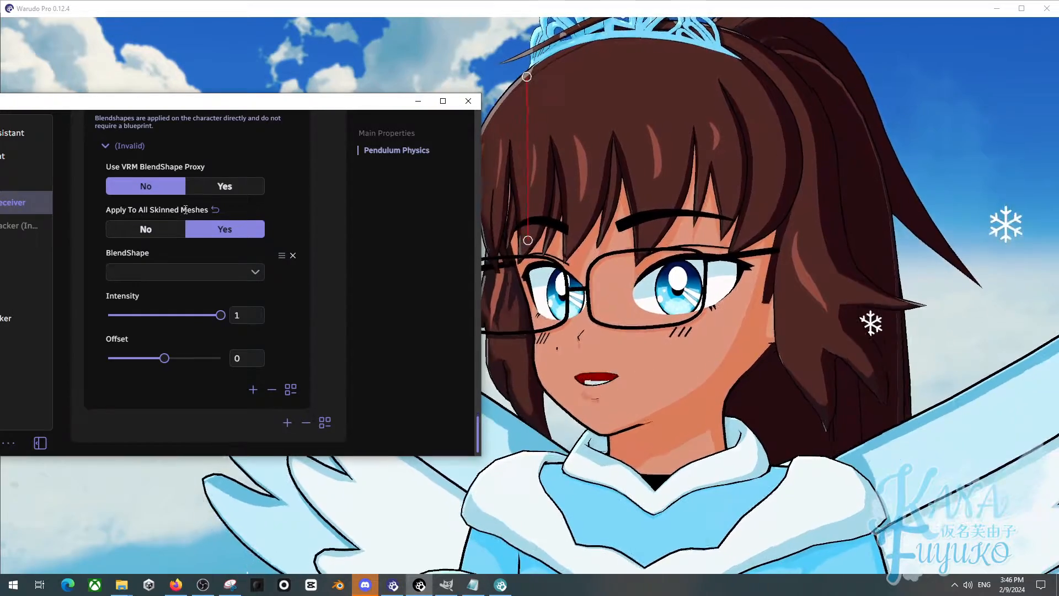
click(186, 272)
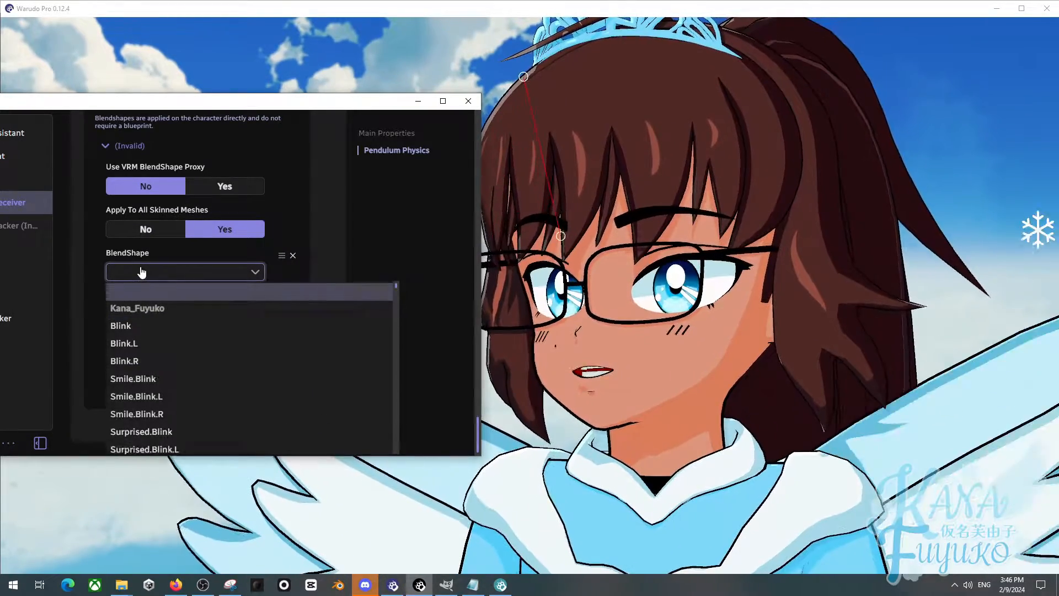
scroll(down, 3)
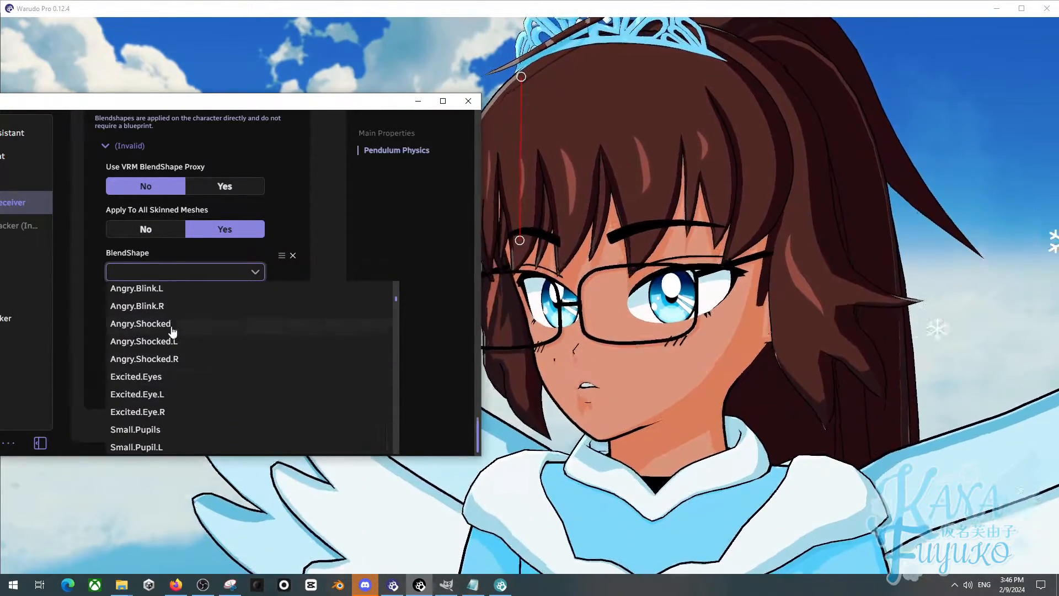
scroll(down, 3)
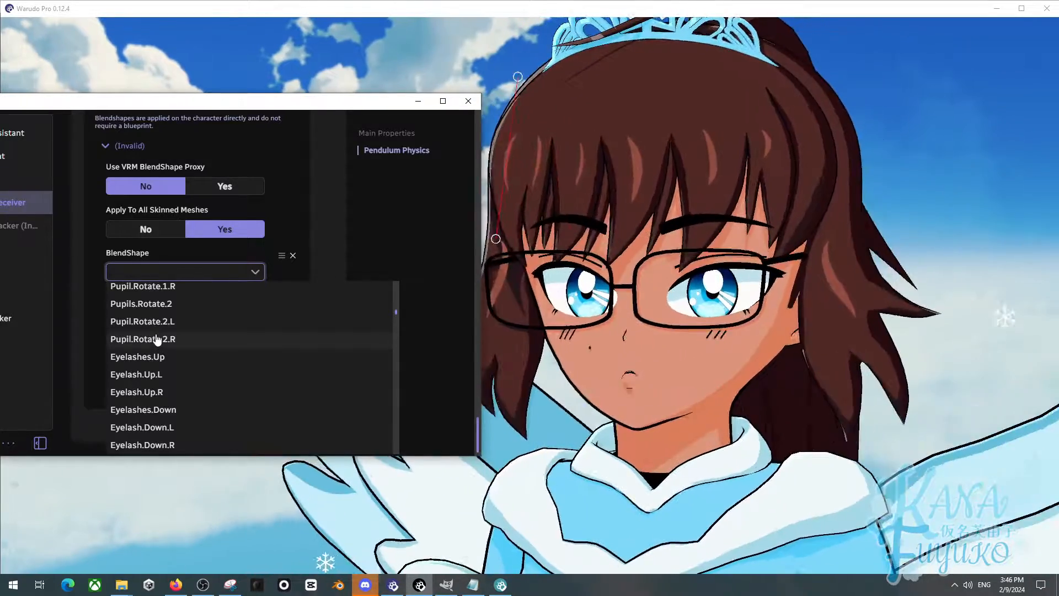
scroll(down, 3)
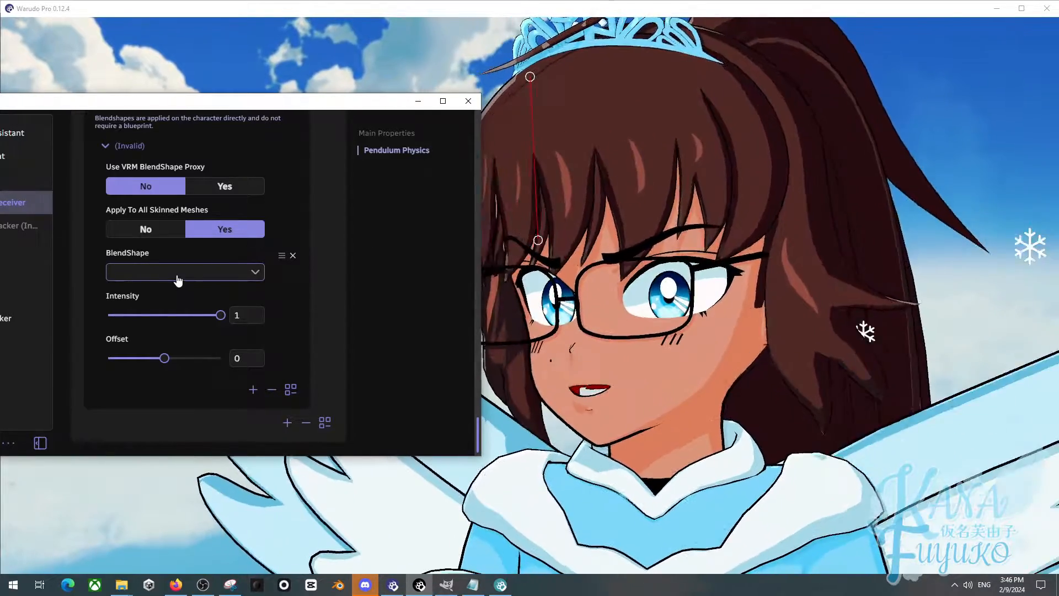
click(186, 272)
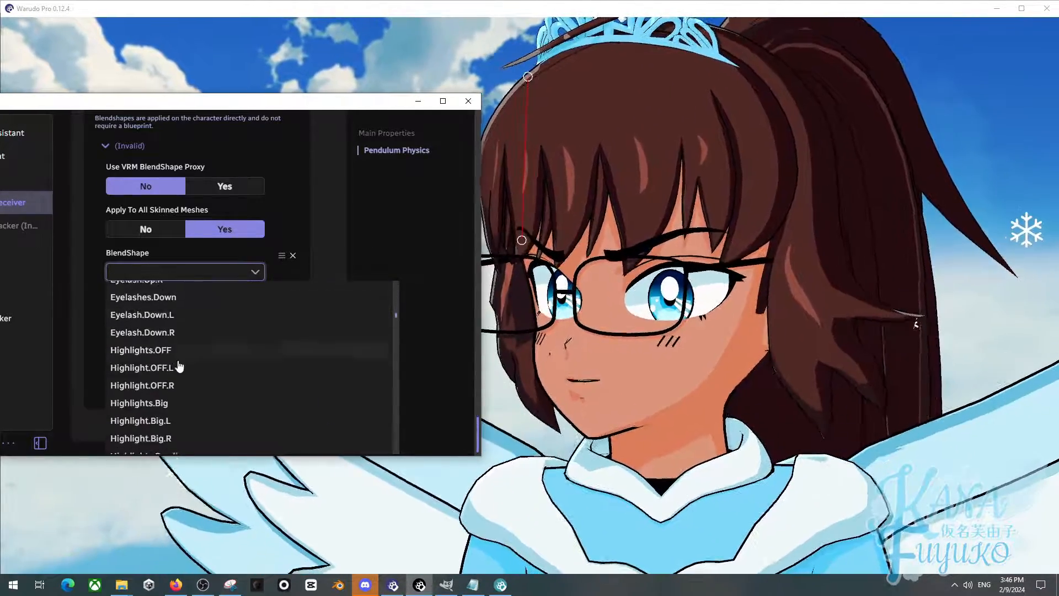
scroll(down, 3)
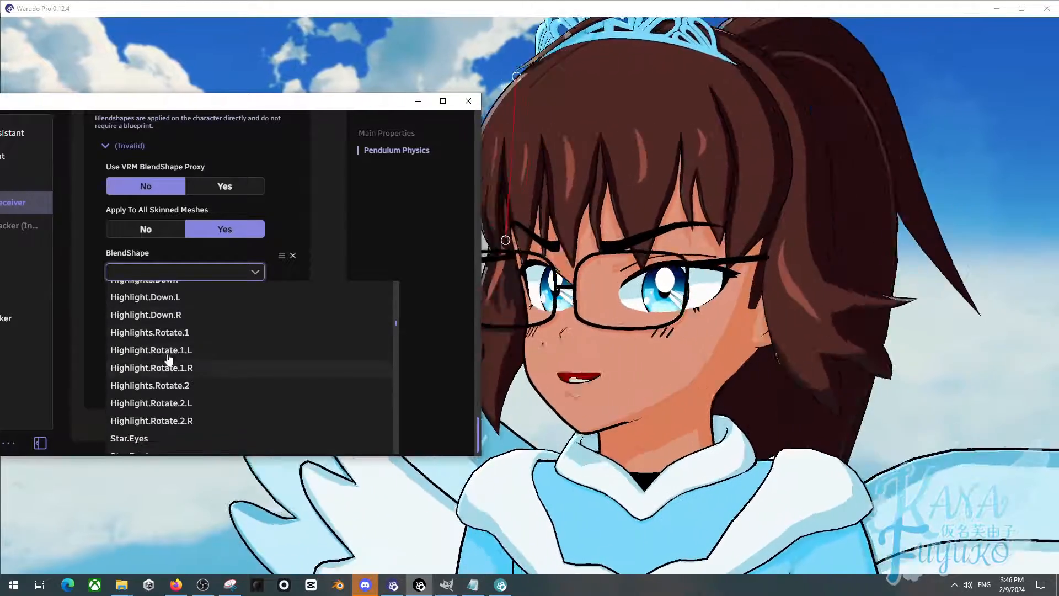
scroll(up, 3)
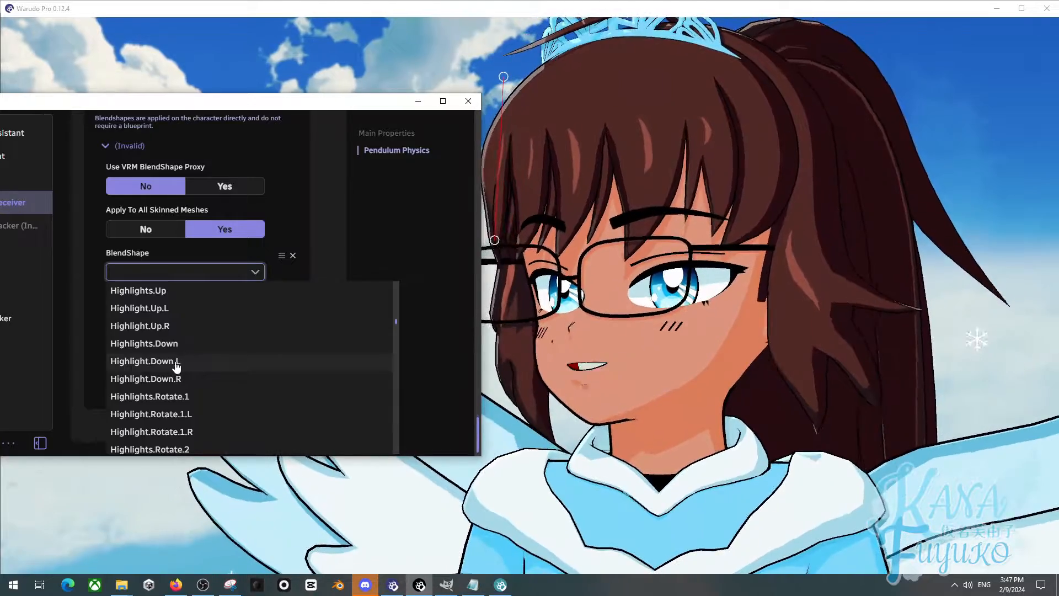
Assign Highlight.Down.L, then add a second affected blendshape set to Pupil.Rotate.1.L.
click(145, 361)
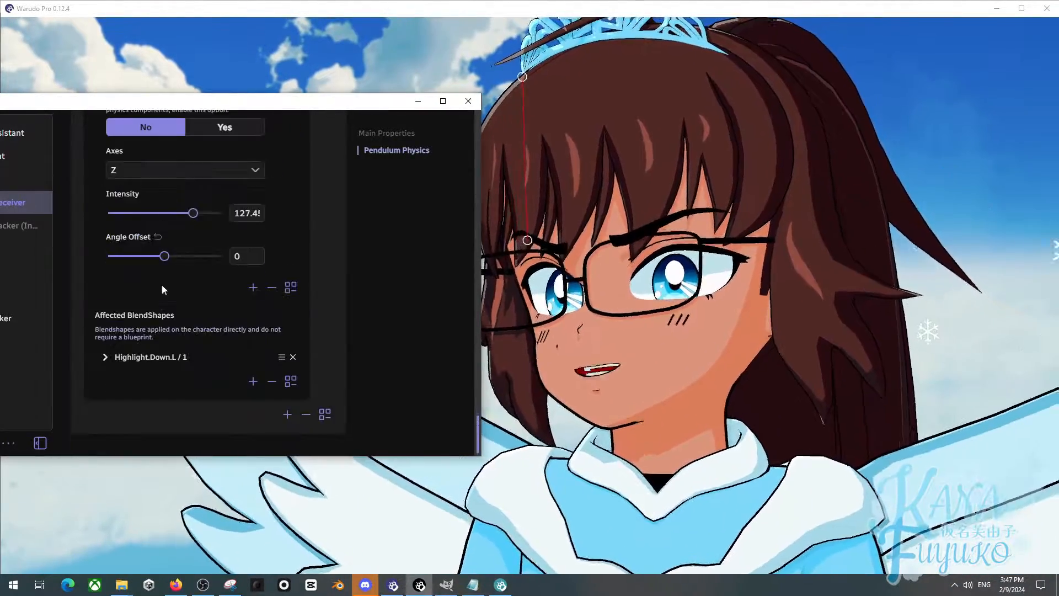
click(105, 357)
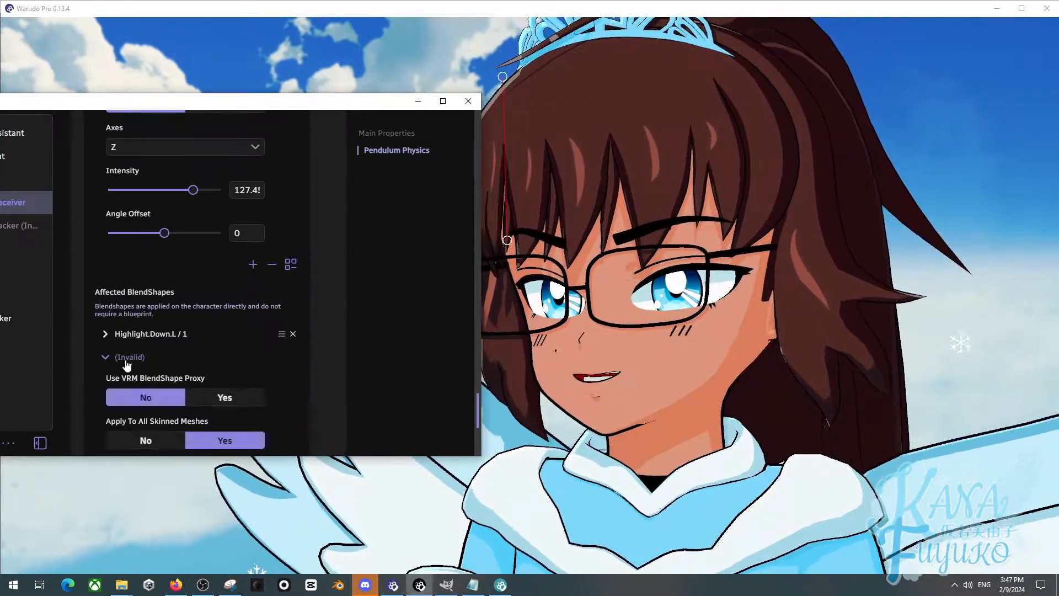
click(184, 263)
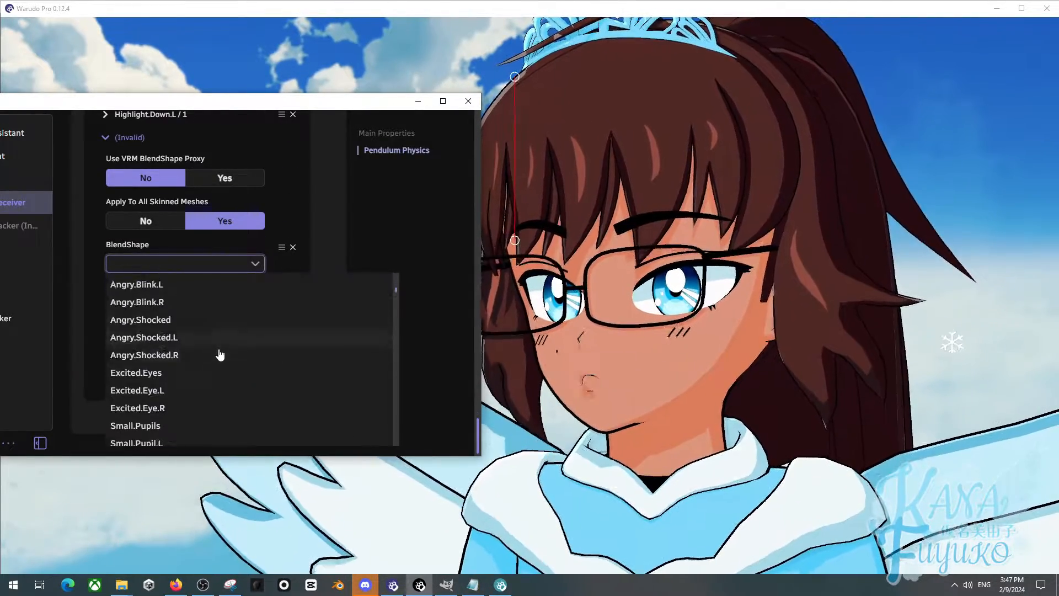
scroll(down, 3)
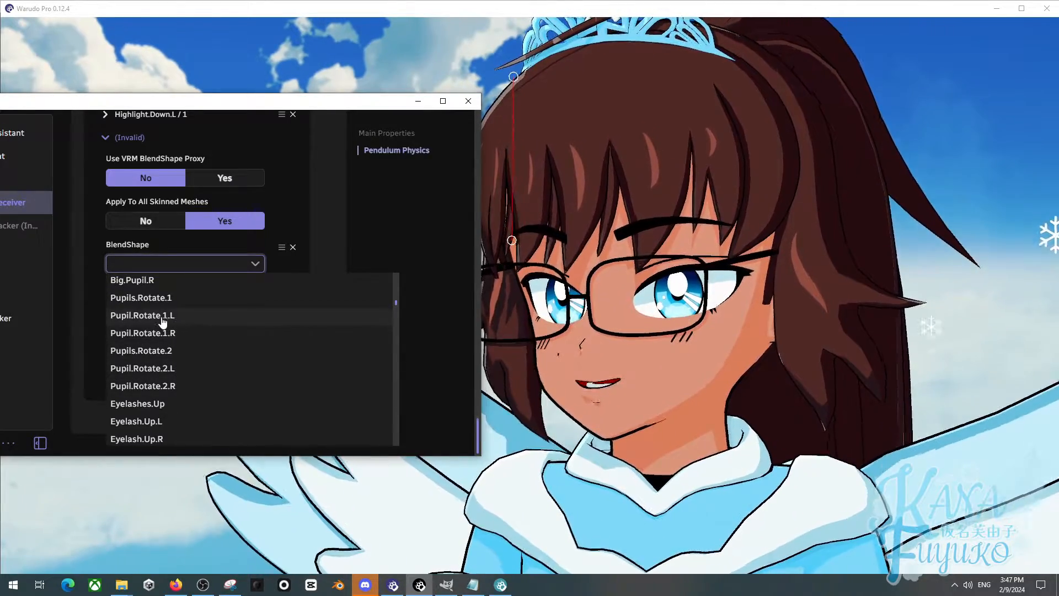
click(142, 314)
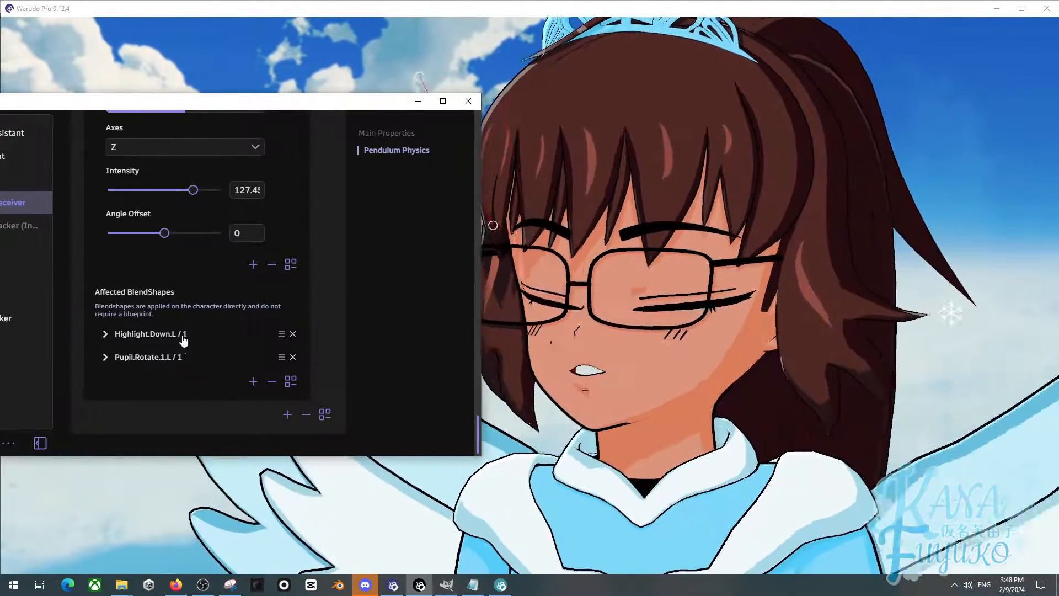
click(105, 334)
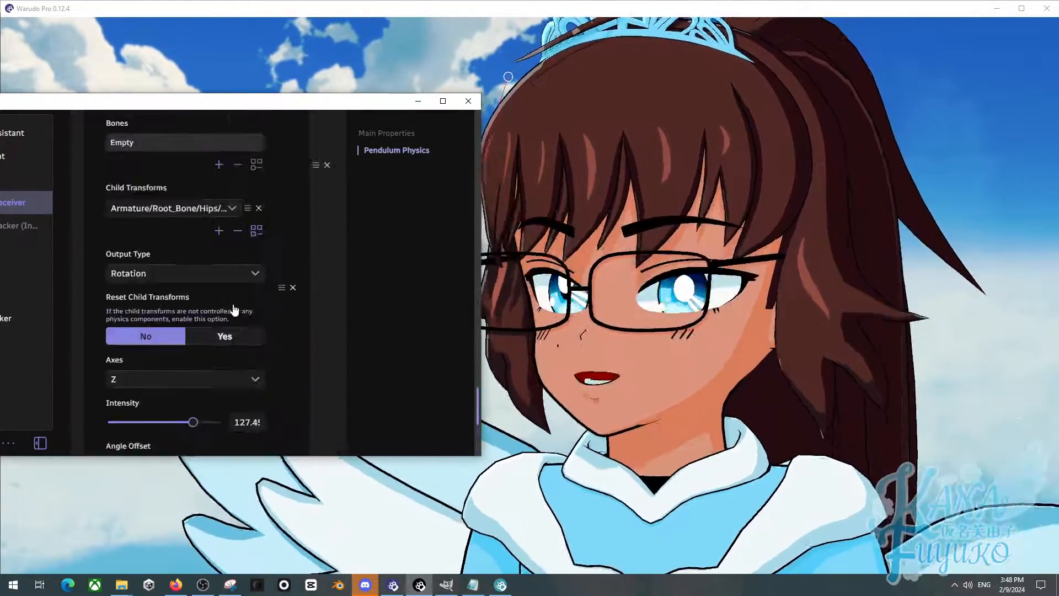
Duplicate Blink_L into a new entry and drive its input with eyeBlinkRight.
click(397, 150)
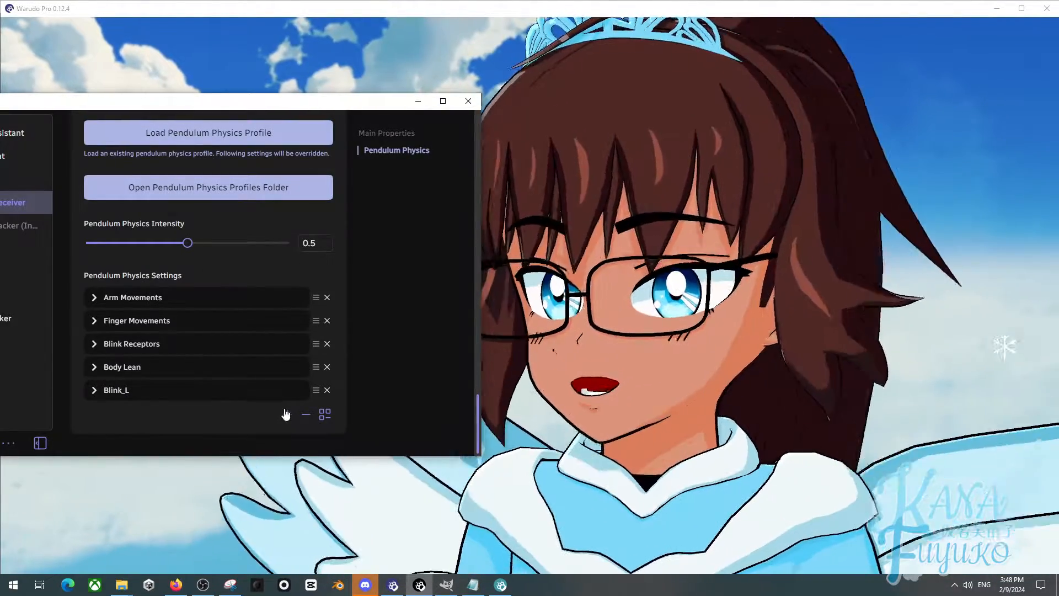
click(286, 414)
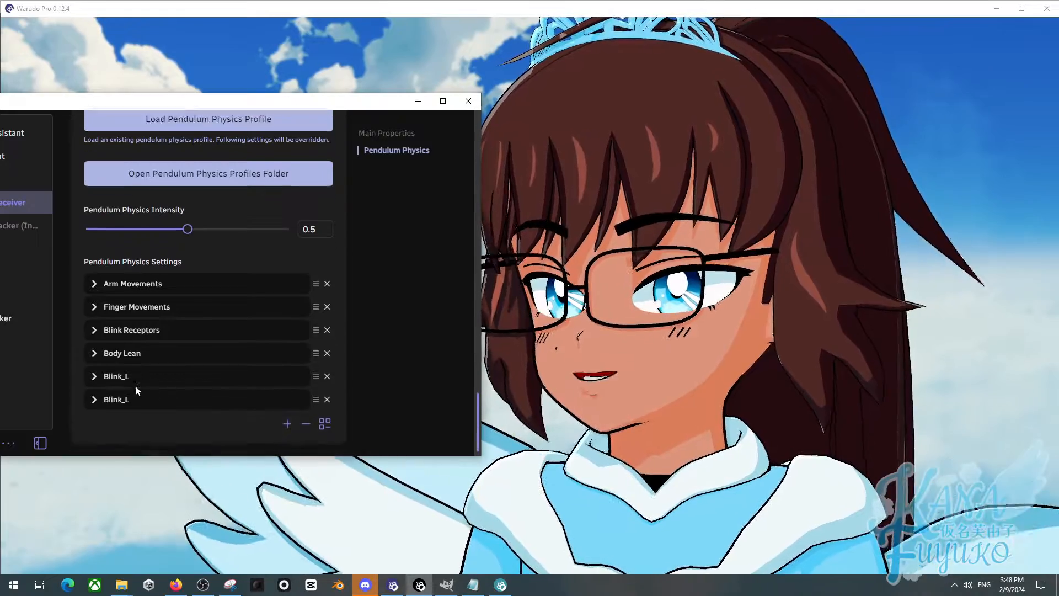
click(94, 399)
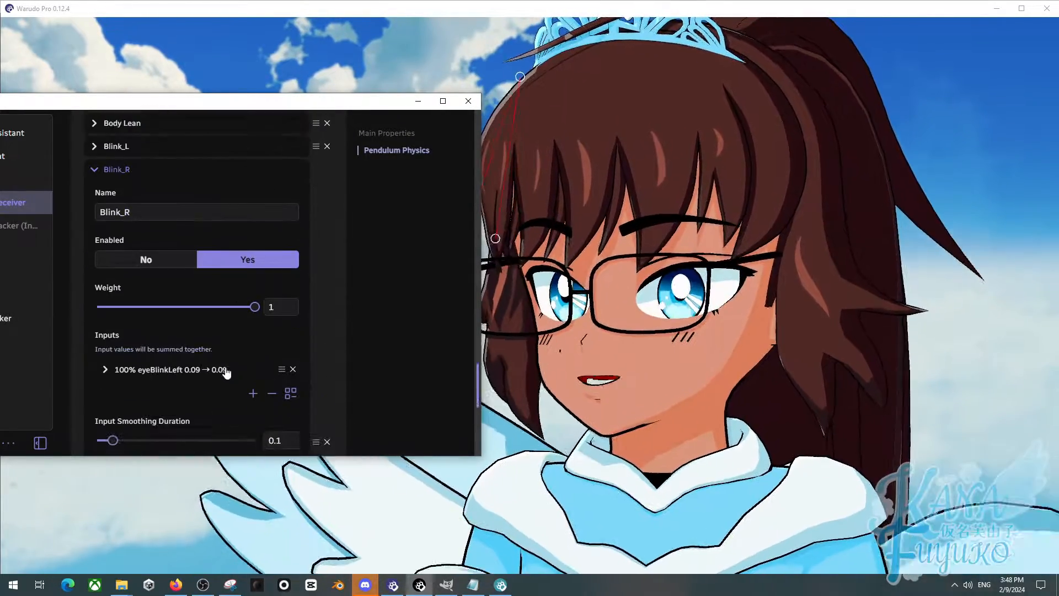
click(106, 369)
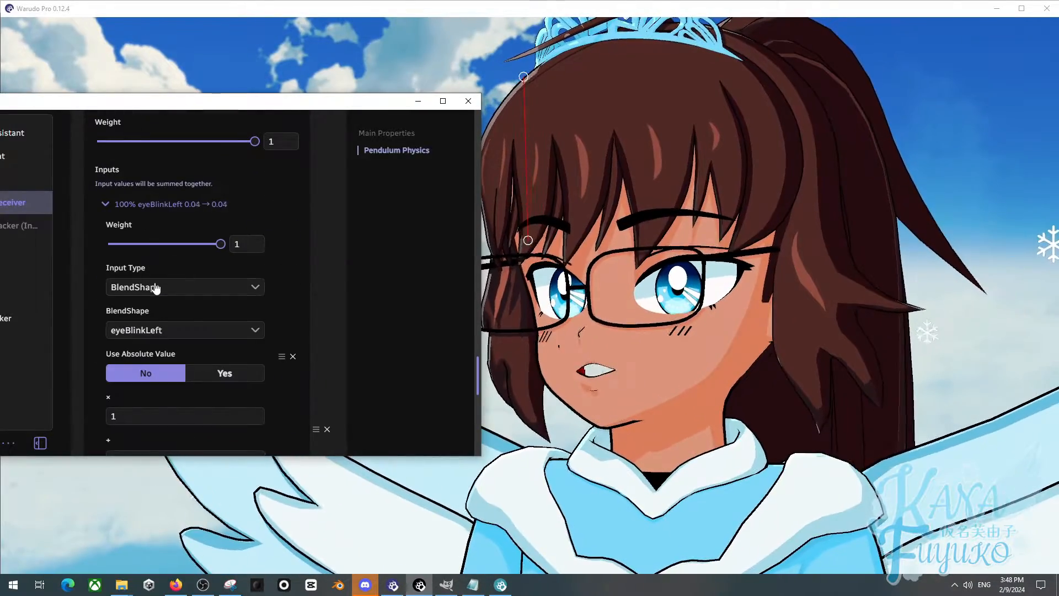
click(184, 330)
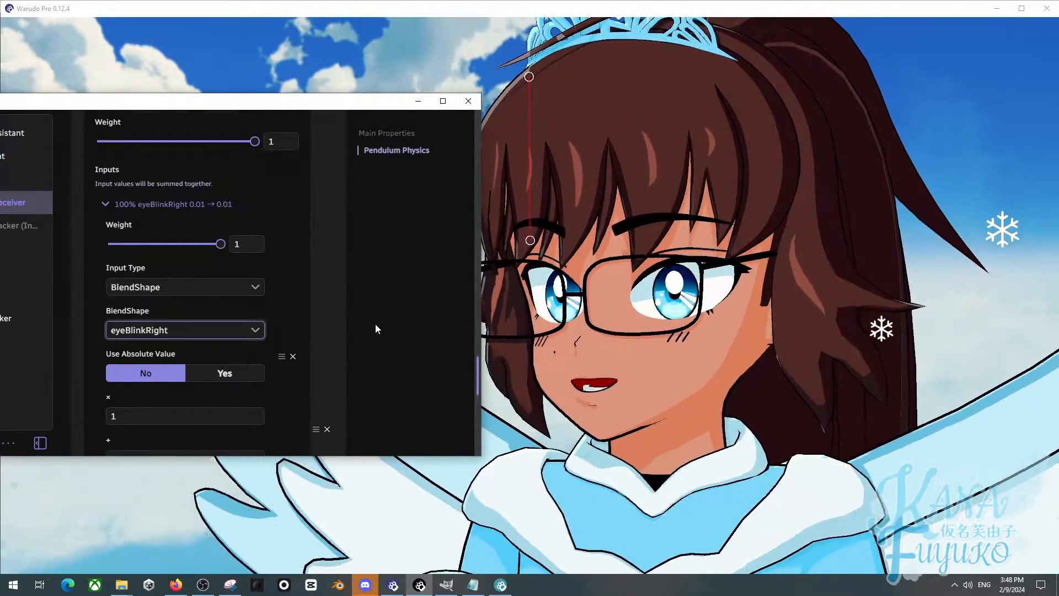
click(106, 204)
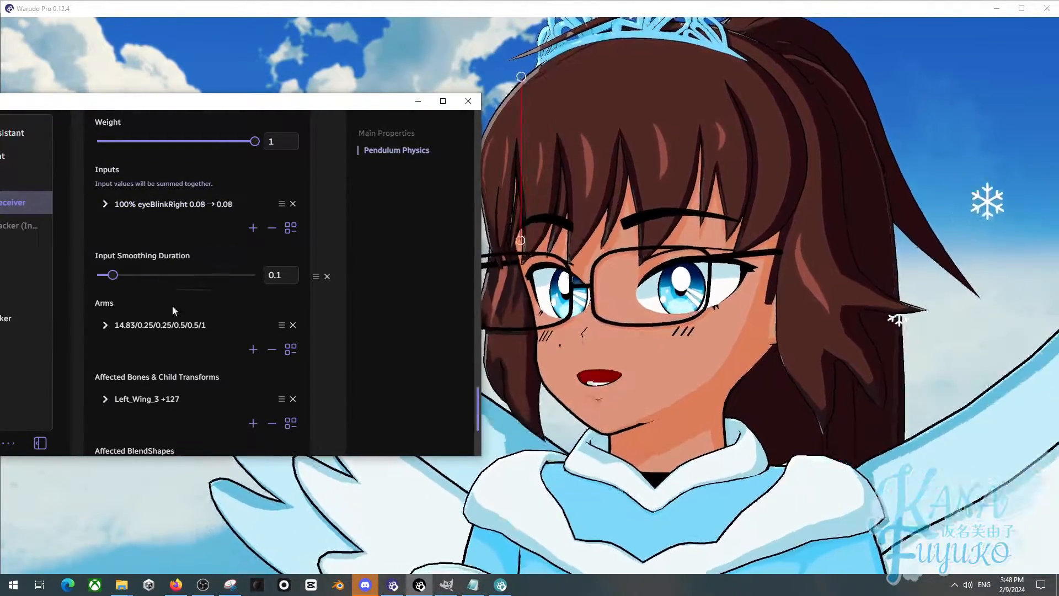
Expand the copied wing transform element to reassign it for the right wing.
click(106, 399)
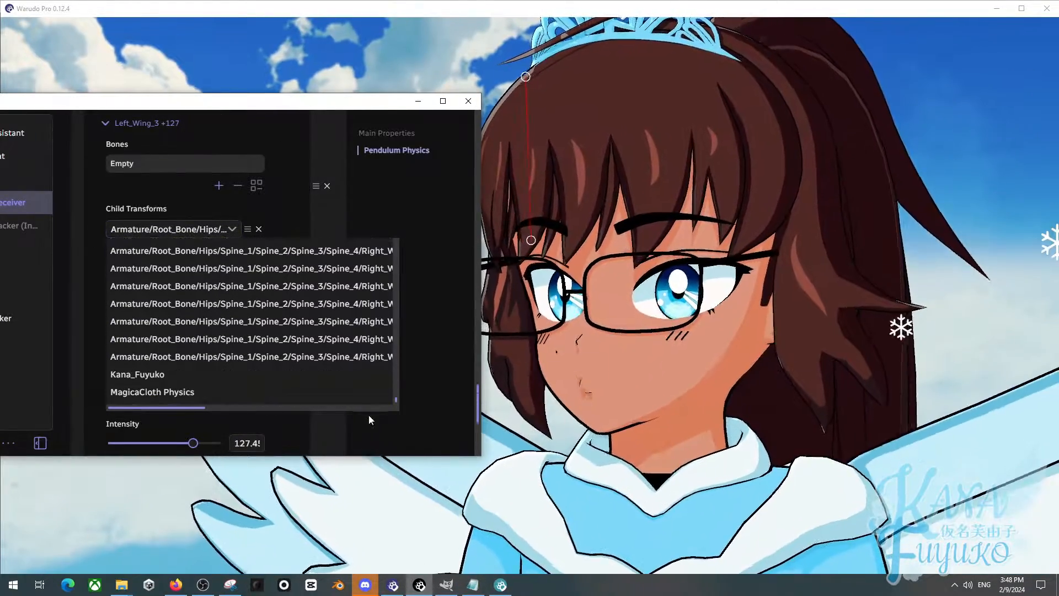
scroll(down, 3)
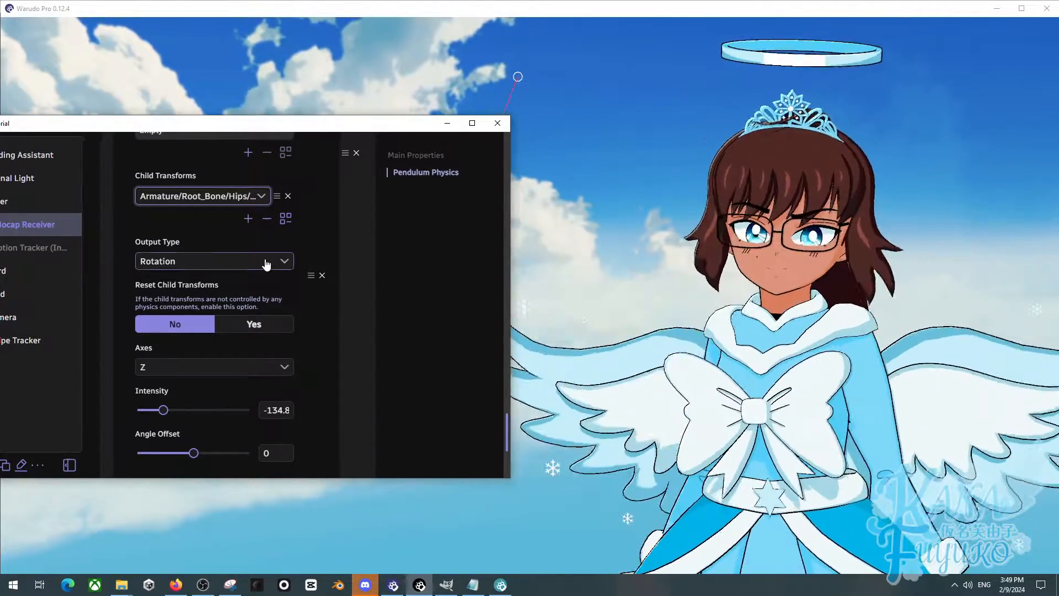
Swap Blink_R's affected blendshapes to Highlight.Down.R and Pupil.Rotate.1.R.
scroll(down, 3)
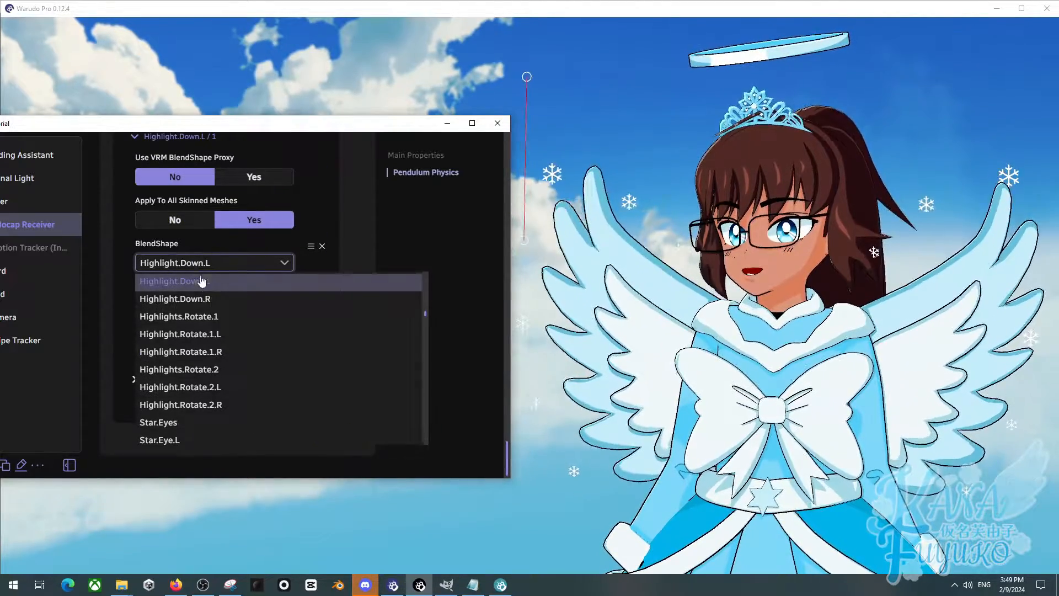
click(175, 299)
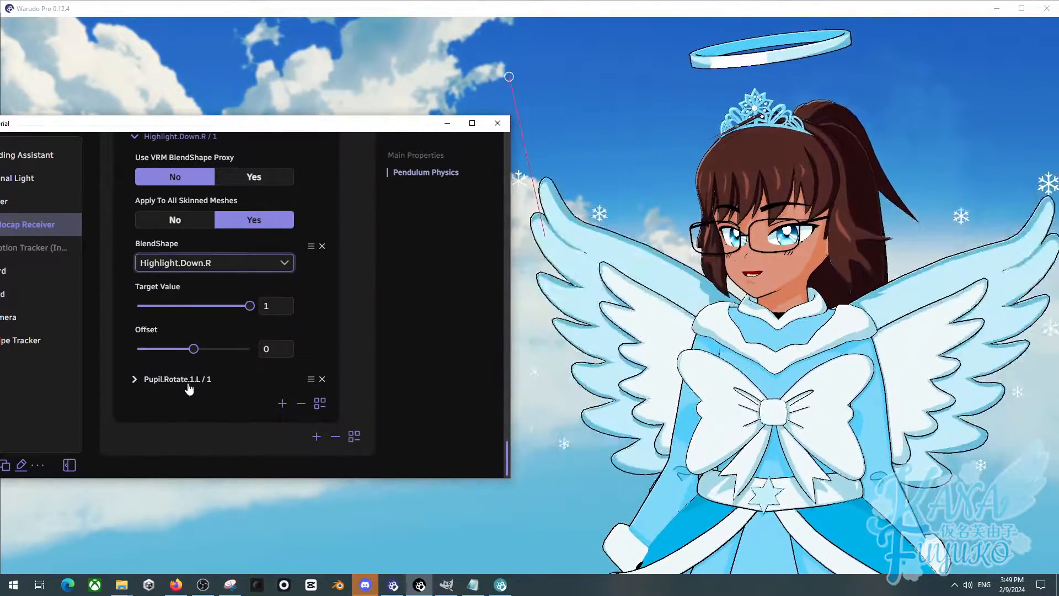
click(214, 340)
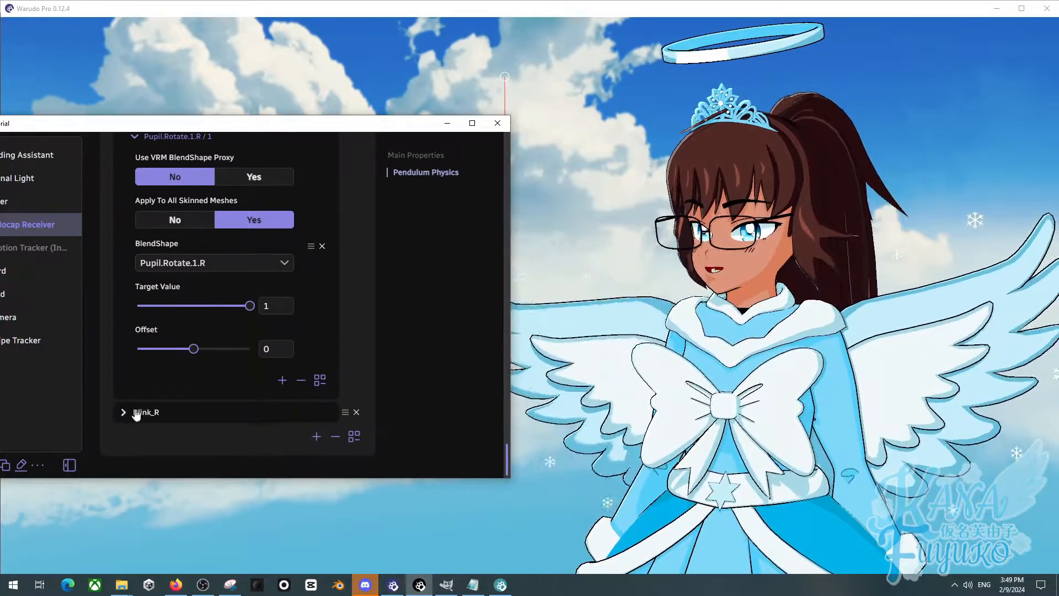
Drive the new right-eye pendulum entry with the eyeWideRight blendshape.
click(124, 411)
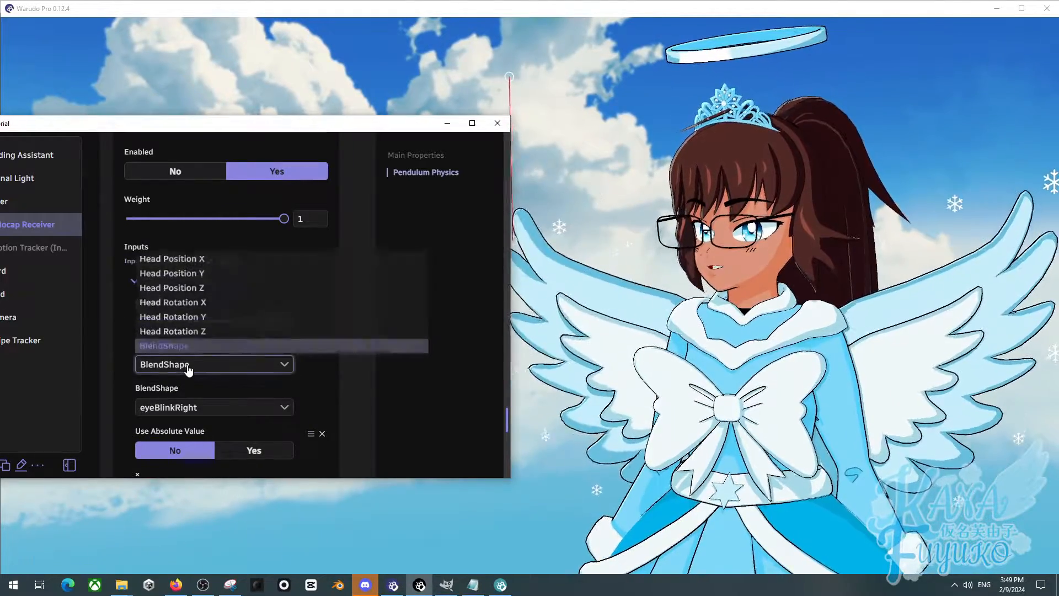
click(213, 364)
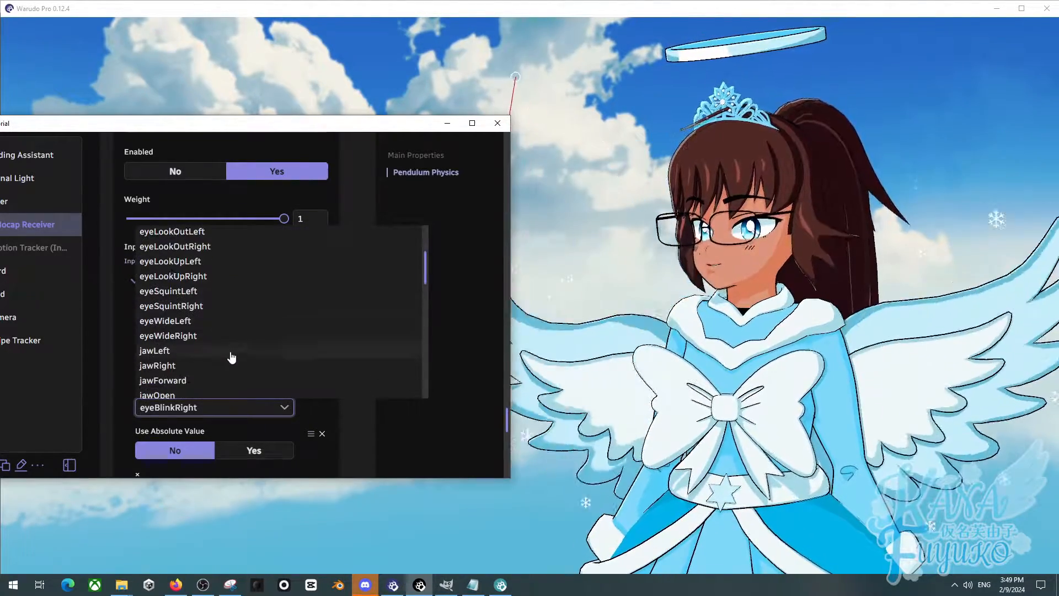
click(168, 335)
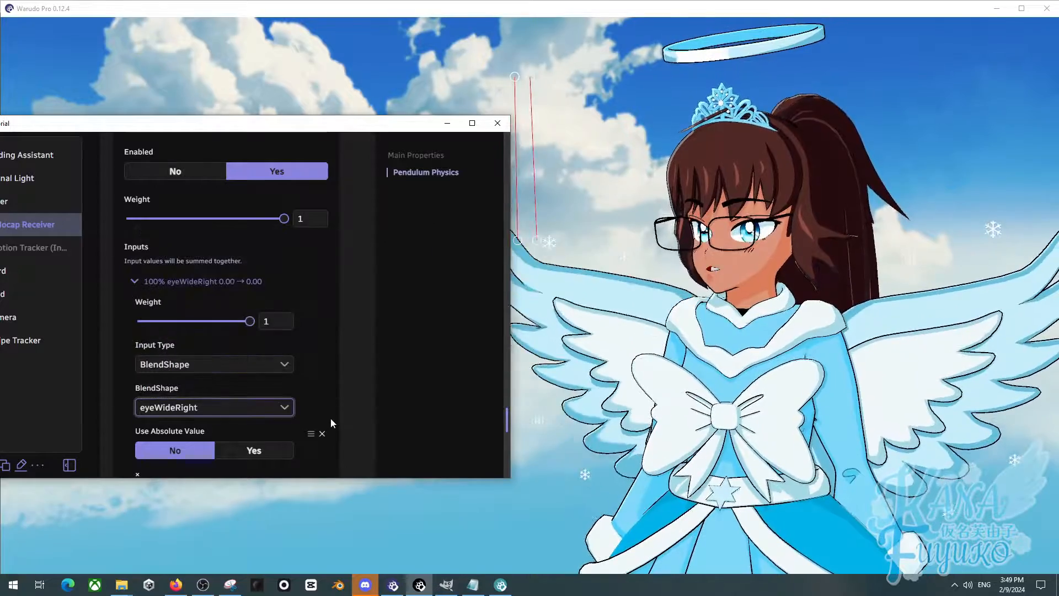
scroll(down, 3)
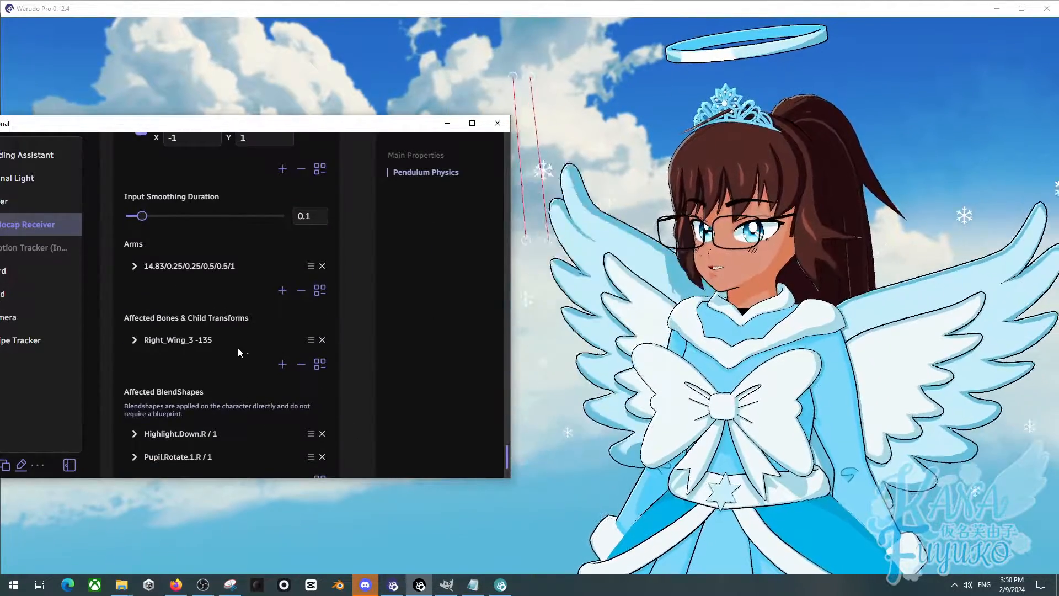
Set the Right_Wing_3 rotation intensity to 83.33.
click(135, 340)
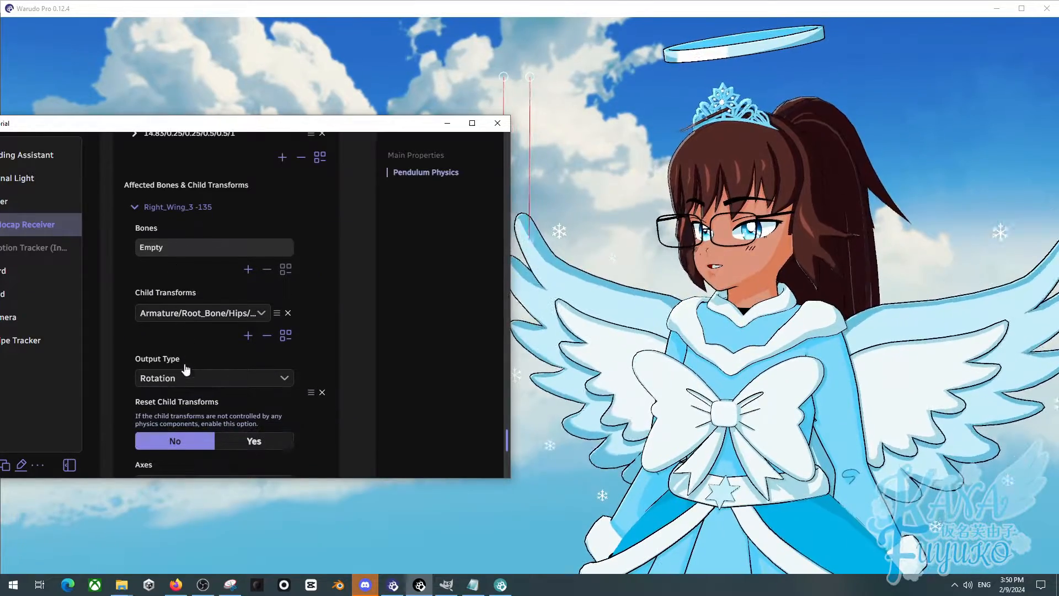
scroll(down, 3)
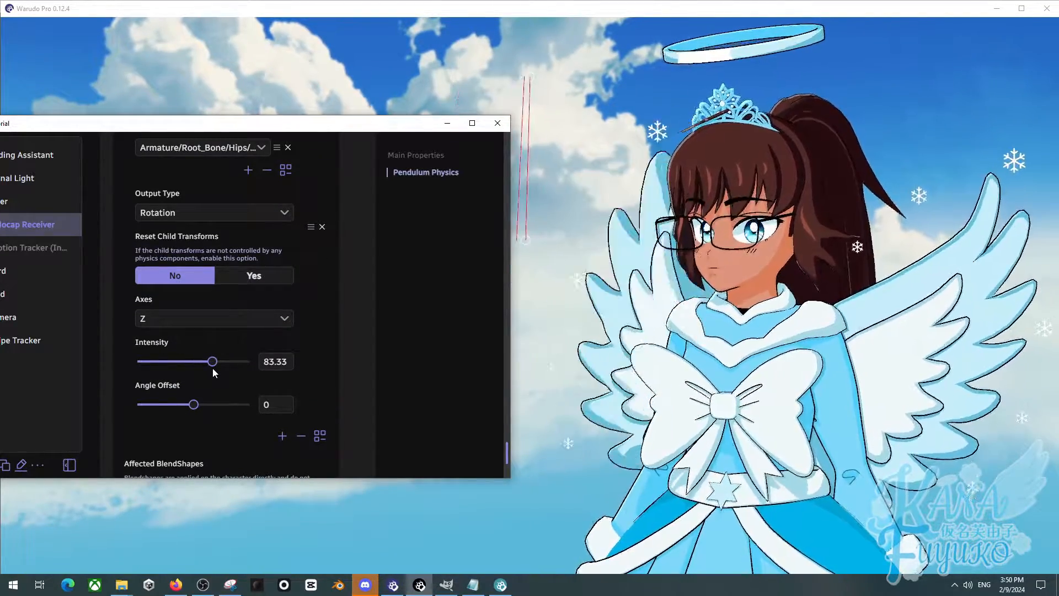
scroll(down, 3)
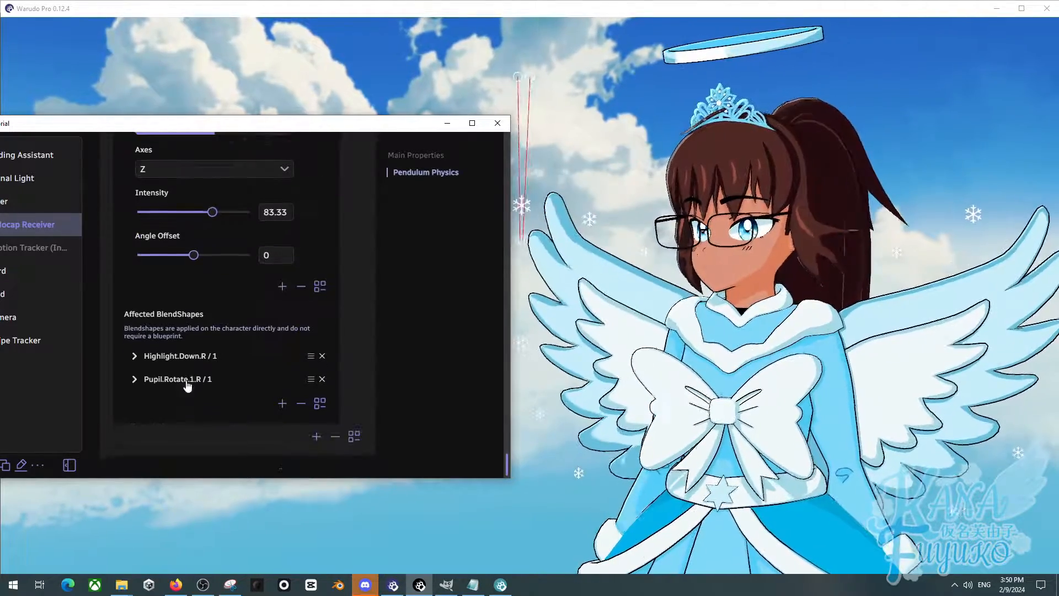
click(134, 356)
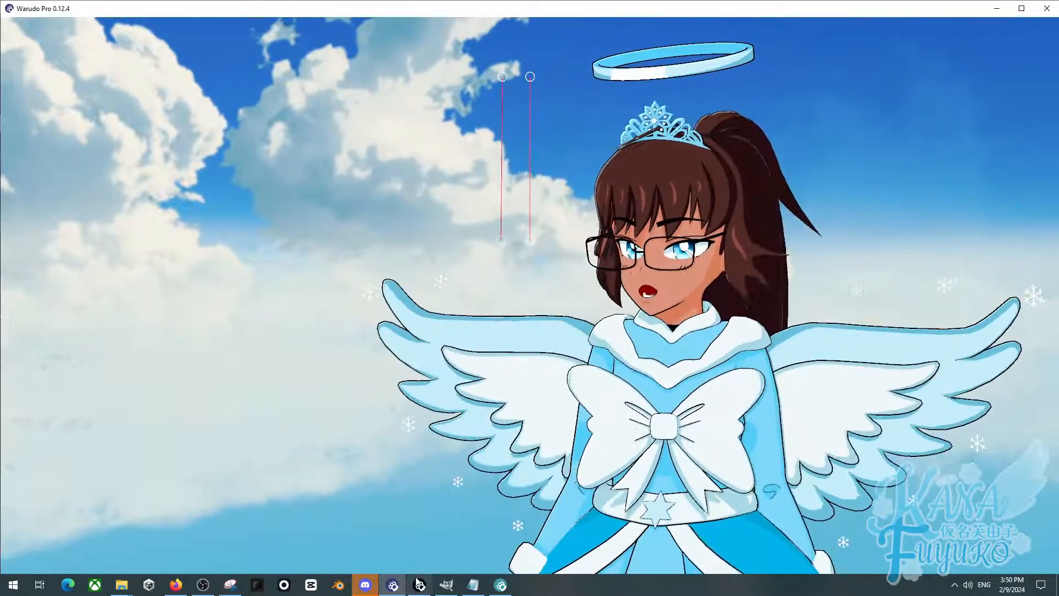
click(419, 585)
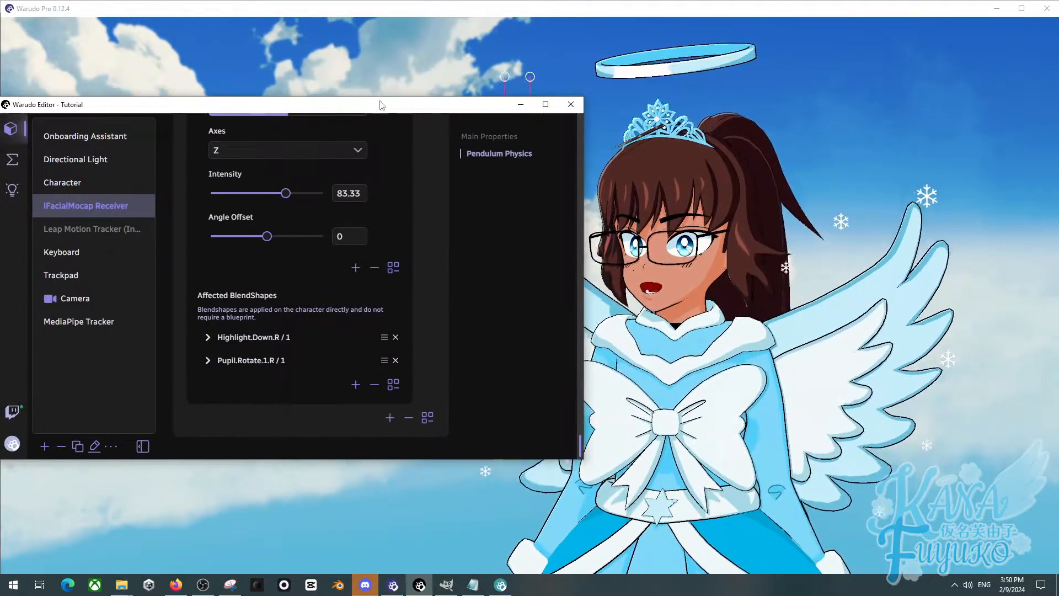